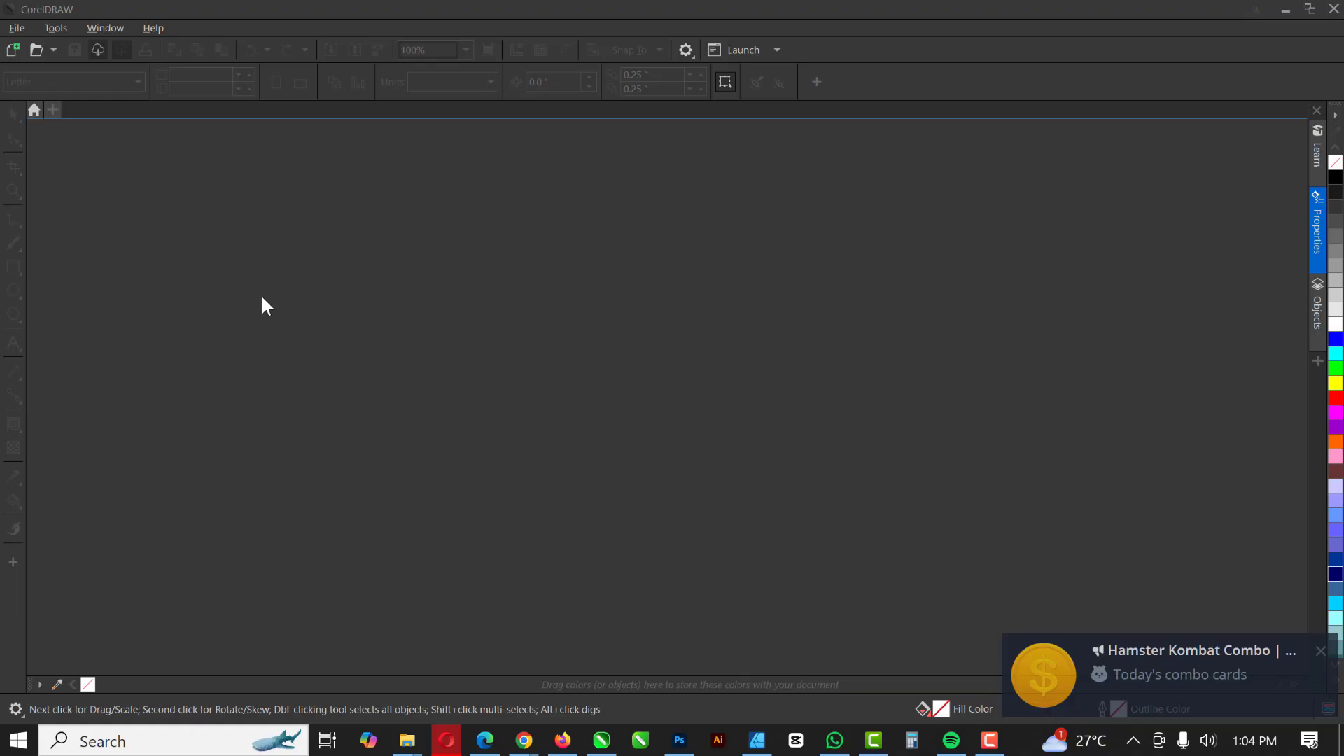
- Start a new document named GLOW, trying pixels before settling on inches at 6.4 × 3.6
left_click(17, 28)
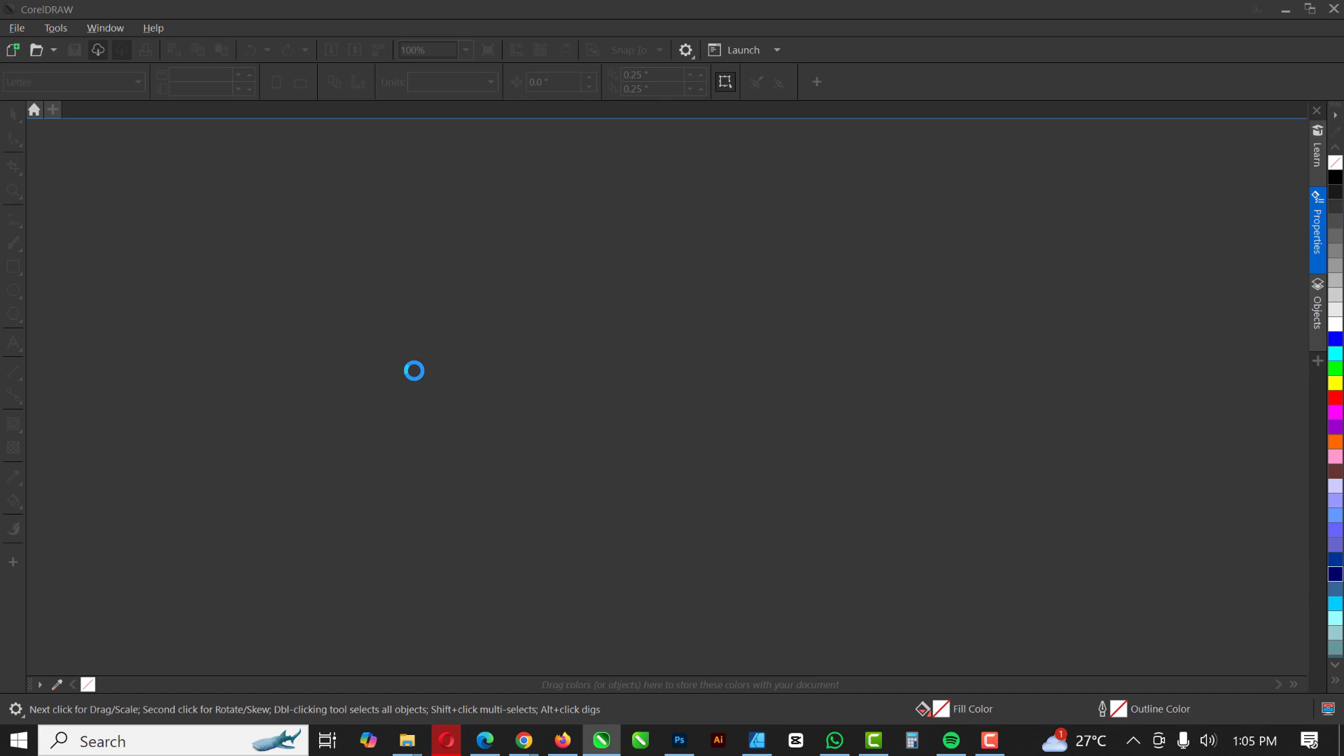
left_click(15, 28)
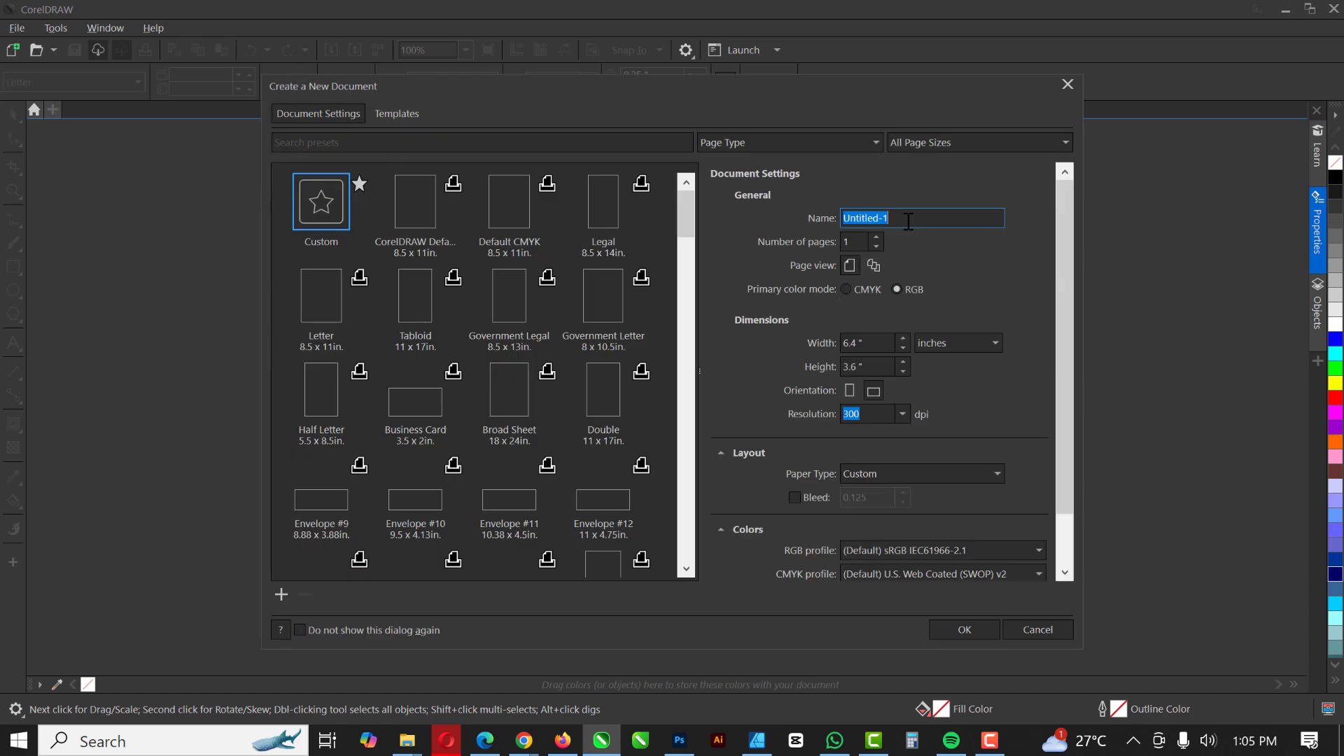
mouse_move(904, 218)
type("GLOW")
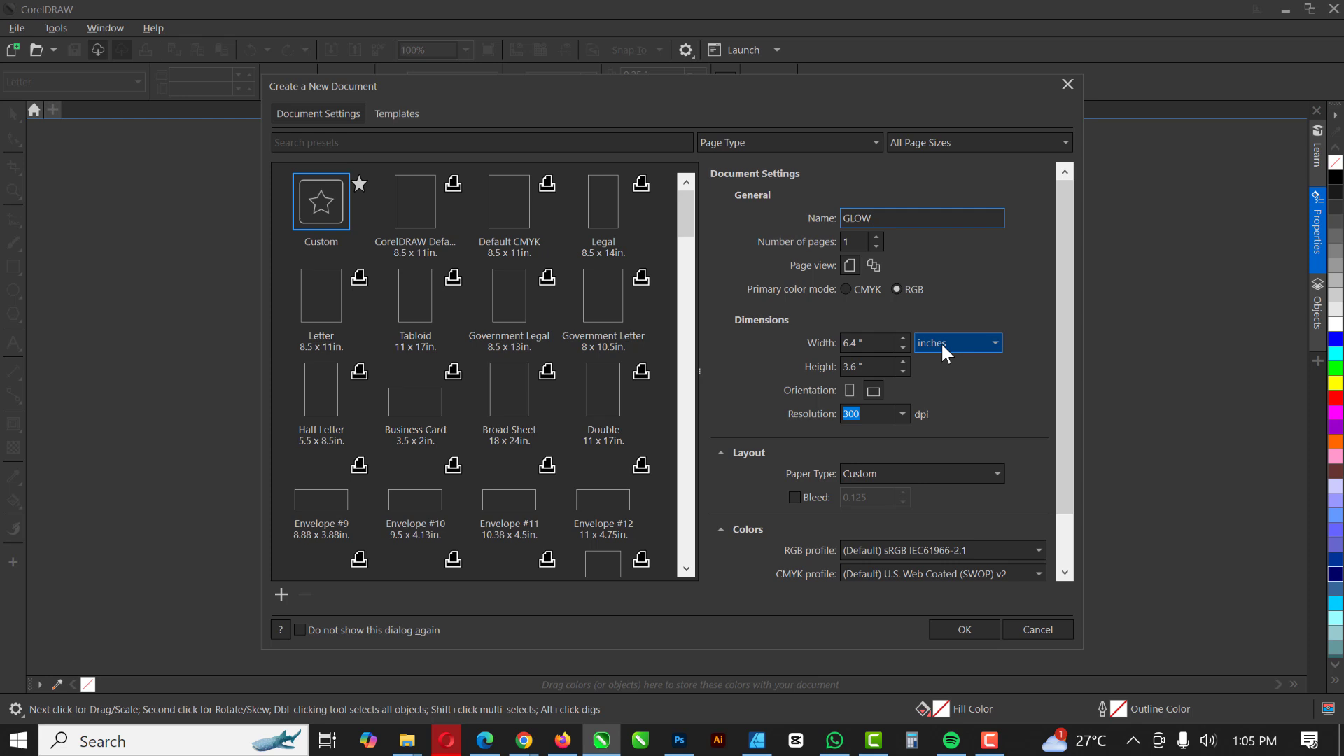
left_click(868, 343)
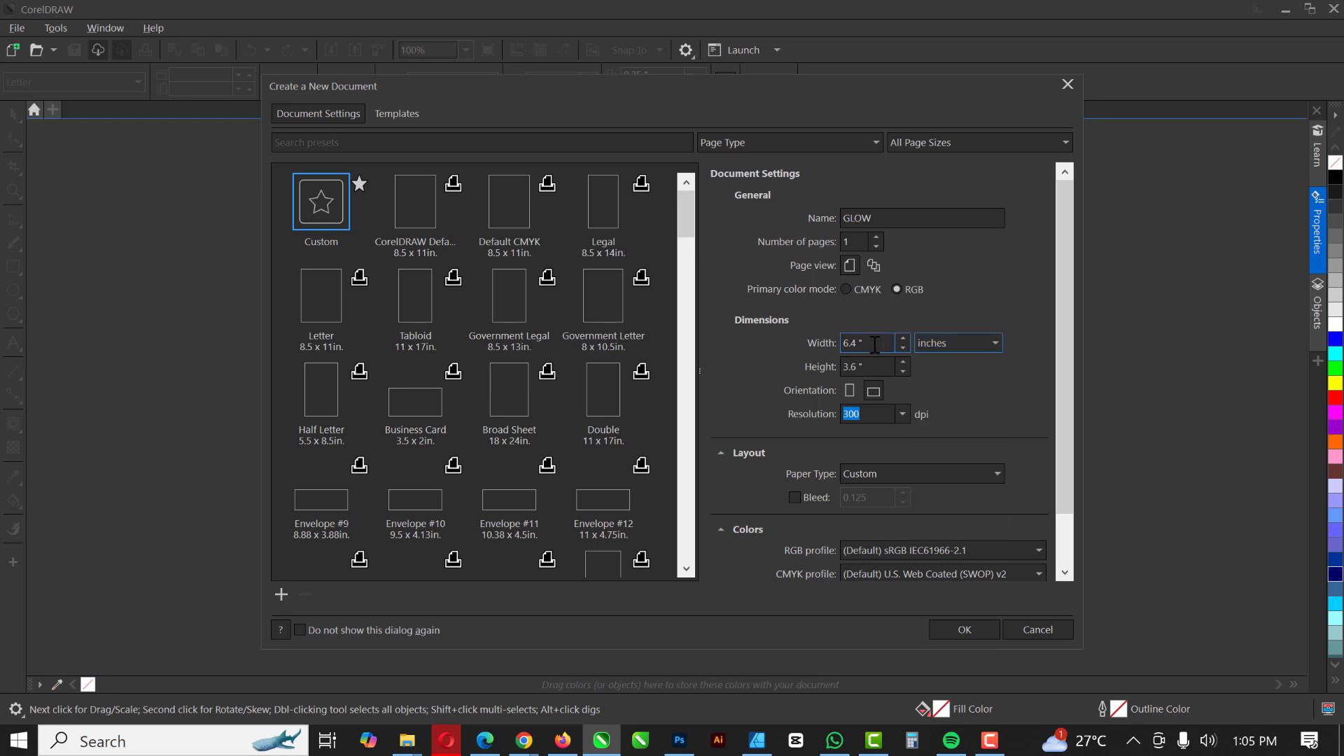
left_click(988, 343)
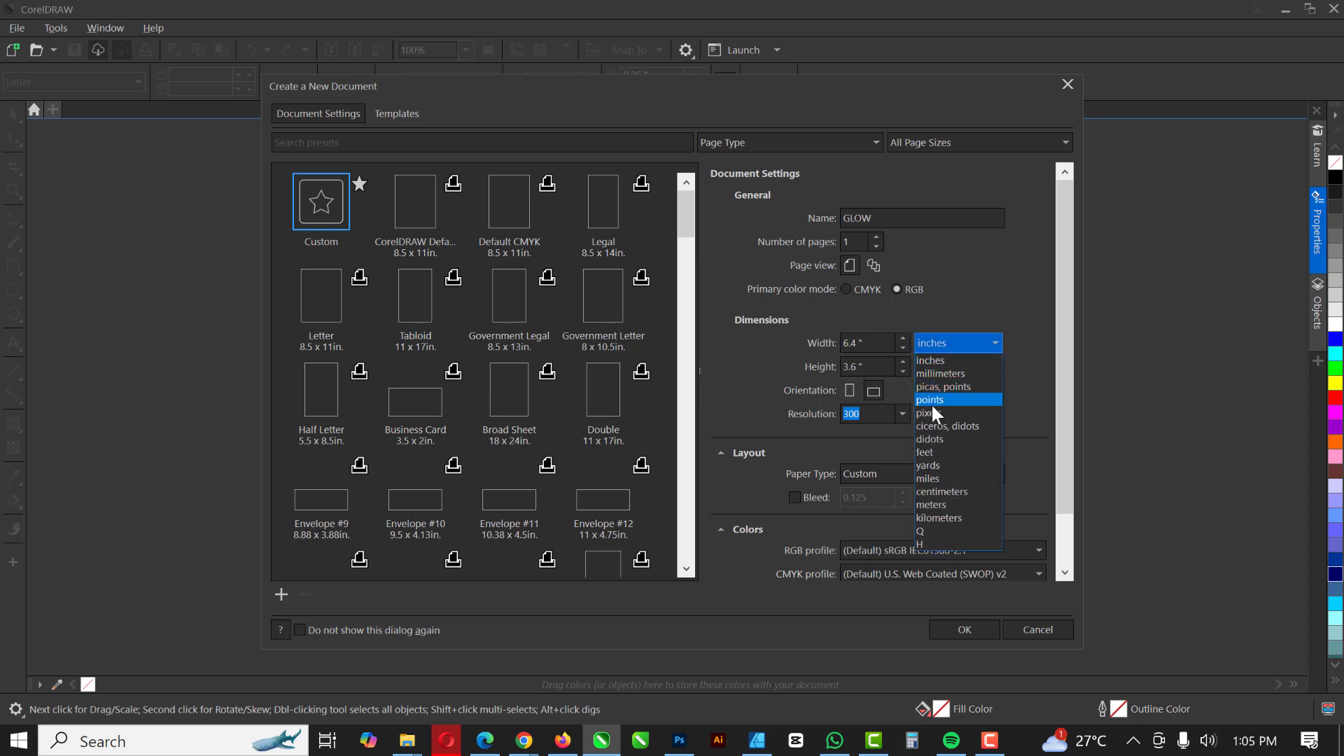
left_click(928, 413)
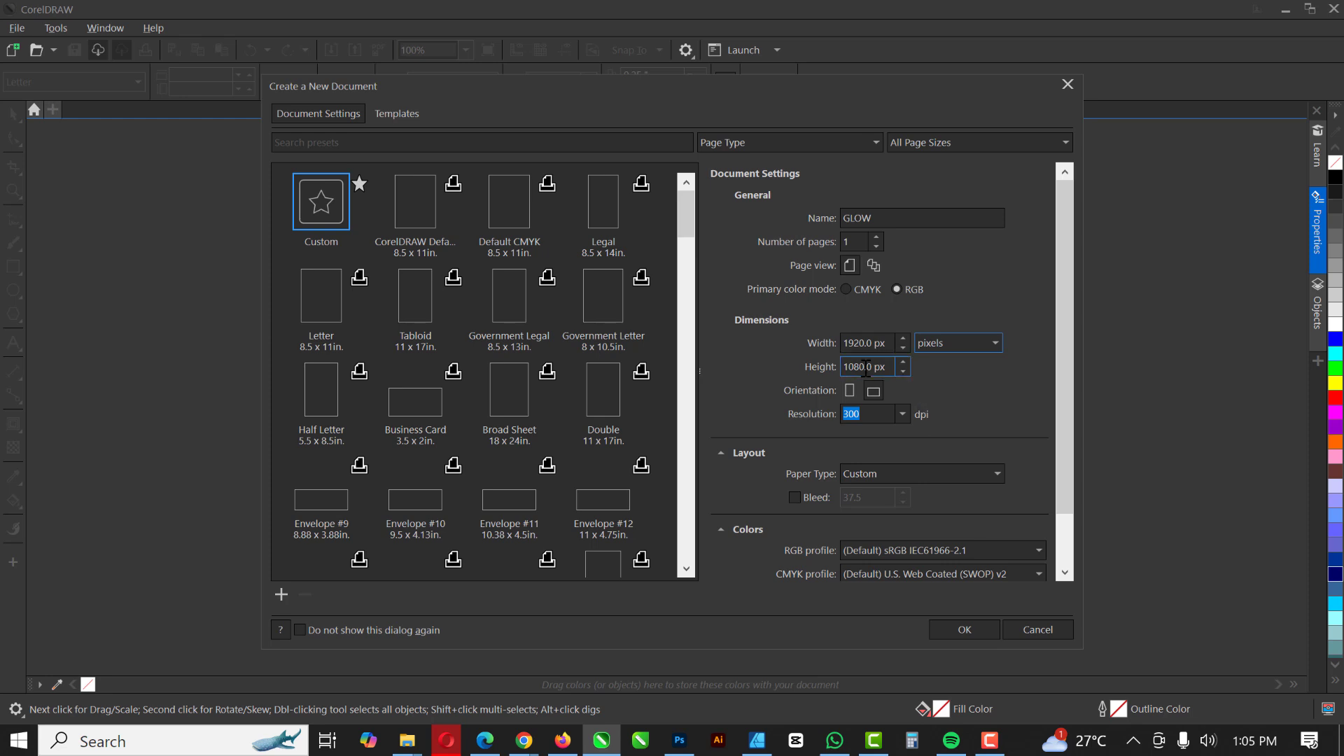
left_click(994, 343)
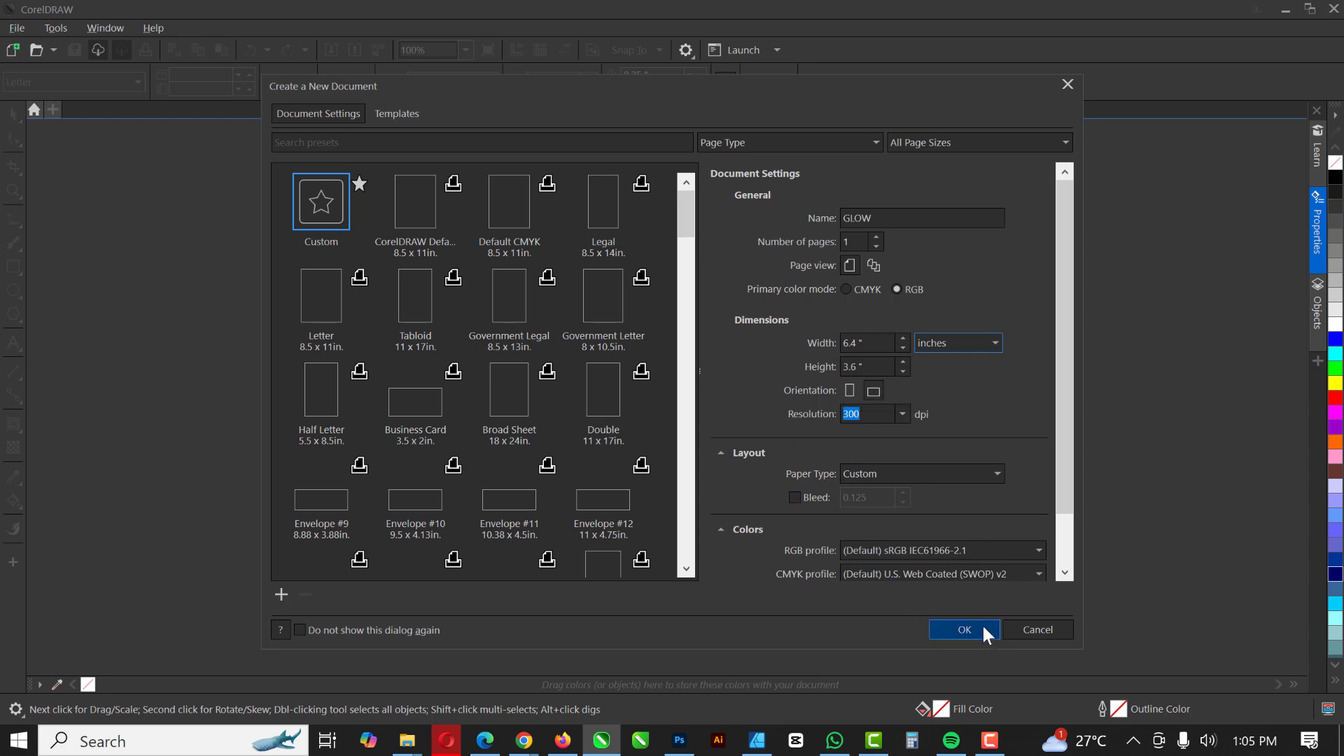
- Create the GLOW document and add a page-sized rectangle filled black with no outline
left_click(963, 629)
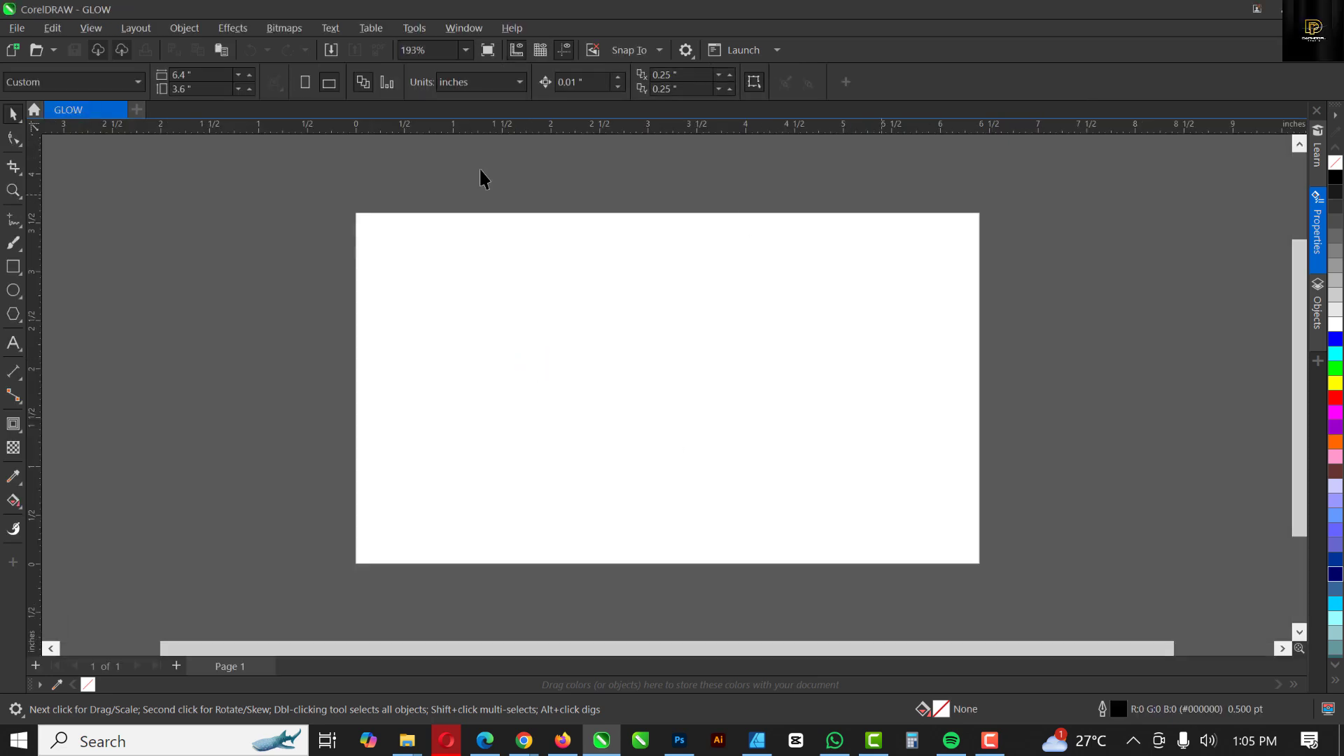
mouse_move(354, 201)
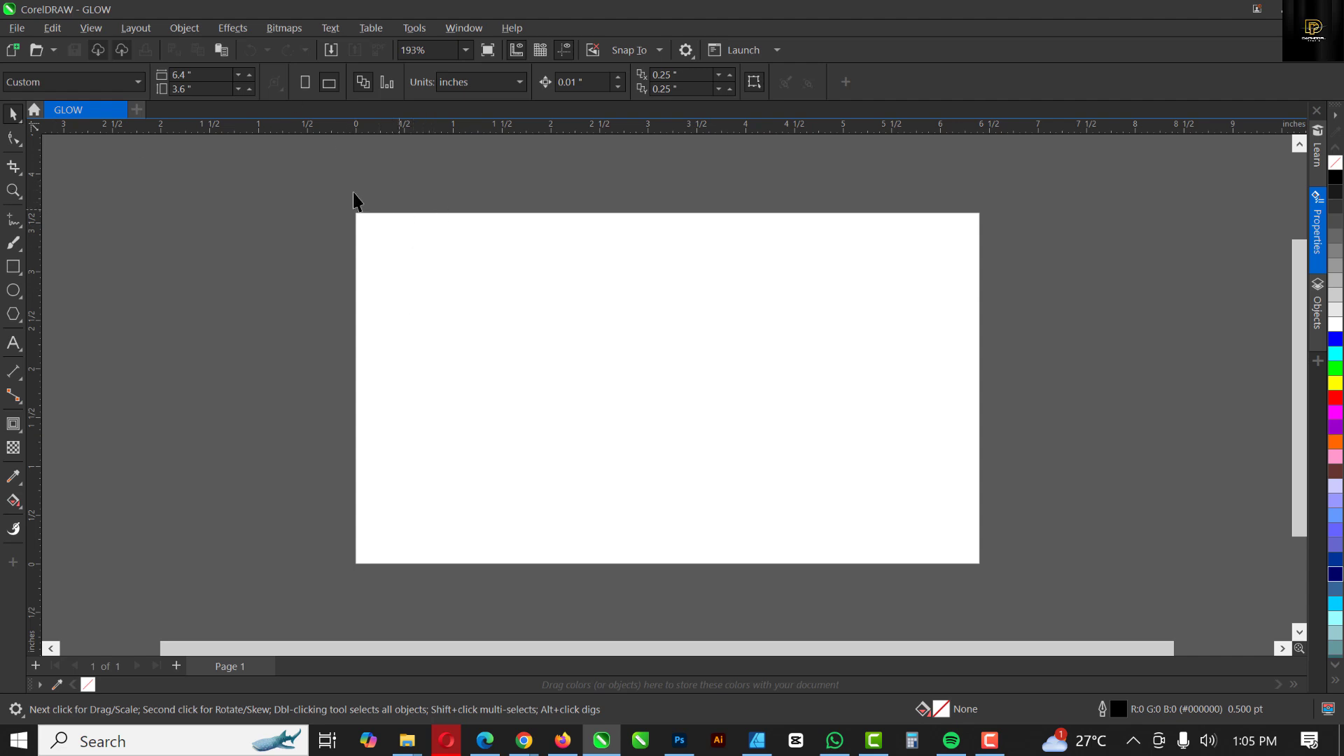
left_click(14, 266)
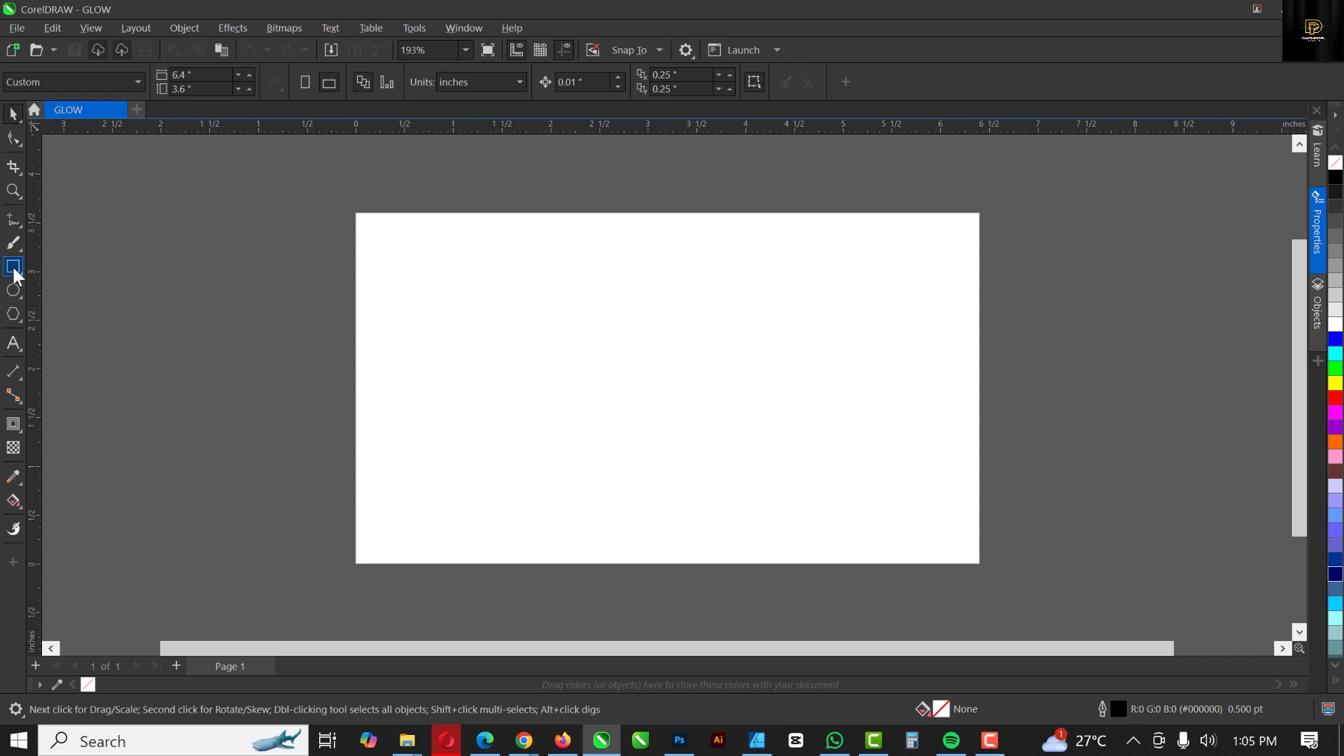
left_click(14, 266)
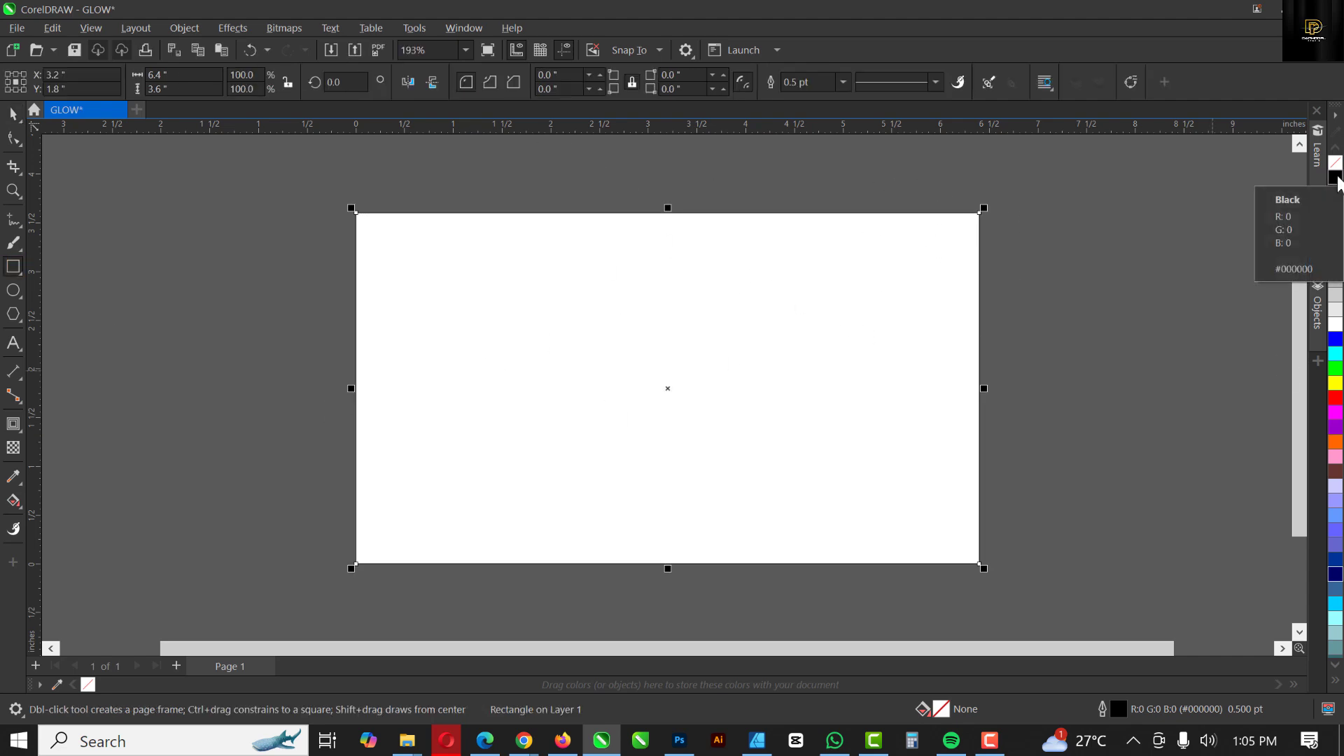
left_click(1334, 176)
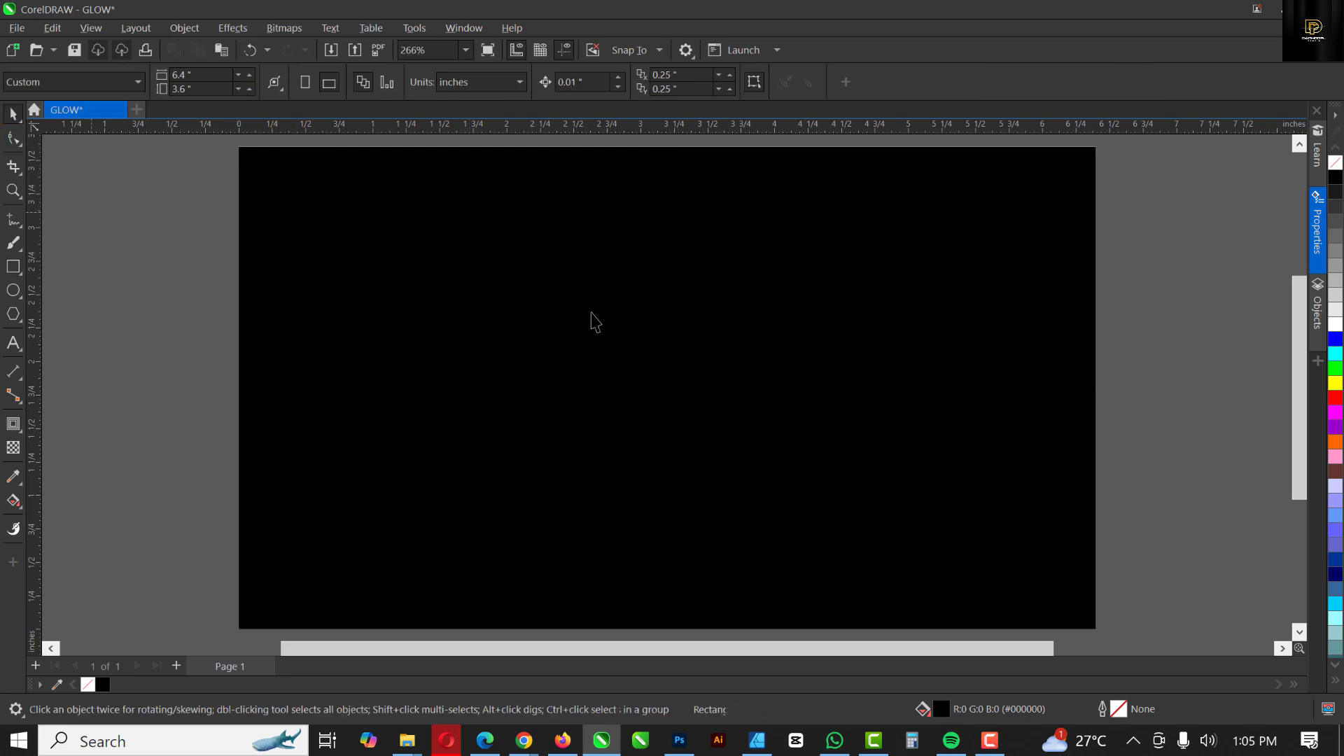
left_click(597, 322)
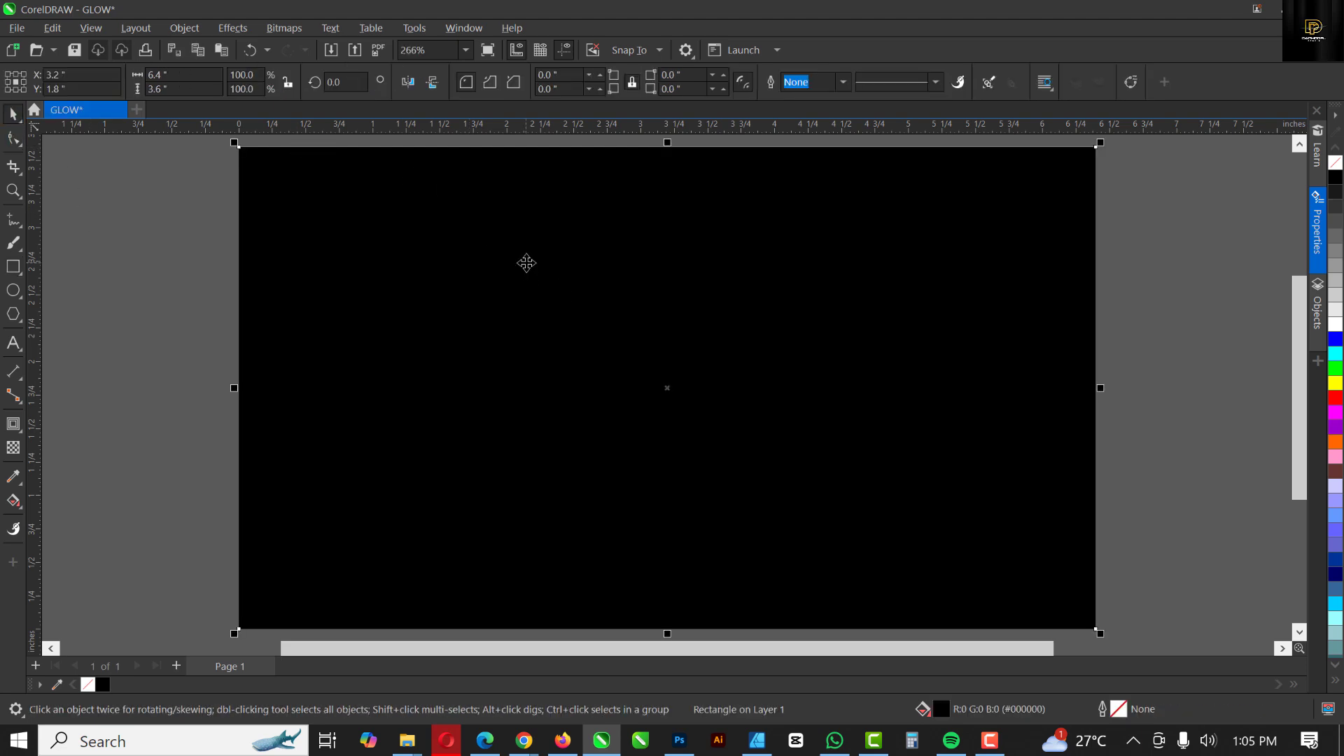
mouse_move(77, 218)
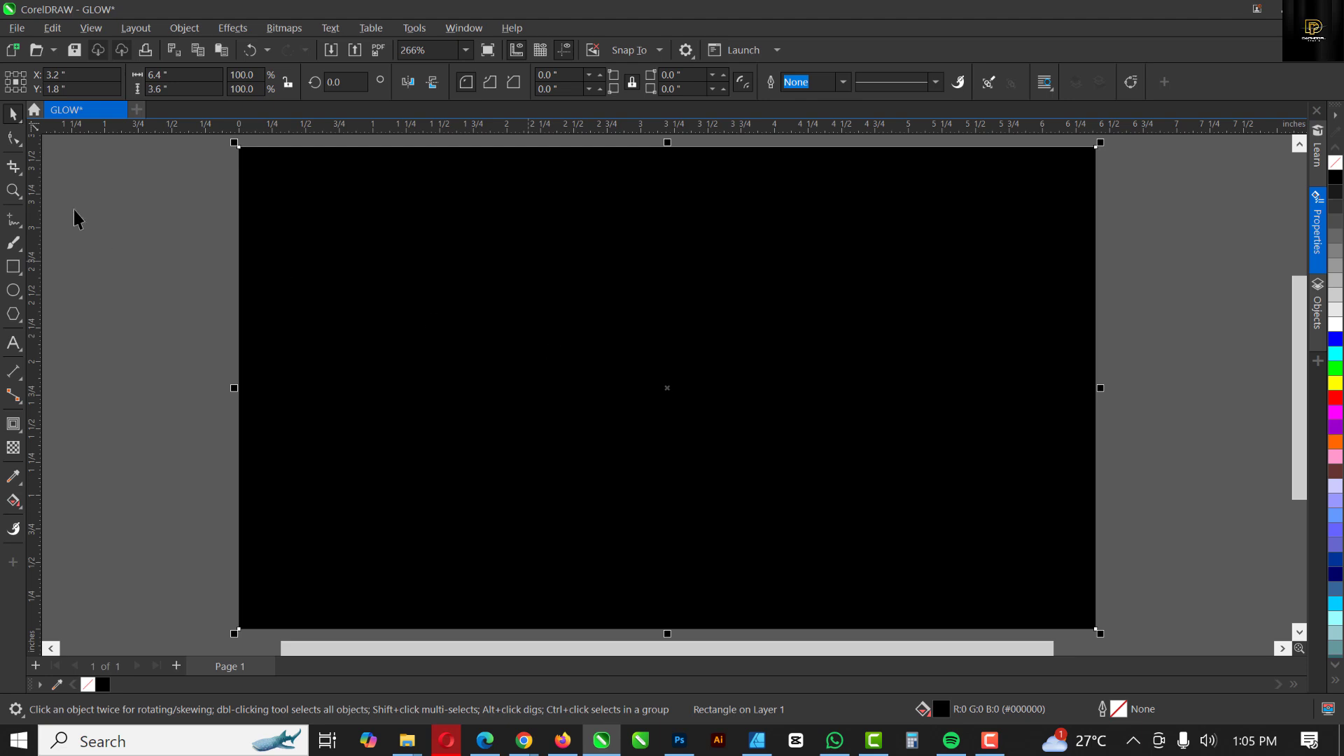
mouse_move(4, 390)
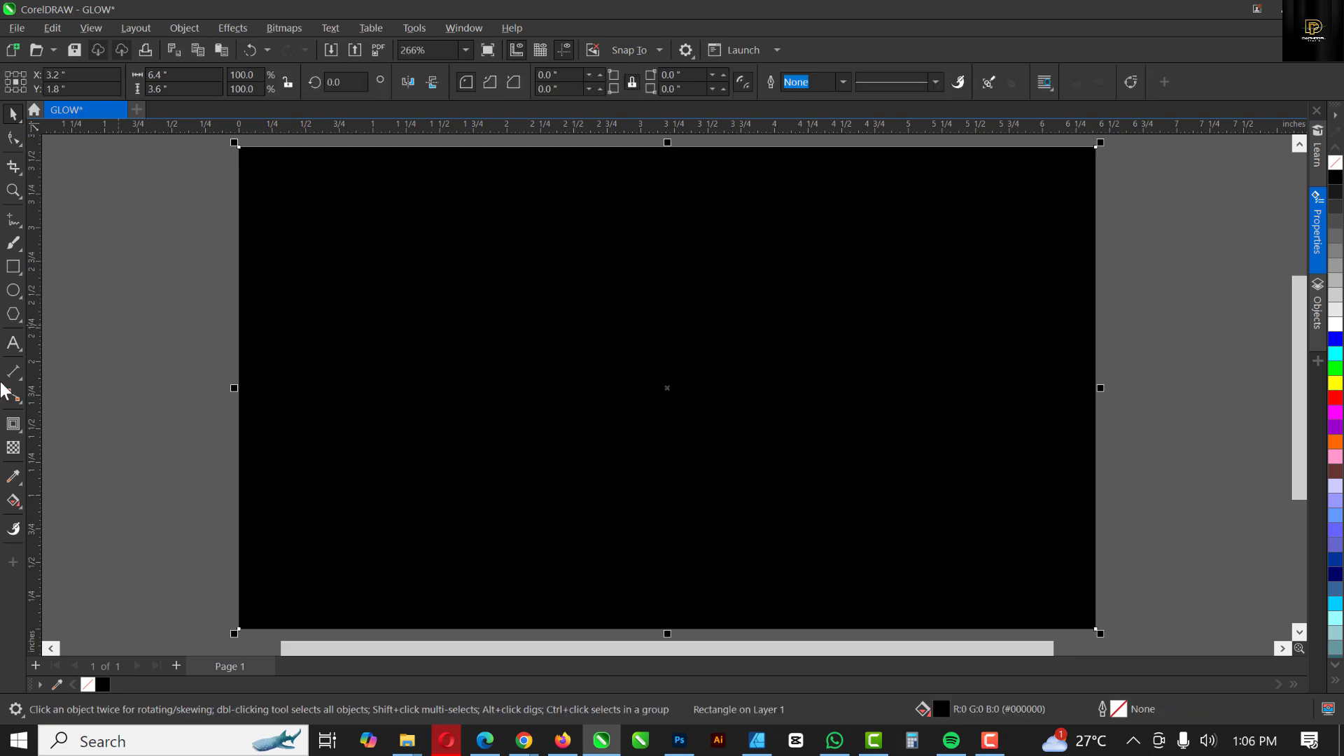
- Add white artistic text 'GLOW' near the page centre and select it with the Pick tool
left_click(13, 342)
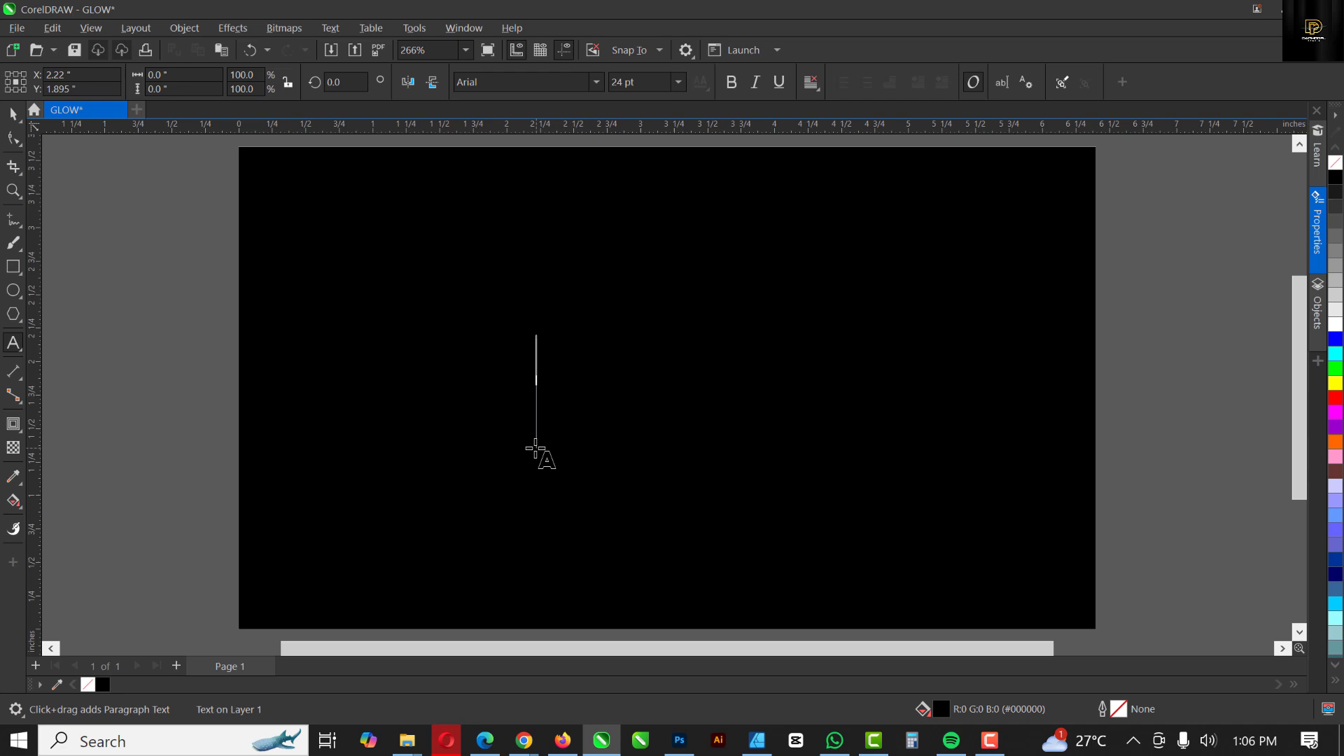
type("G")
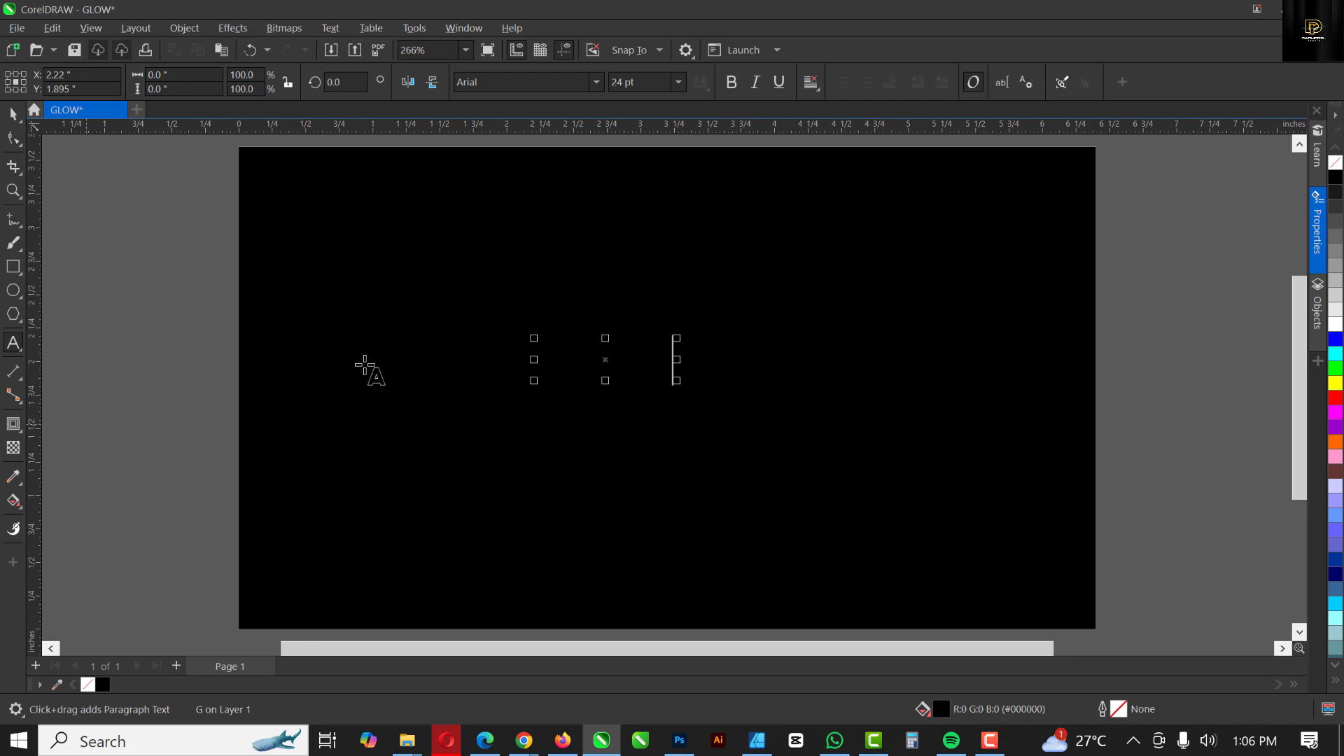
left_click(13, 113)
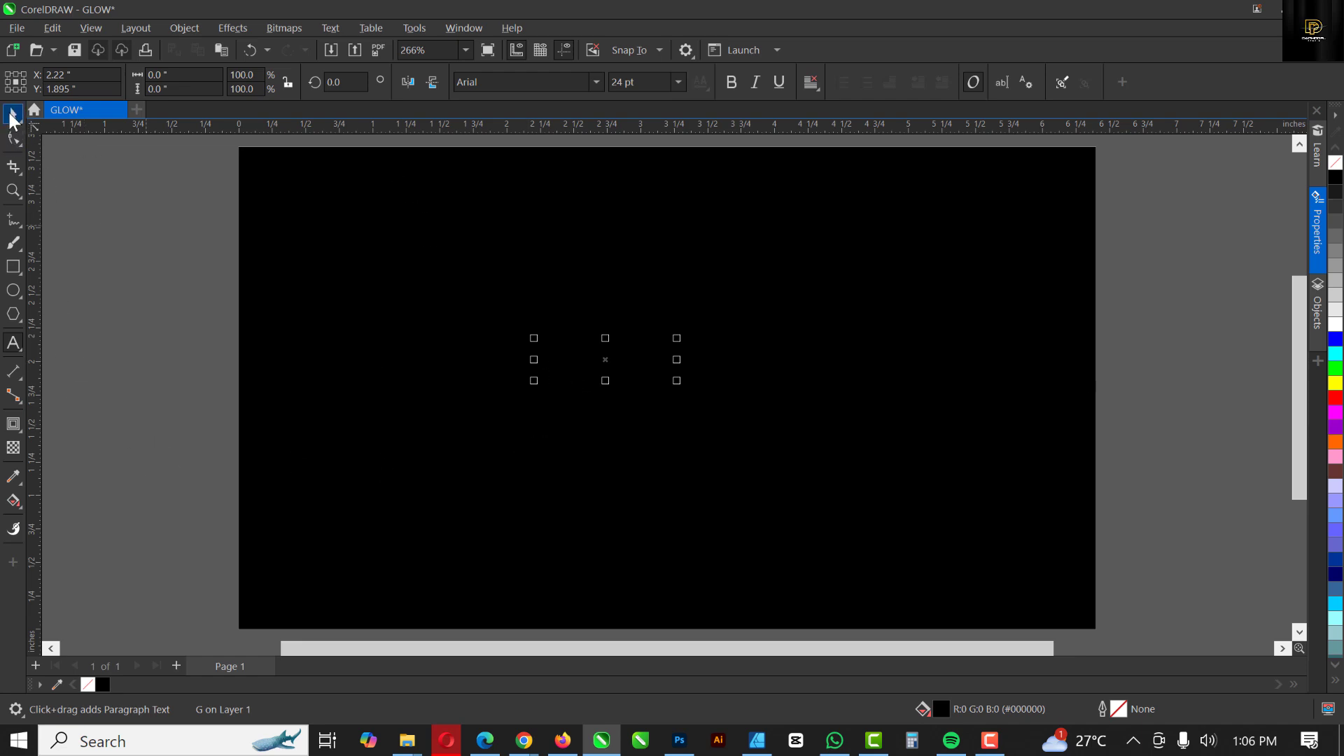
left_click(13, 113)
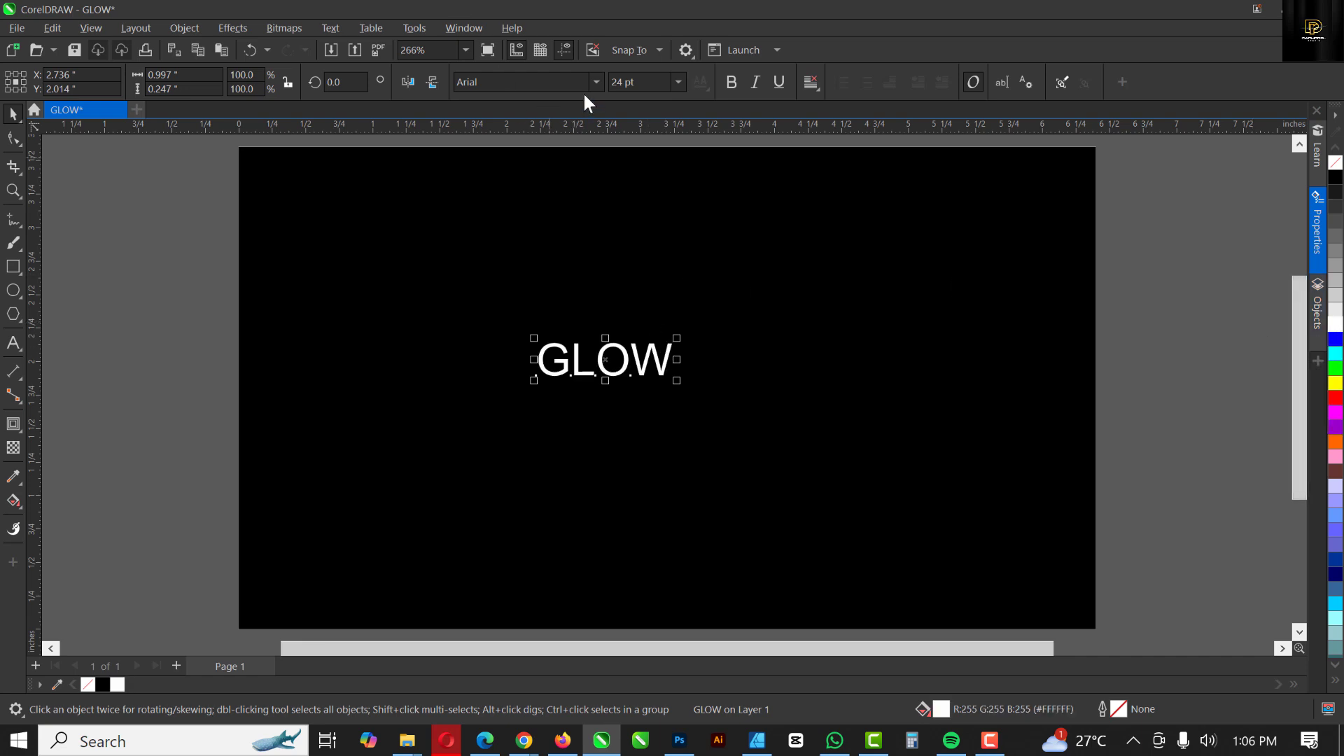
- Try Aquawax, then set the GLOW text to the Arsenica Trial typeface
left_click(596, 83)
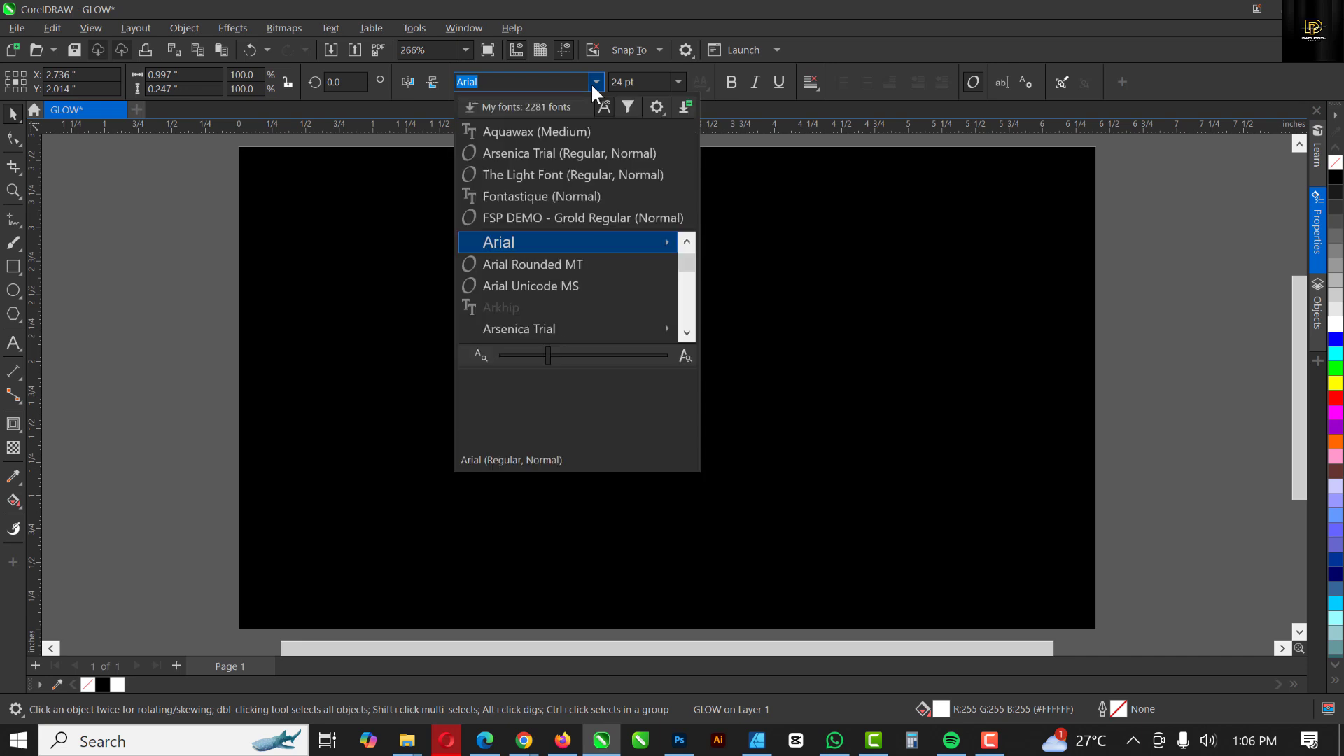
left_click(497, 243)
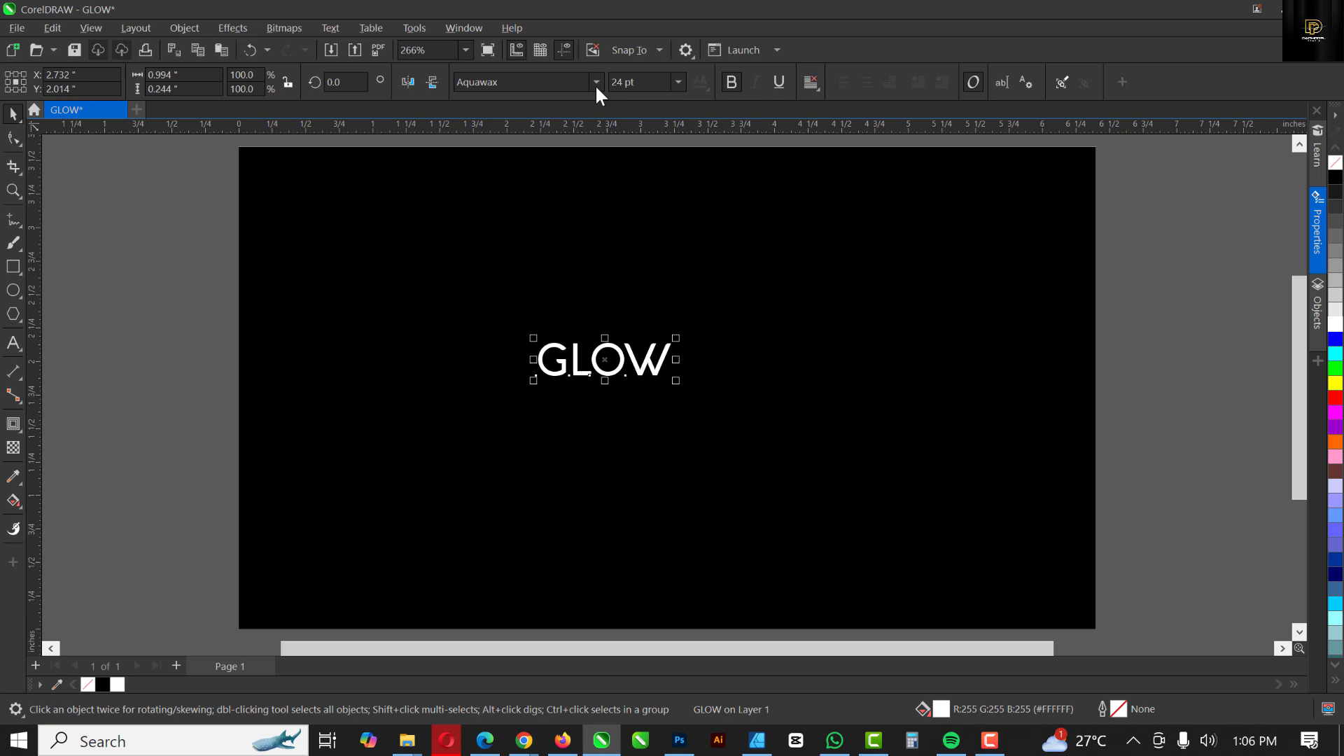
left_click(596, 82)
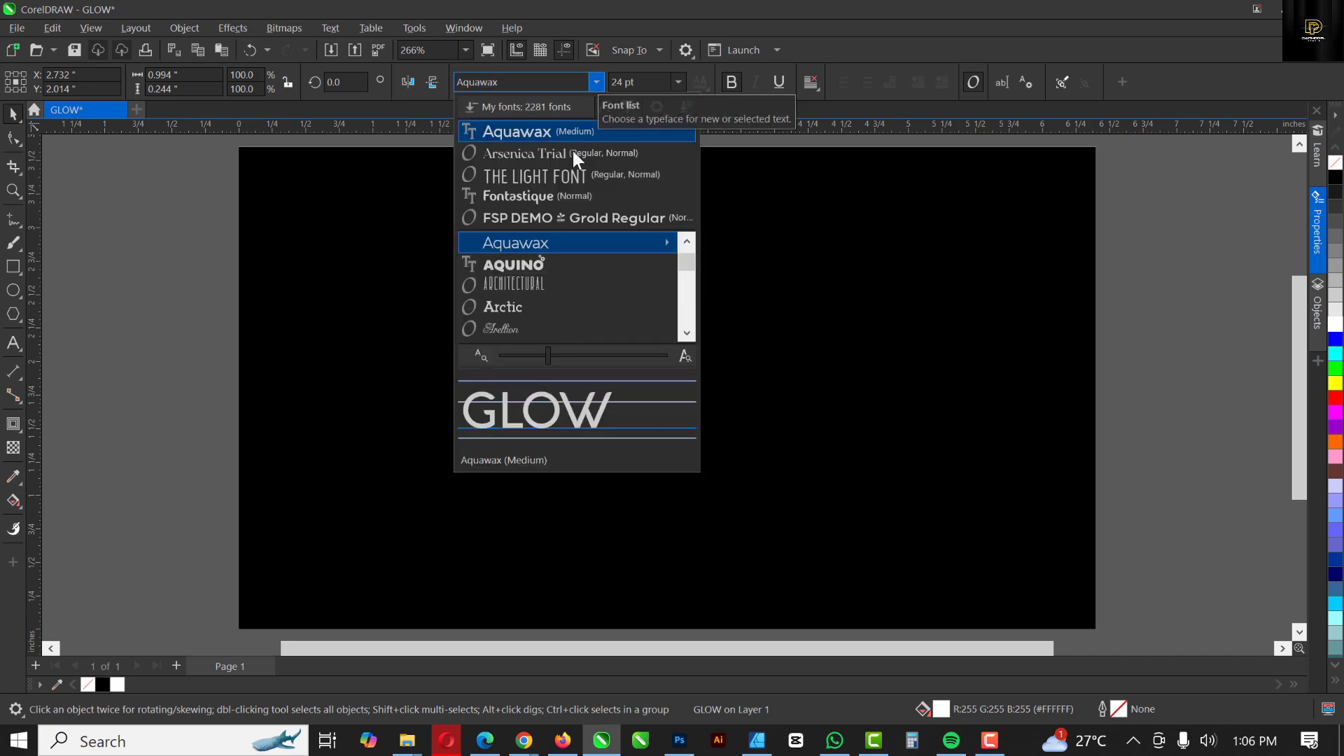
left_click(523, 154)
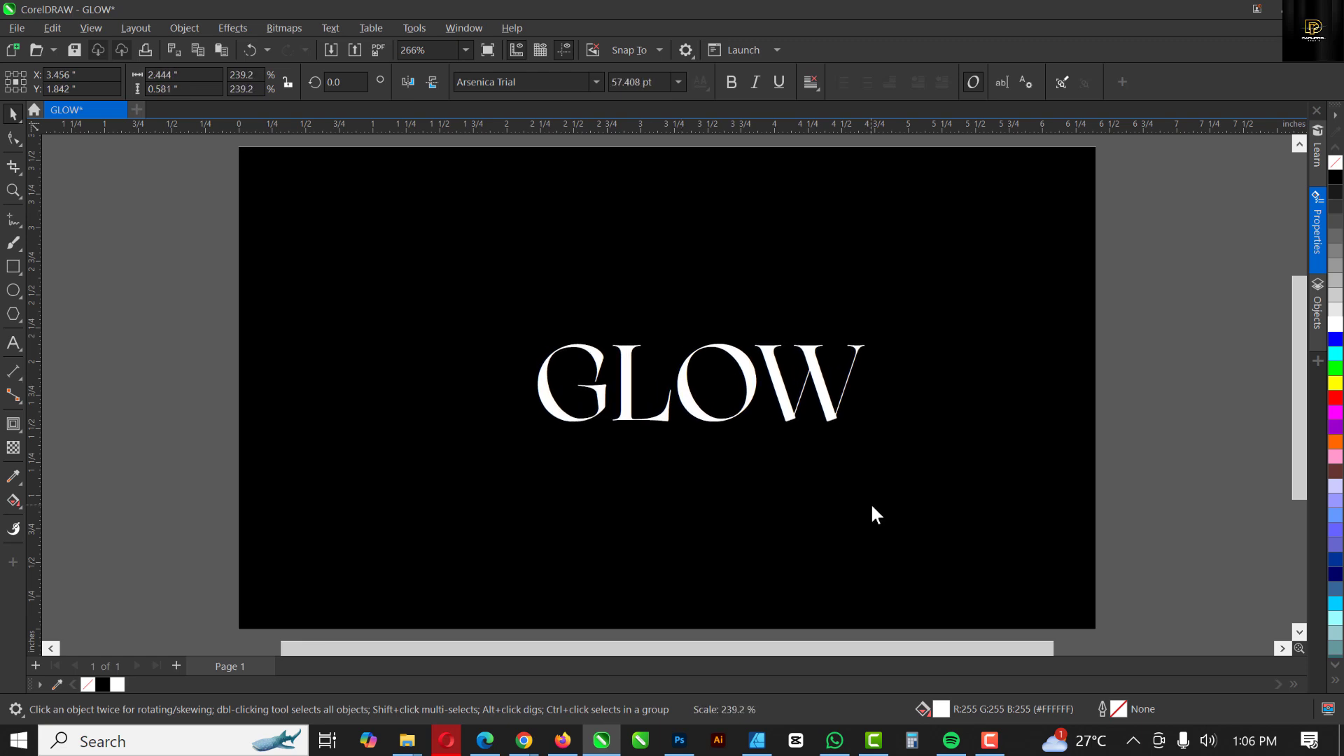
- Enlarge GLOW to 70 pt and reposition the text on the page
left_click(690, 384)
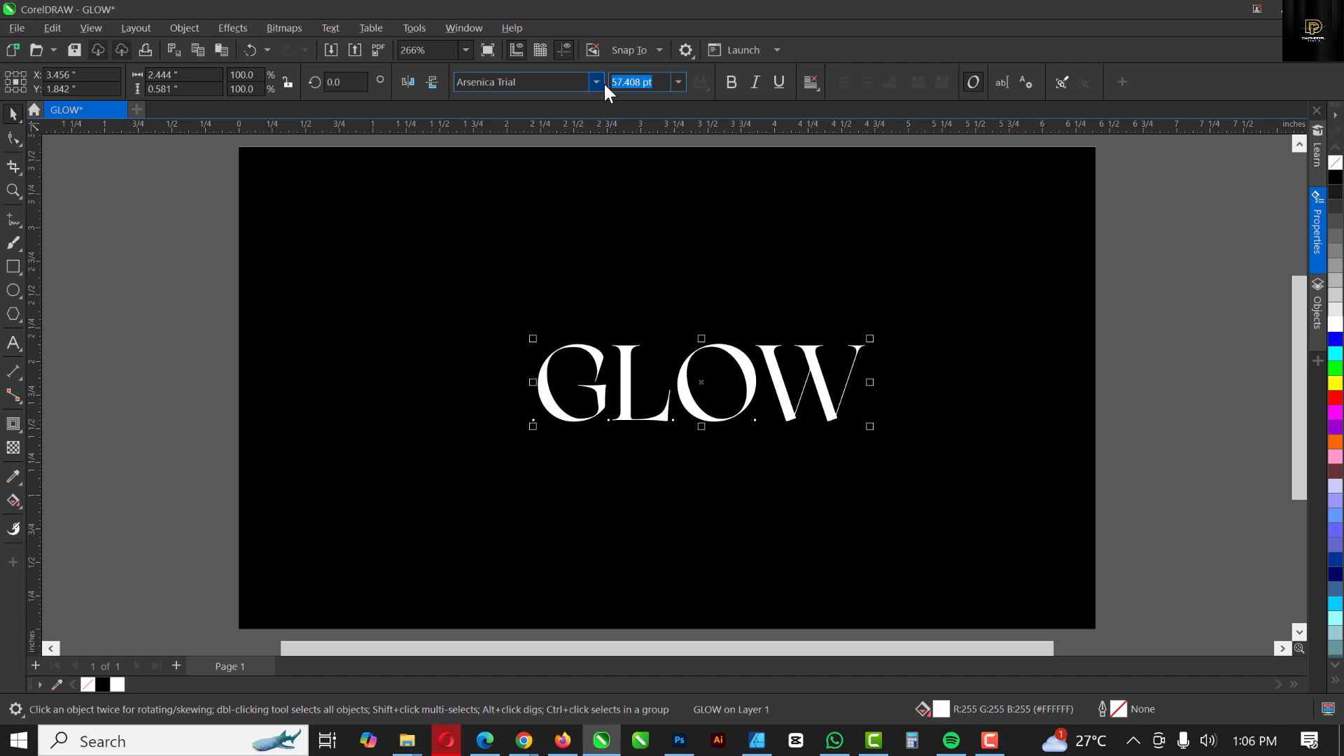
type("70")
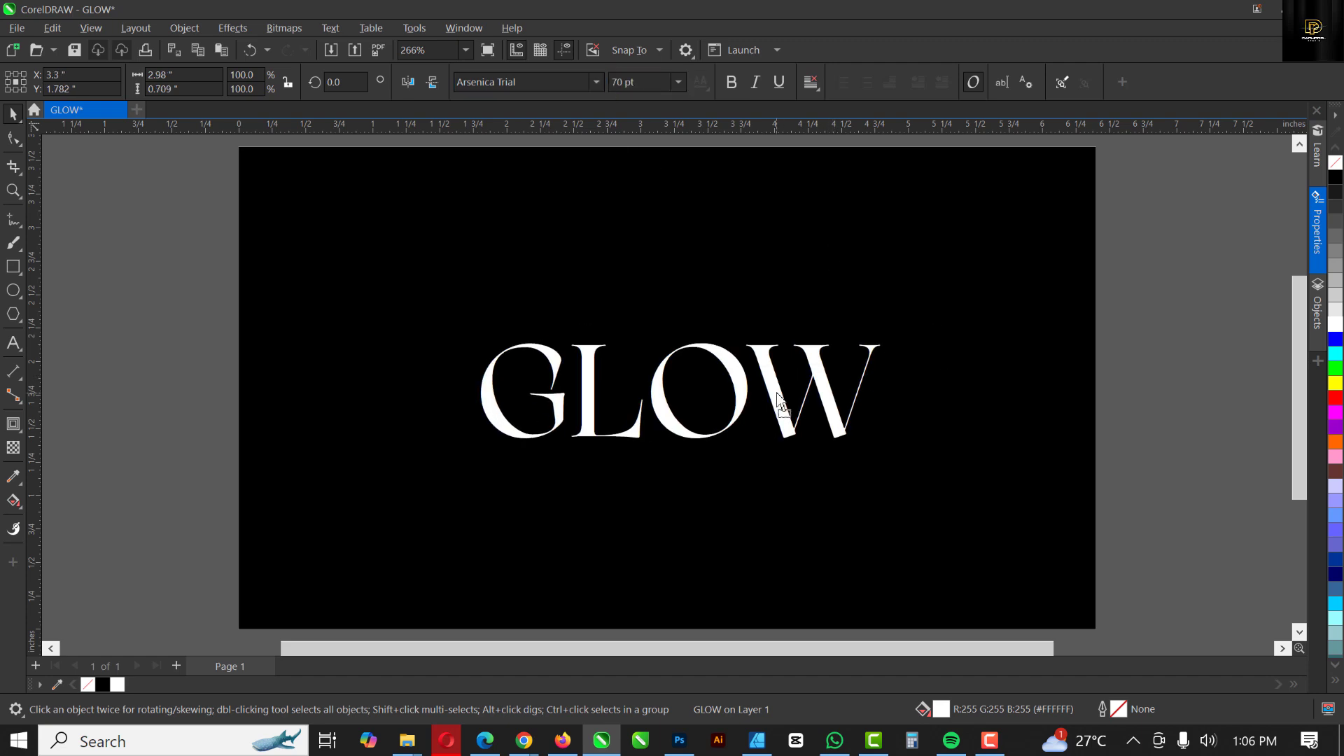
left_click(775, 403)
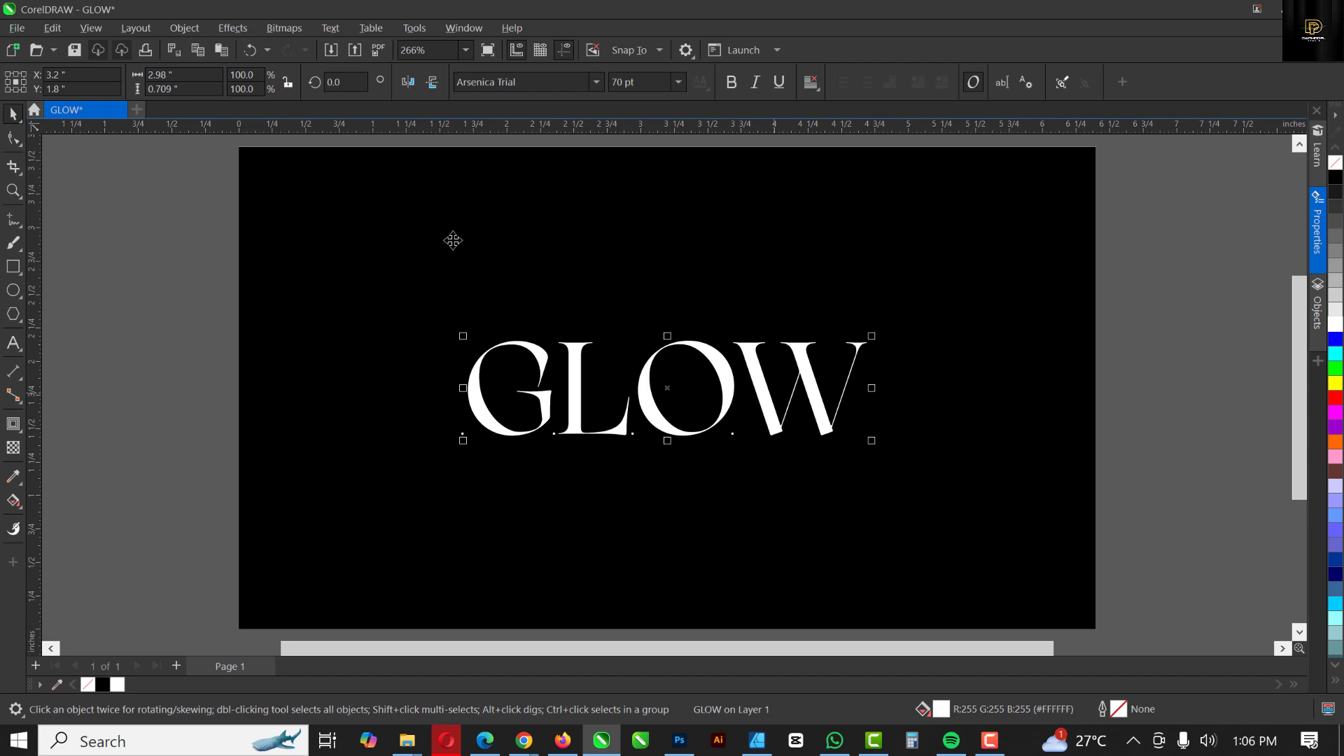
mouse_move(641, 383)
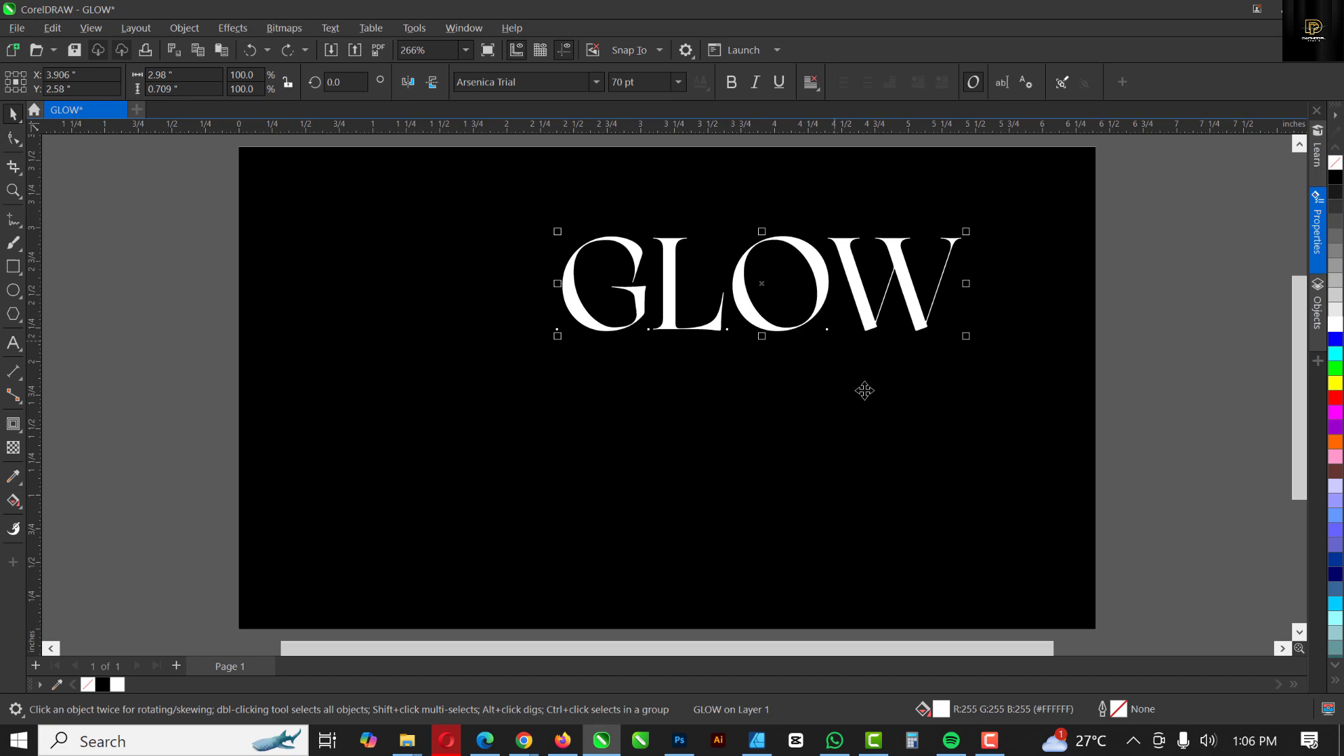
- Duplicate the GLOW text and leave the copy off the page to the right
left_click(864, 391)
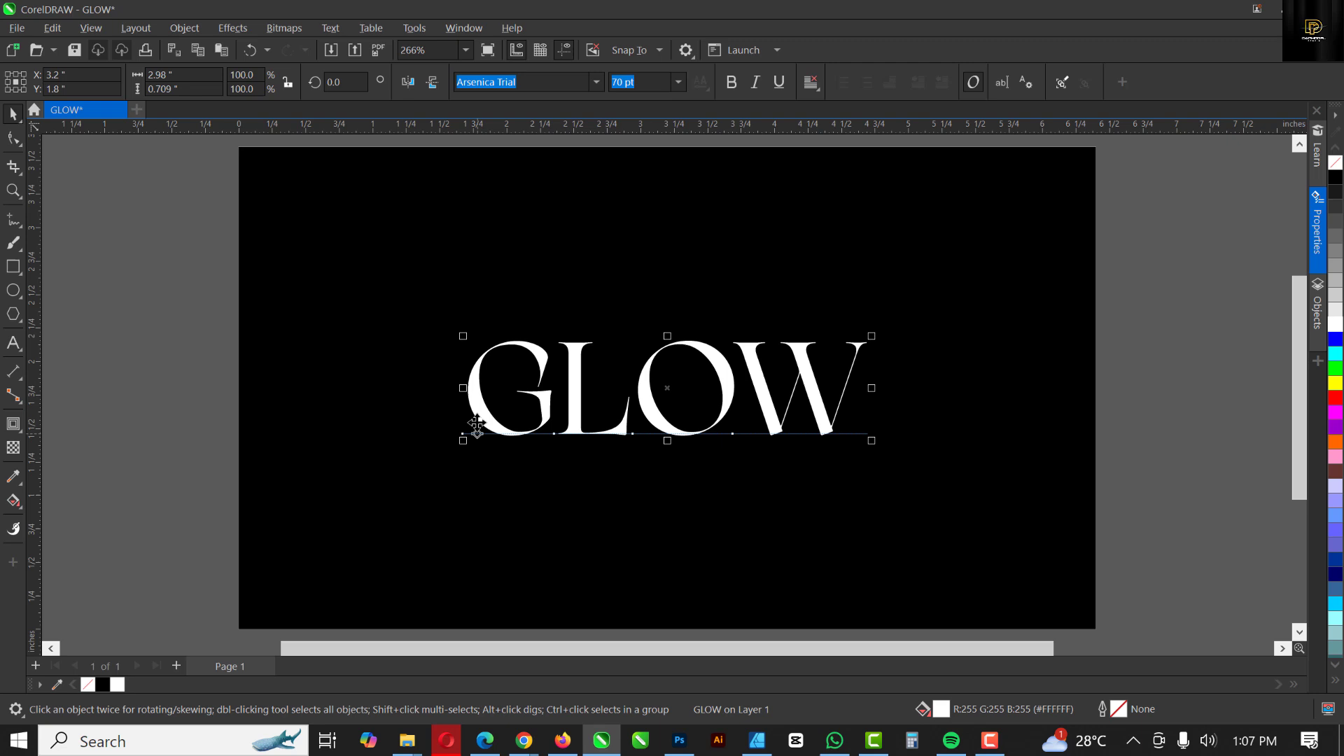
scroll("down", 3)
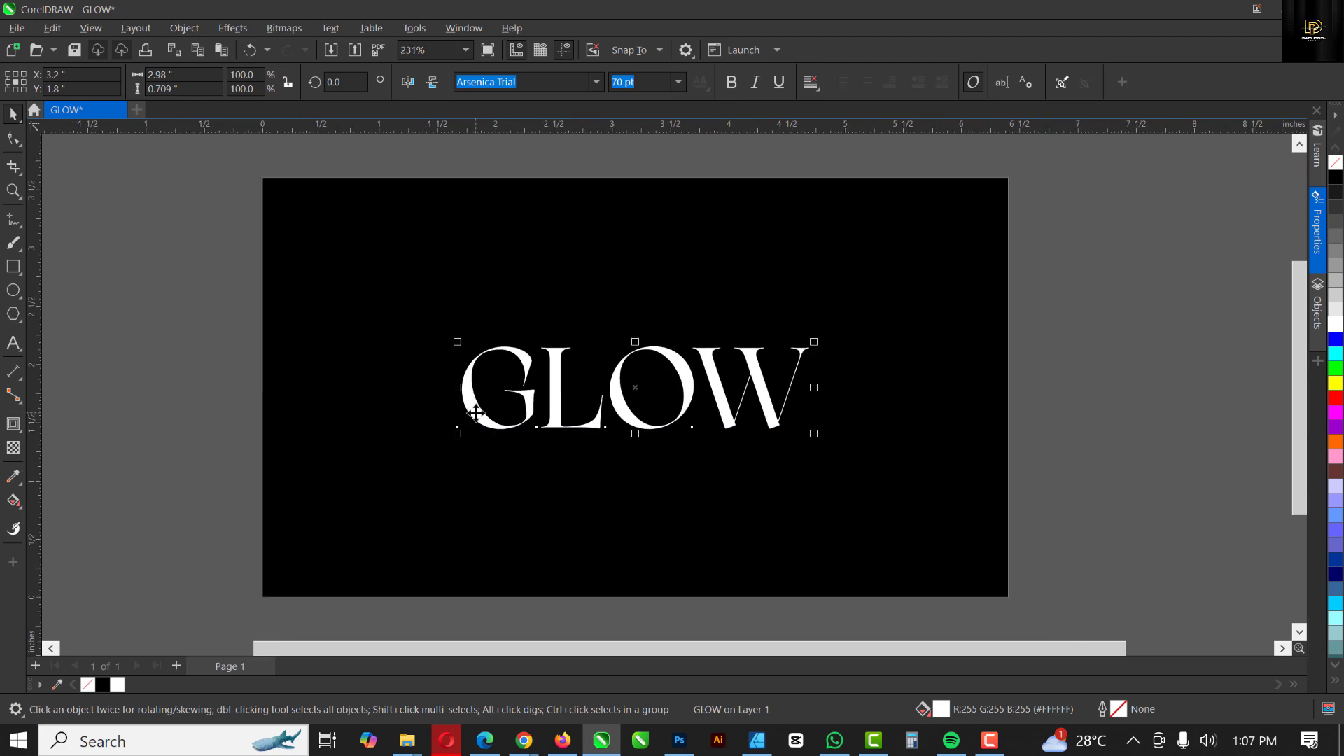
left_click(600, 513)
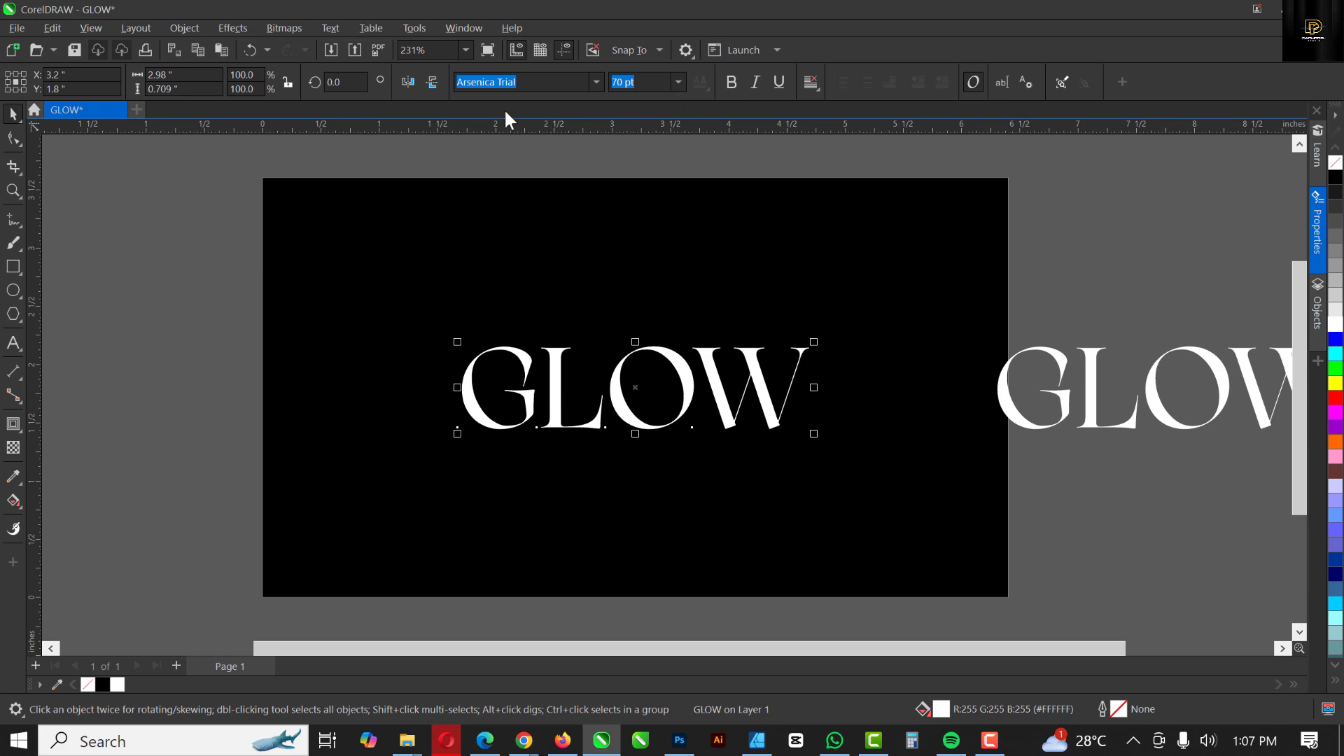
- Apply a Gaussian Blur effect to the on-page GLOW text and reselect it
left_click(231, 28)
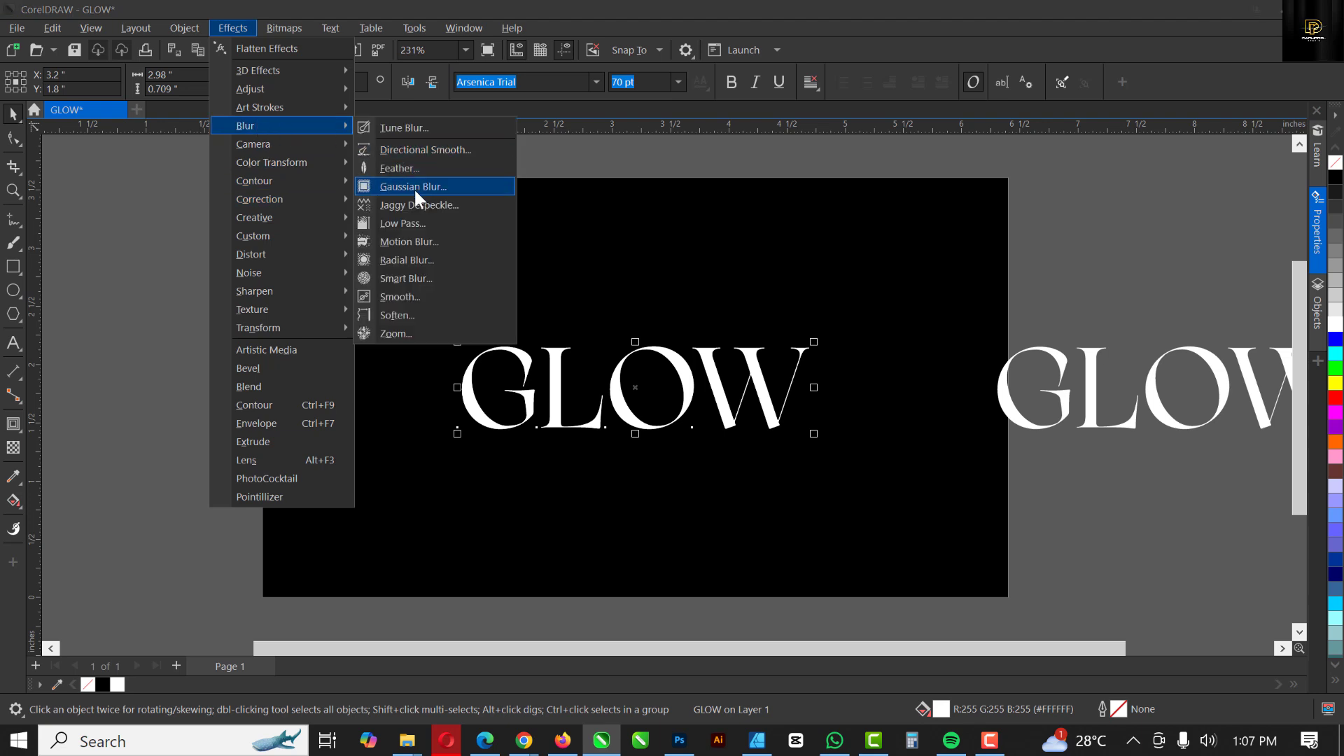
left_click(411, 186)
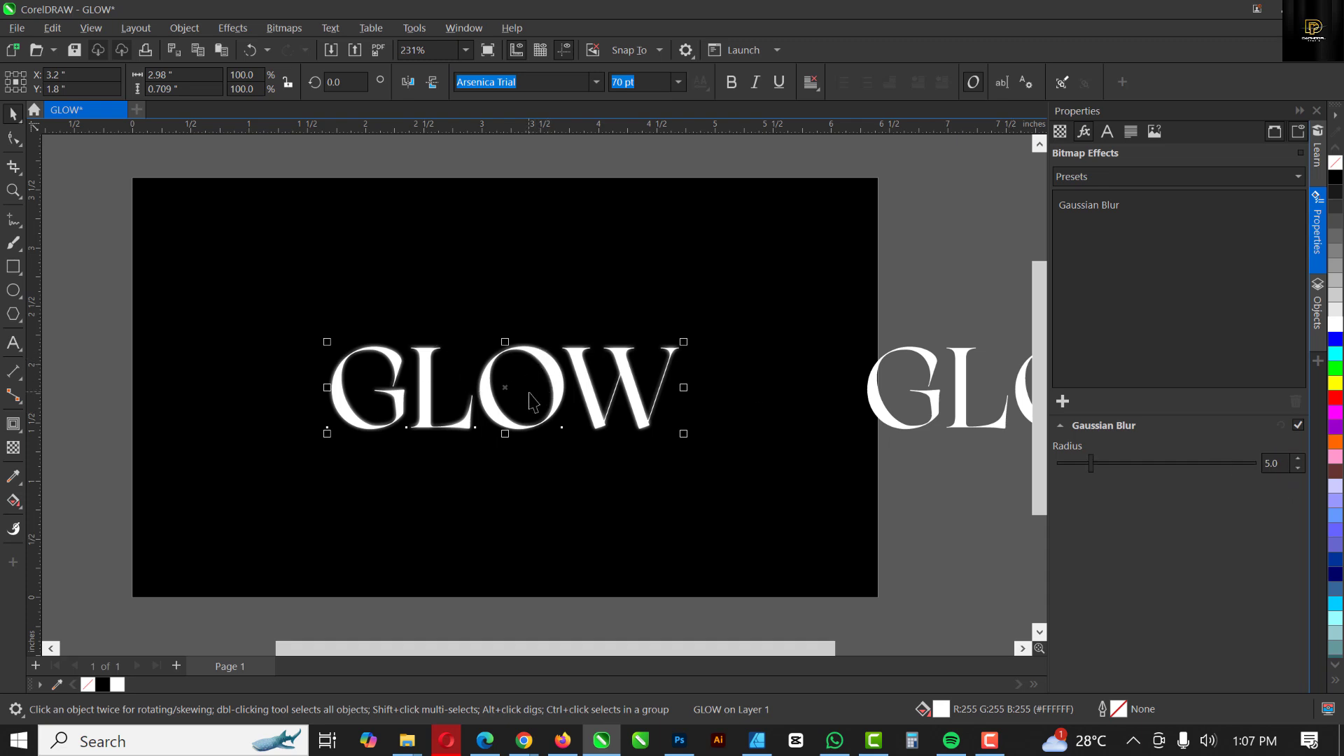
mouse_move(554, 388)
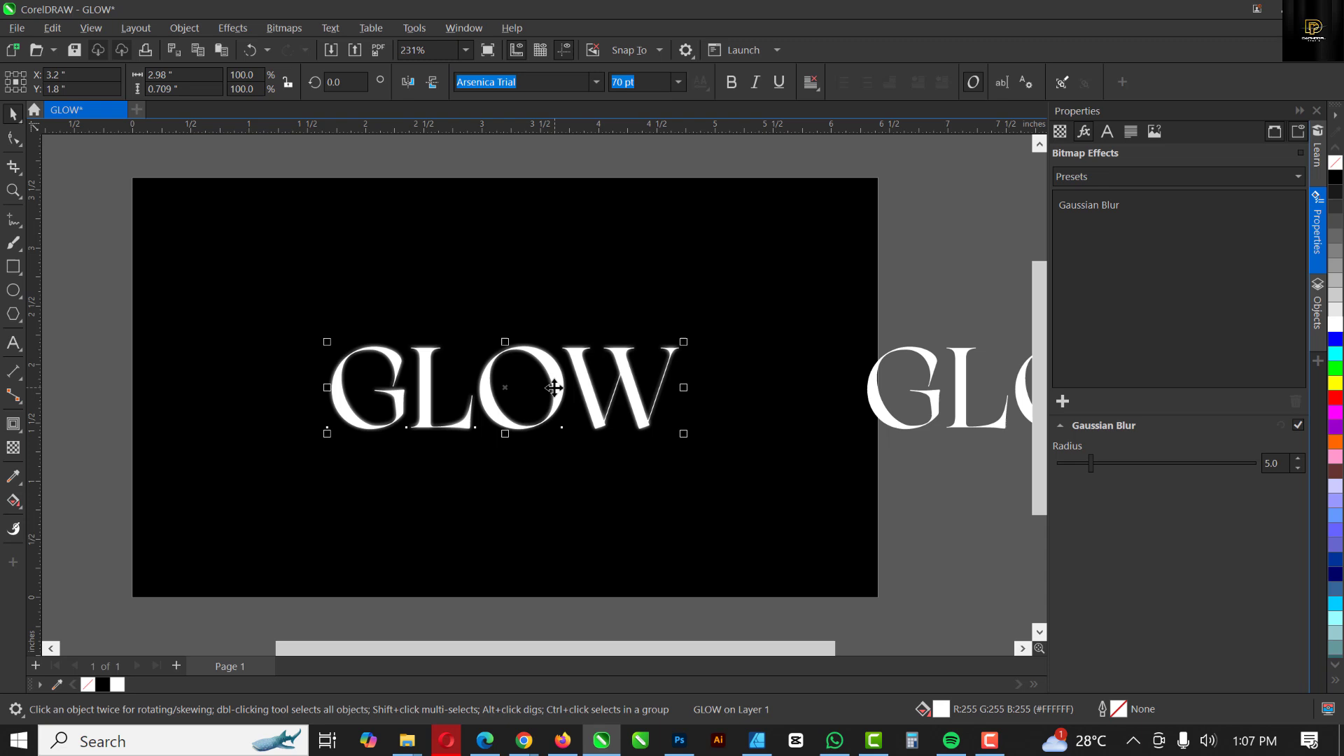
left_click(566, 477)
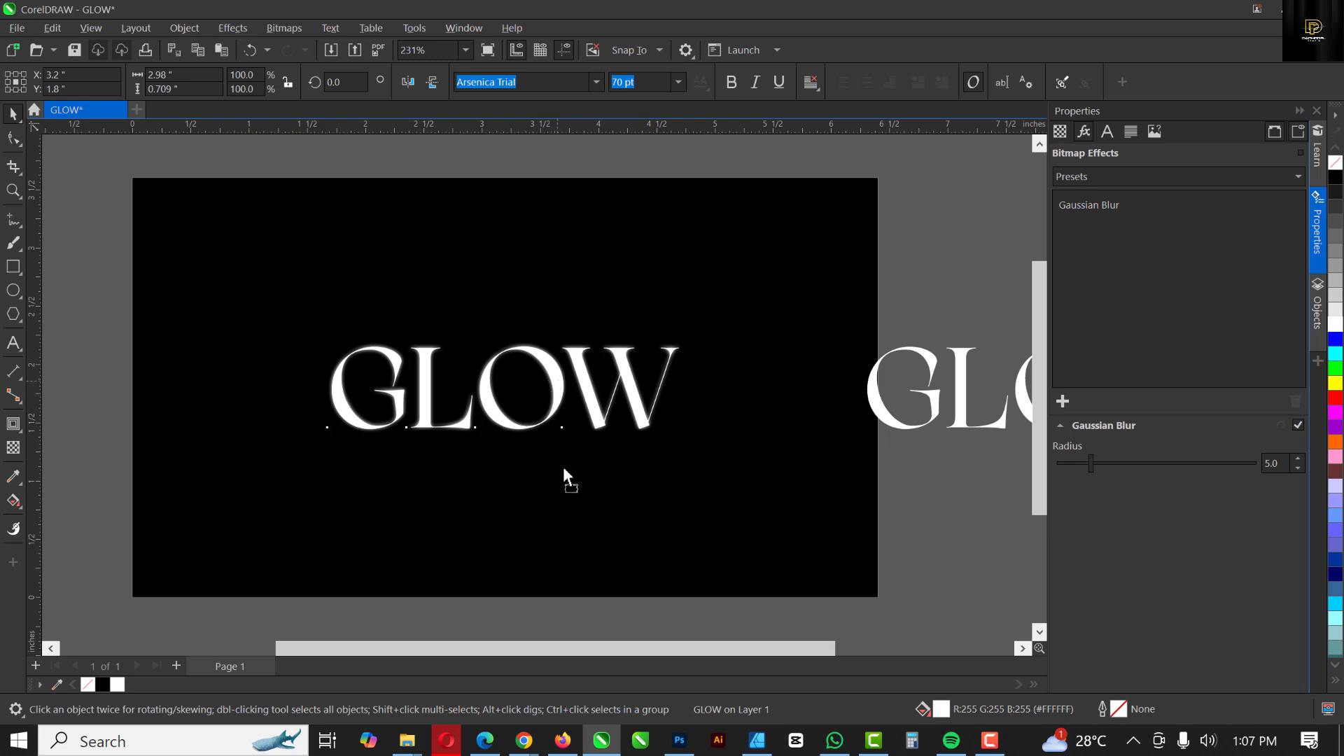
left_click(505, 388)
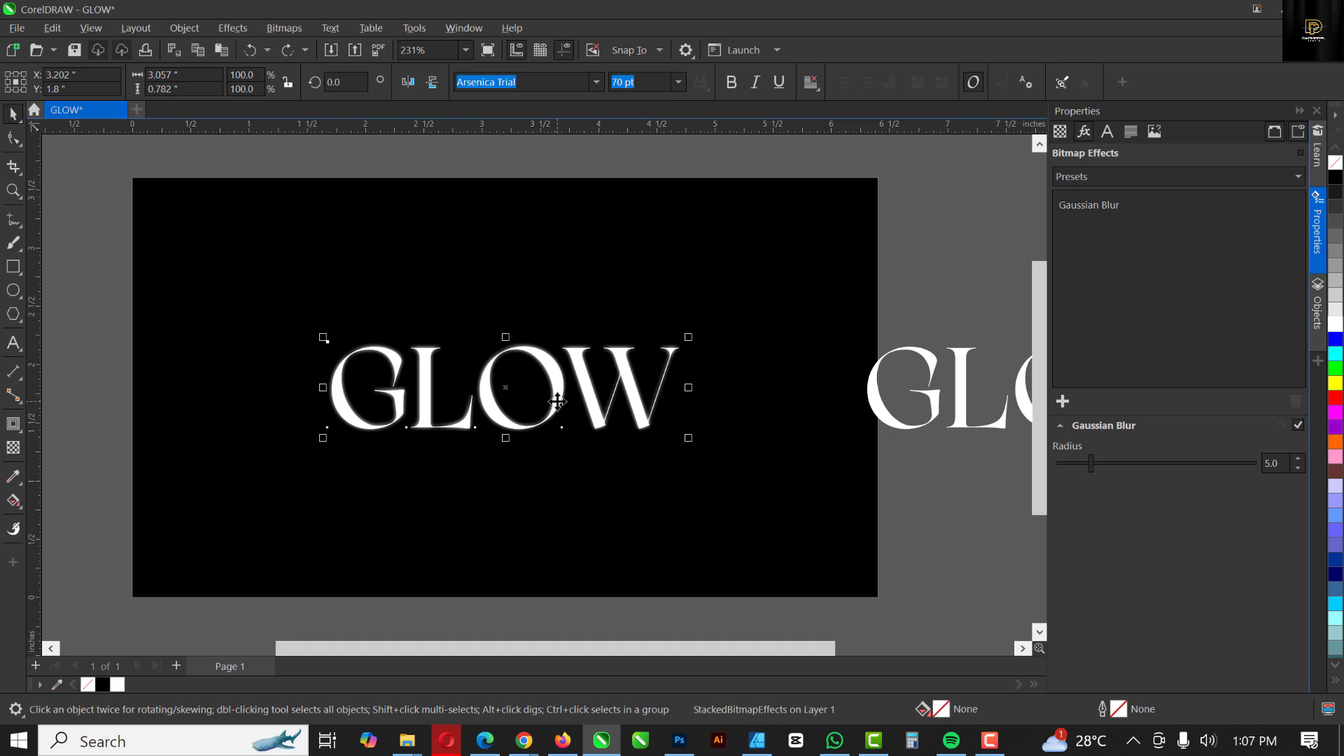
- Raise the Gaussian Blur radius to 25 for a soft white halo around GLOW
left_click(1276, 463)
type("20")
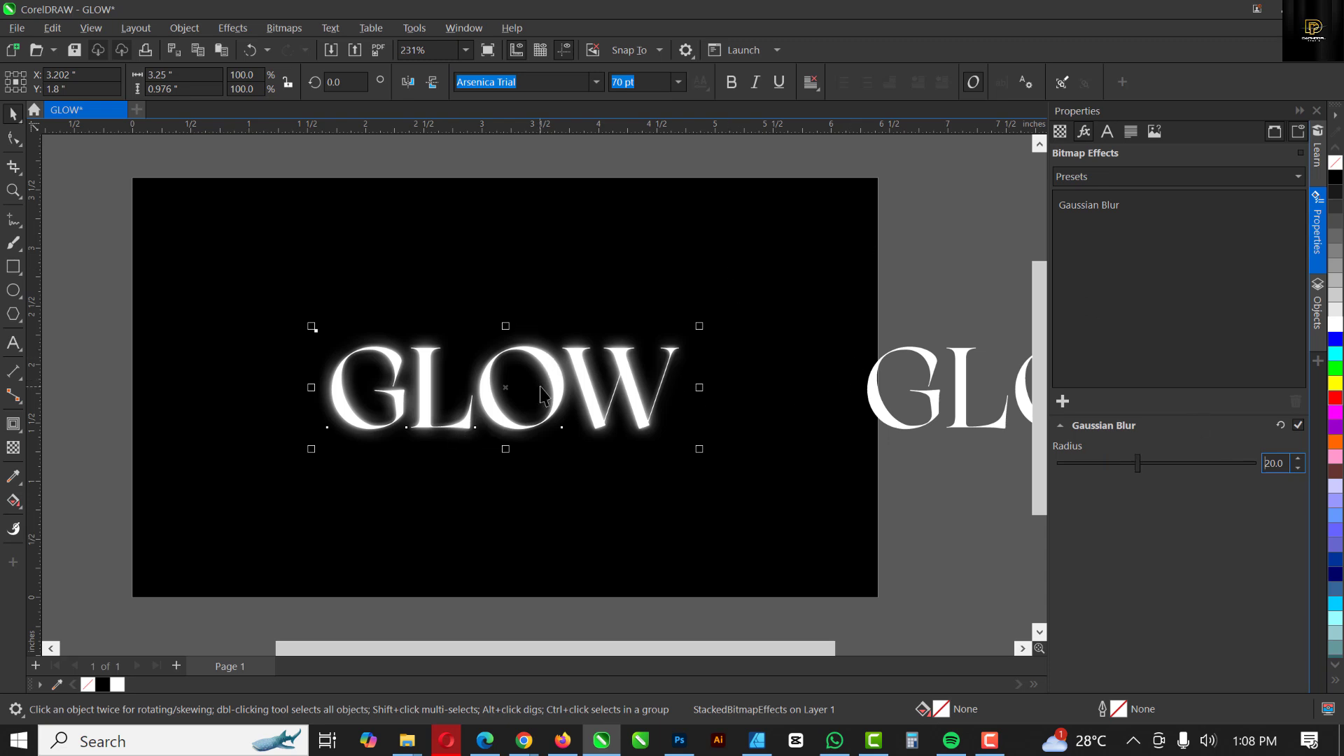
mouse_move(1183, 464)
type("25")
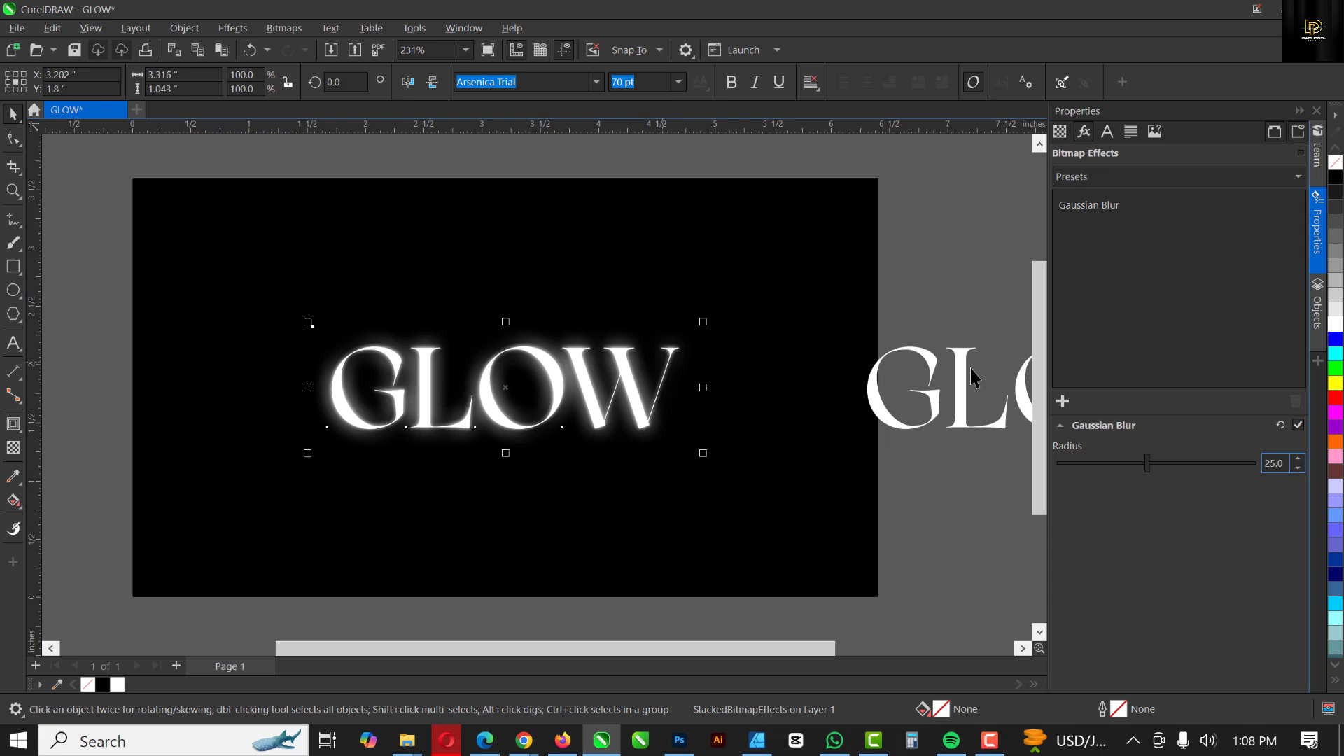
mouse_move(1305, 117)
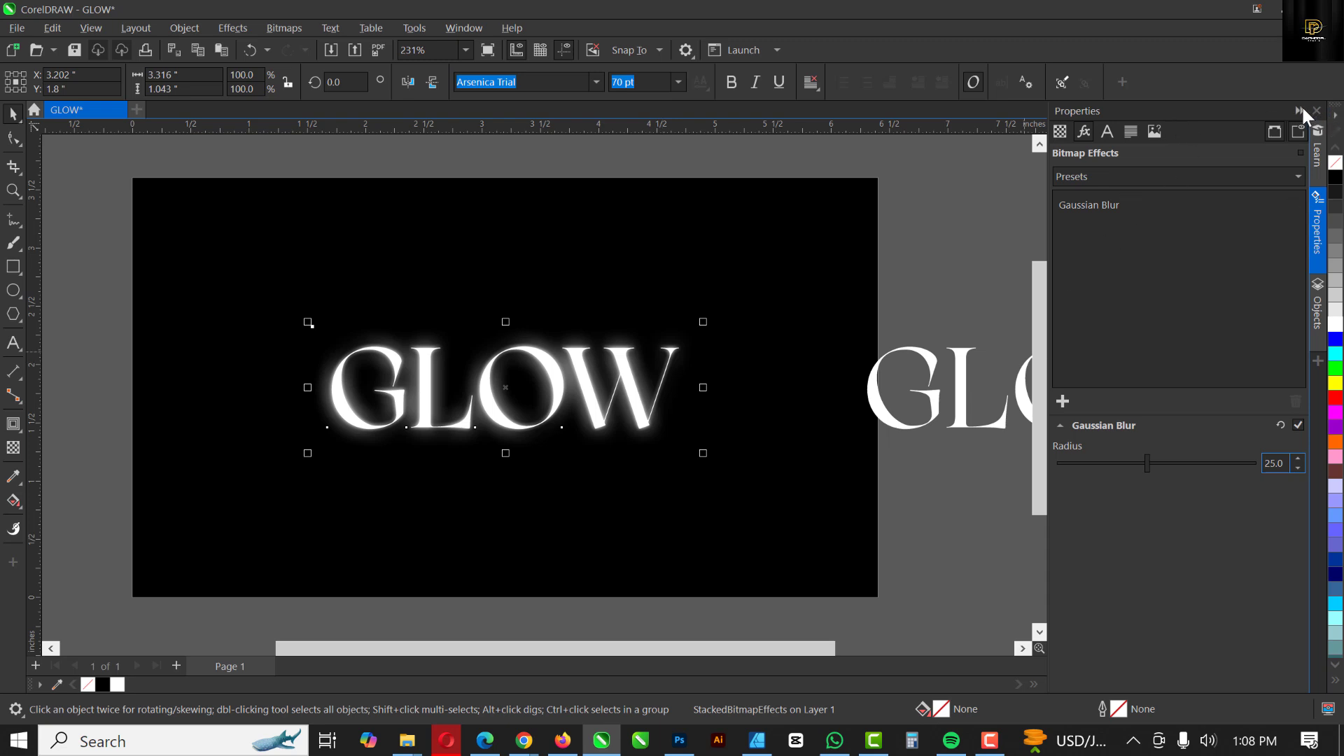
- Close the Properties docker and move the sharp GLOW copy against the page's right edge
left_click(1316, 111)
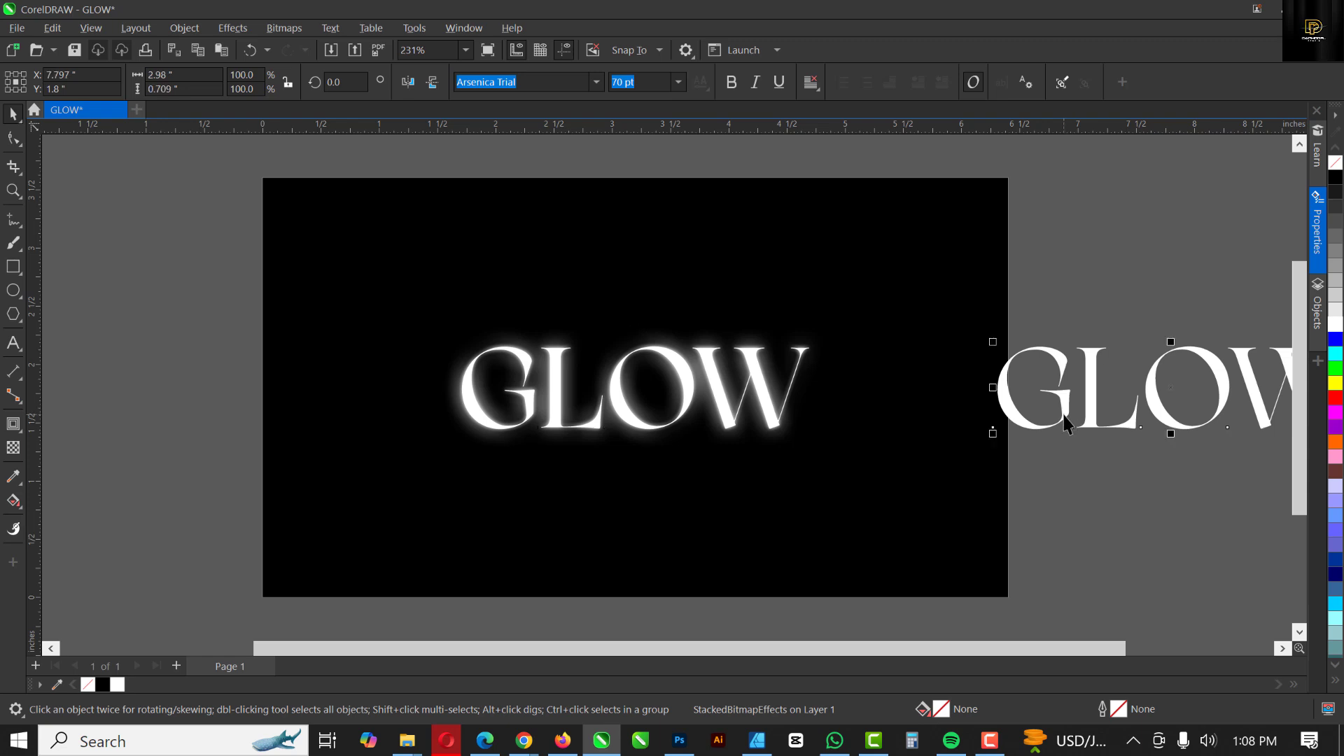
left_click(810, 429)
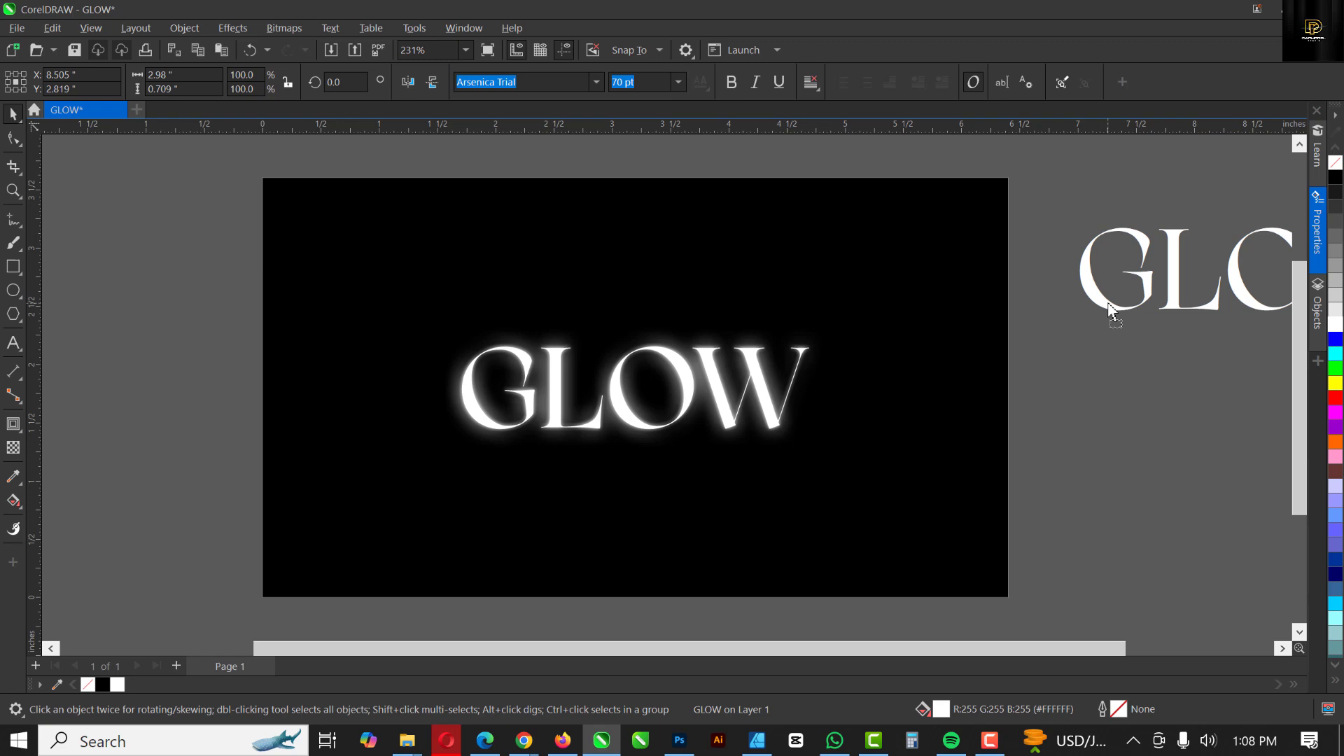
left_click(1157, 270)
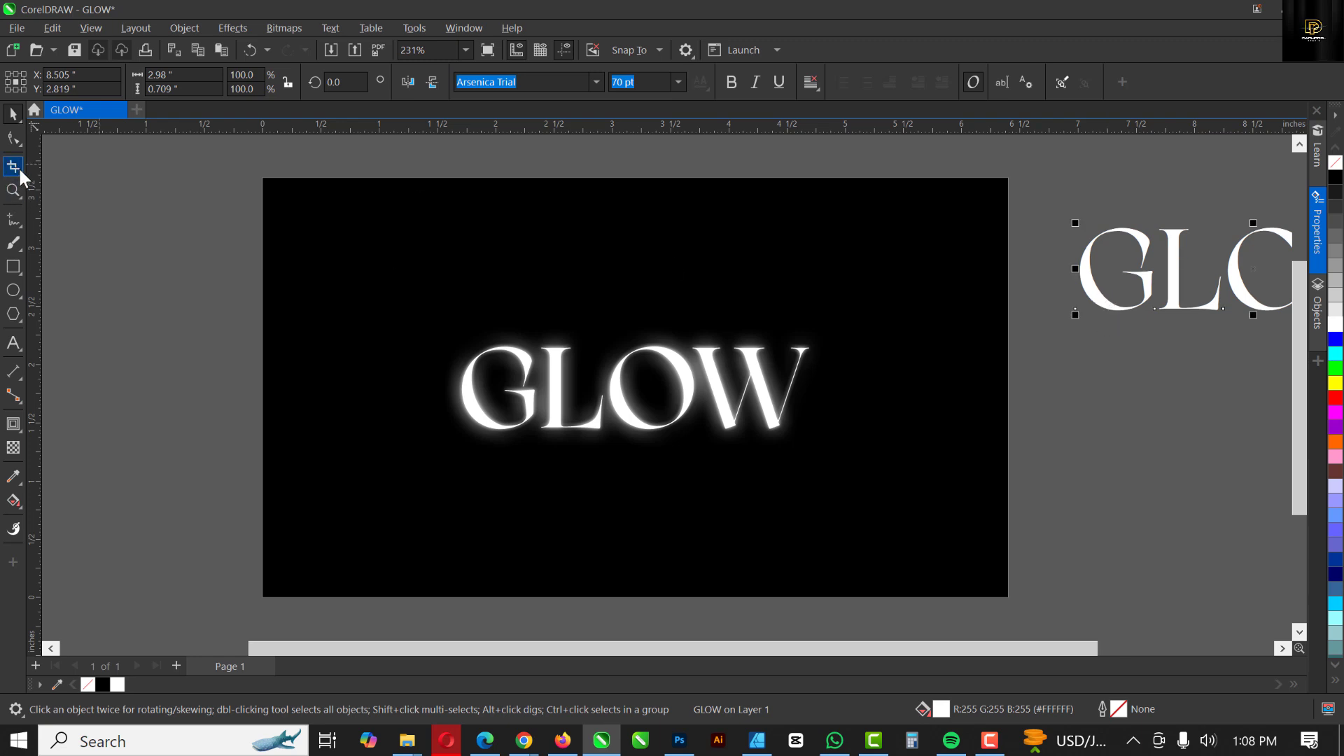
mouse_move(14, 268)
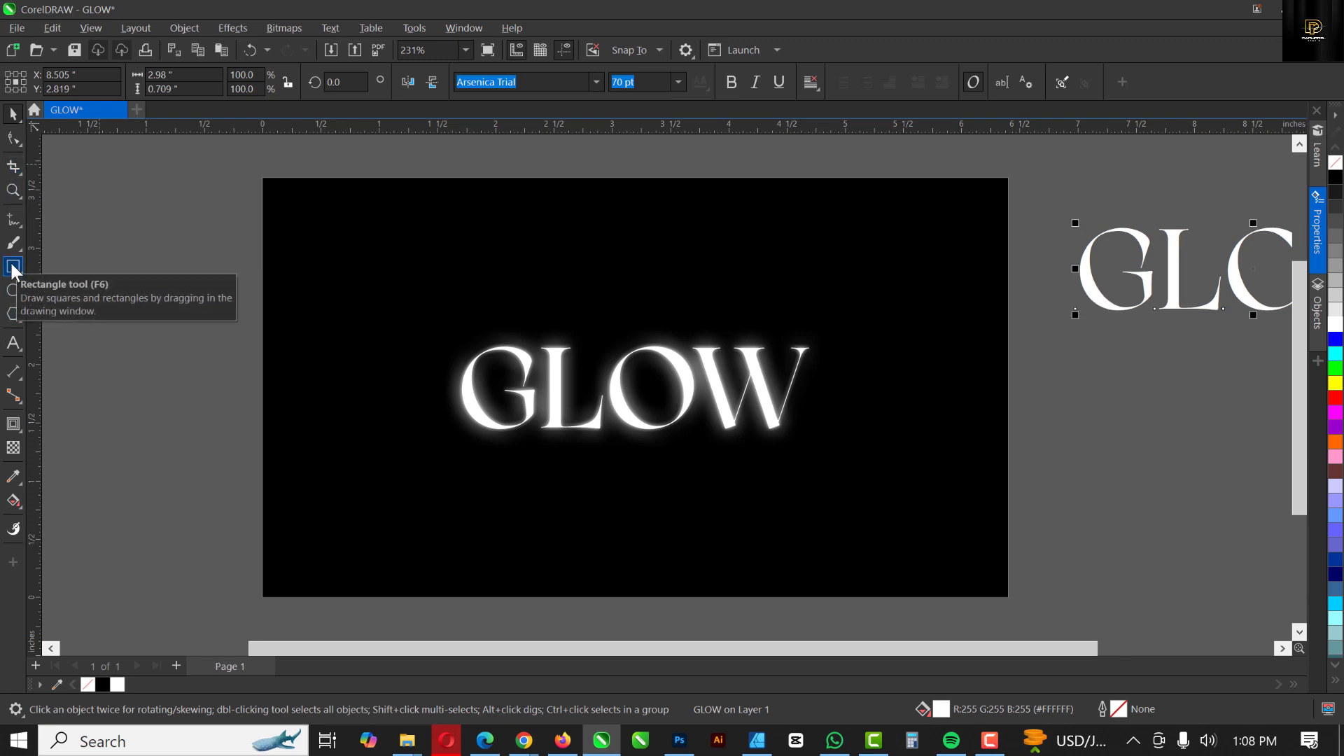
mouse_move(1109, 308)
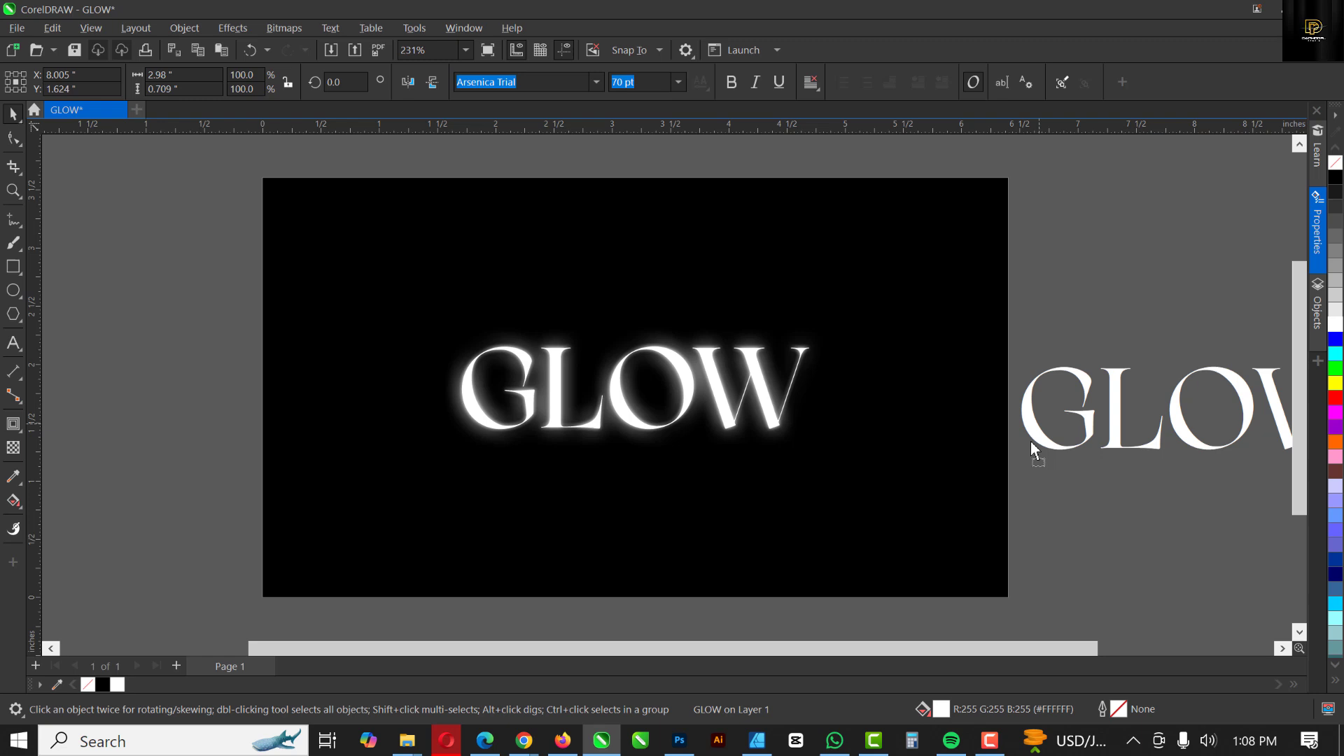
right_click(1033, 450)
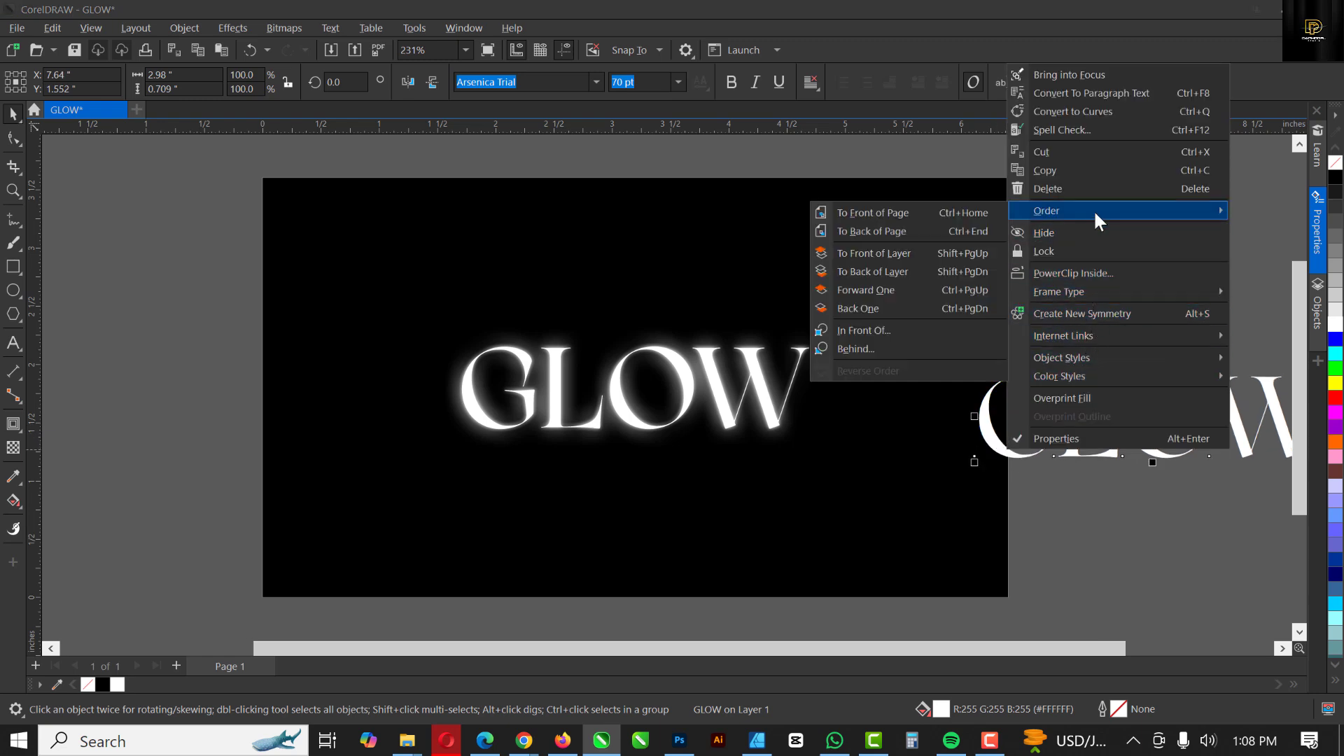
mouse_move(872, 213)
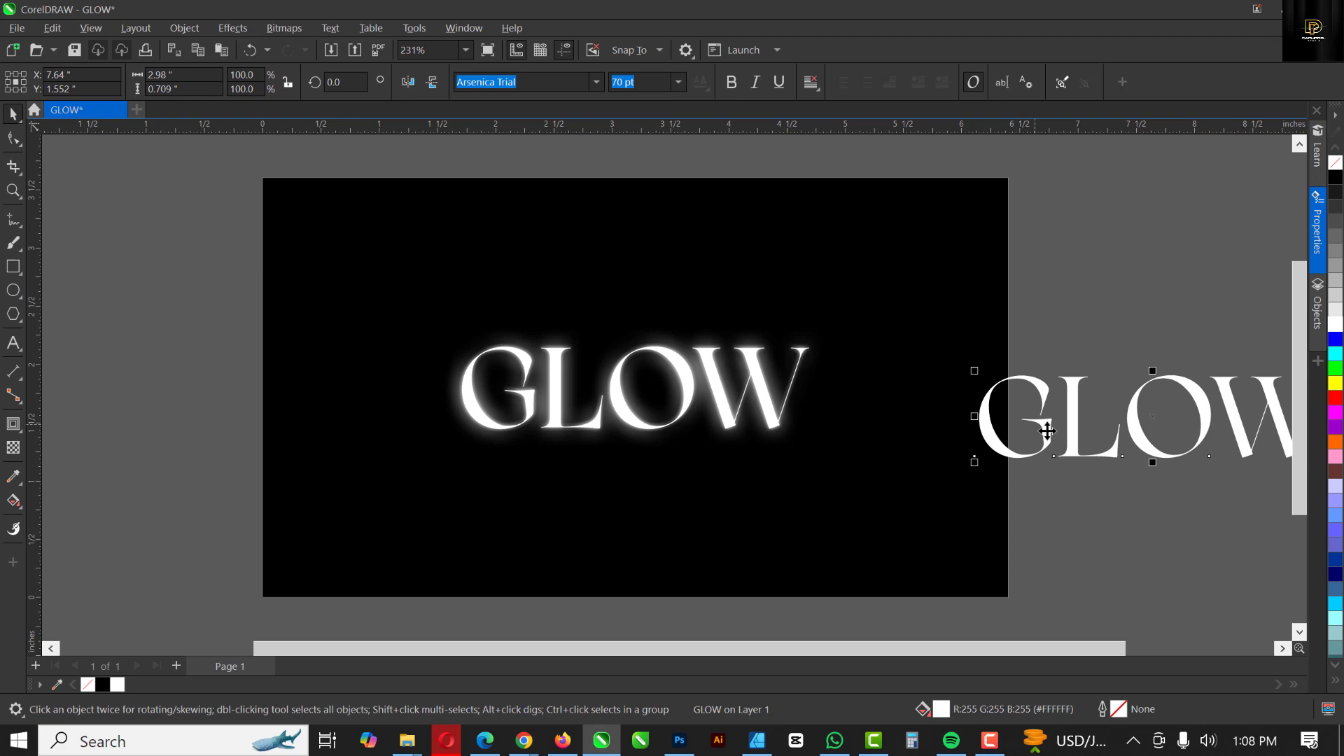
mouse_move(1046, 444)
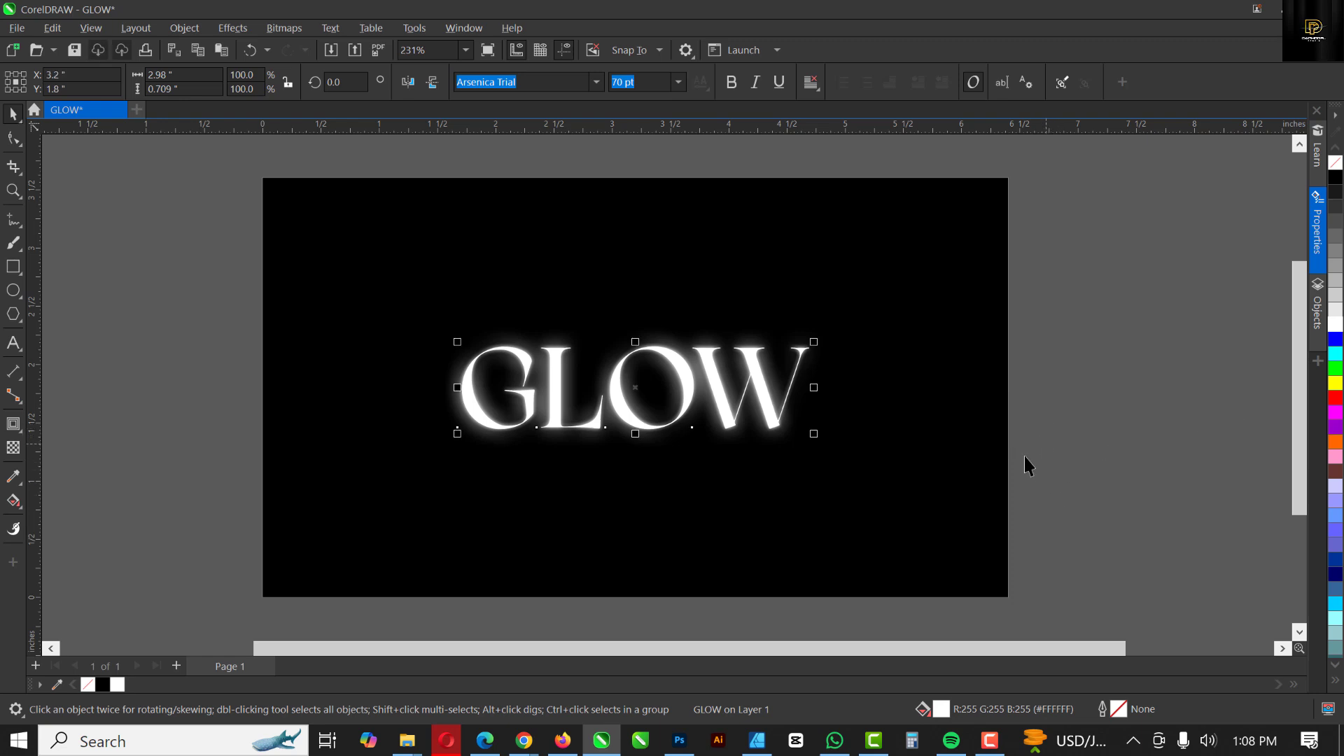
mouse_move(685, 346)
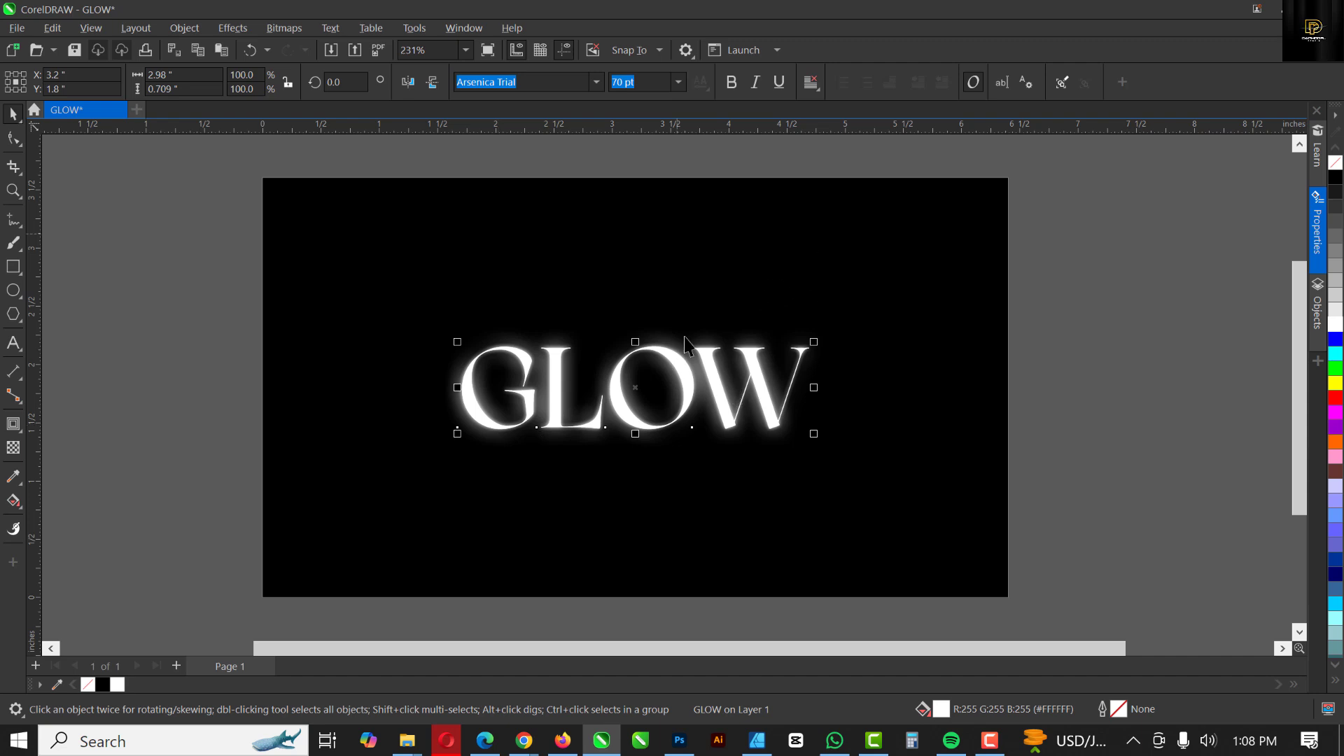
mouse_move(509, 452)
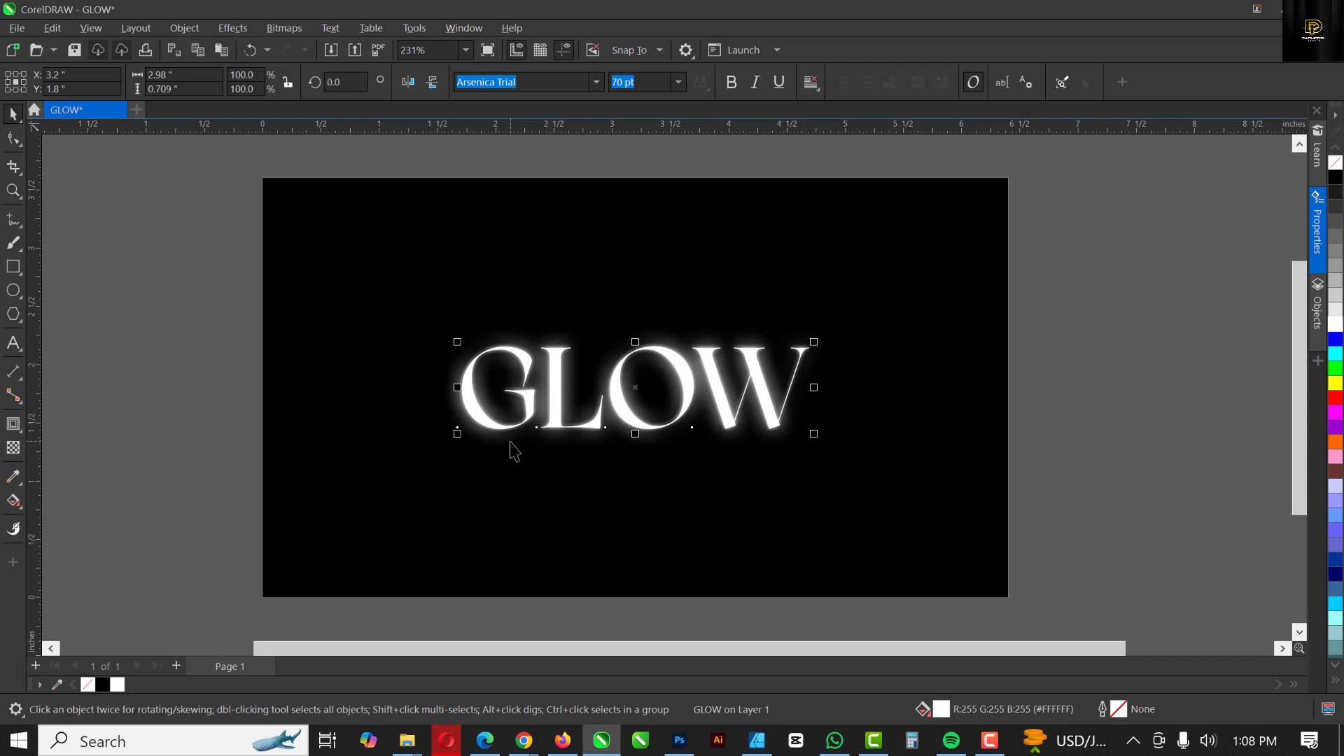
- Position the sharp GLOW copy at X 3.2, Y 1.8 exactly over the blurred text
scroll("up", 3)
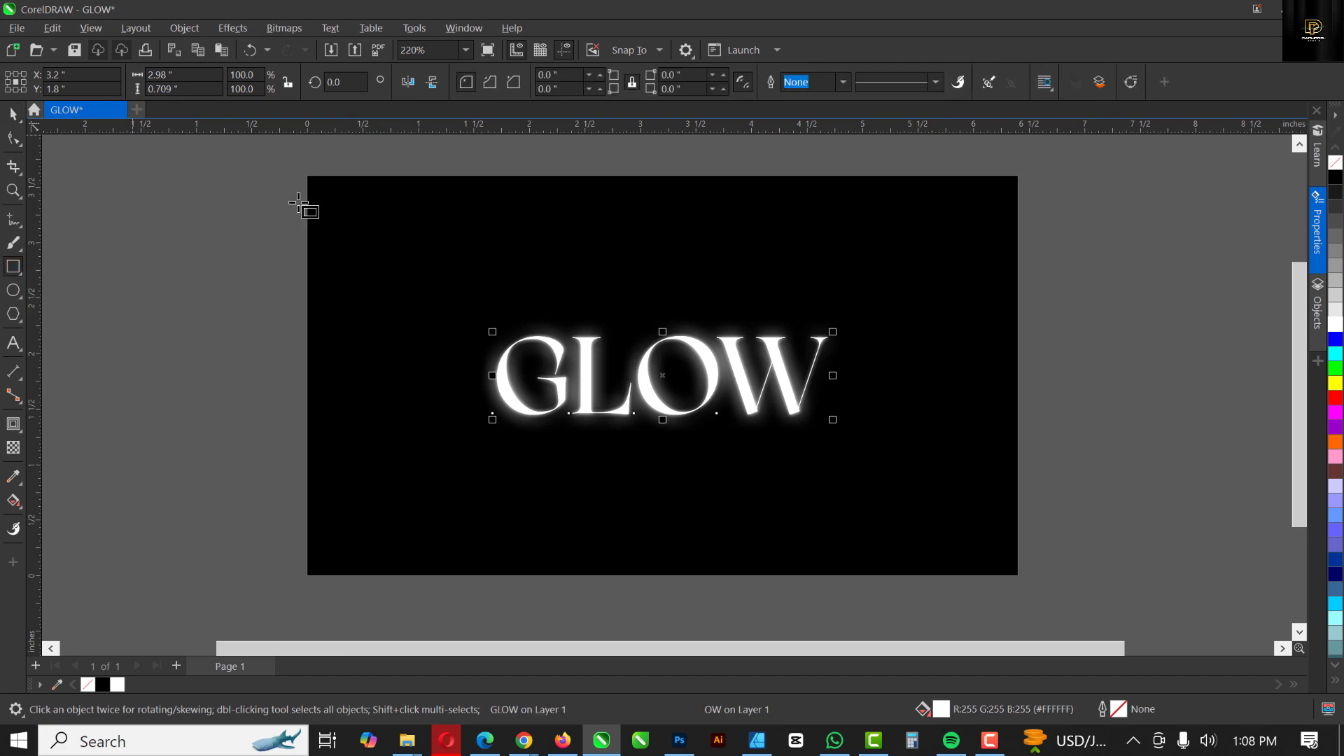
mouse_move(308, 180)
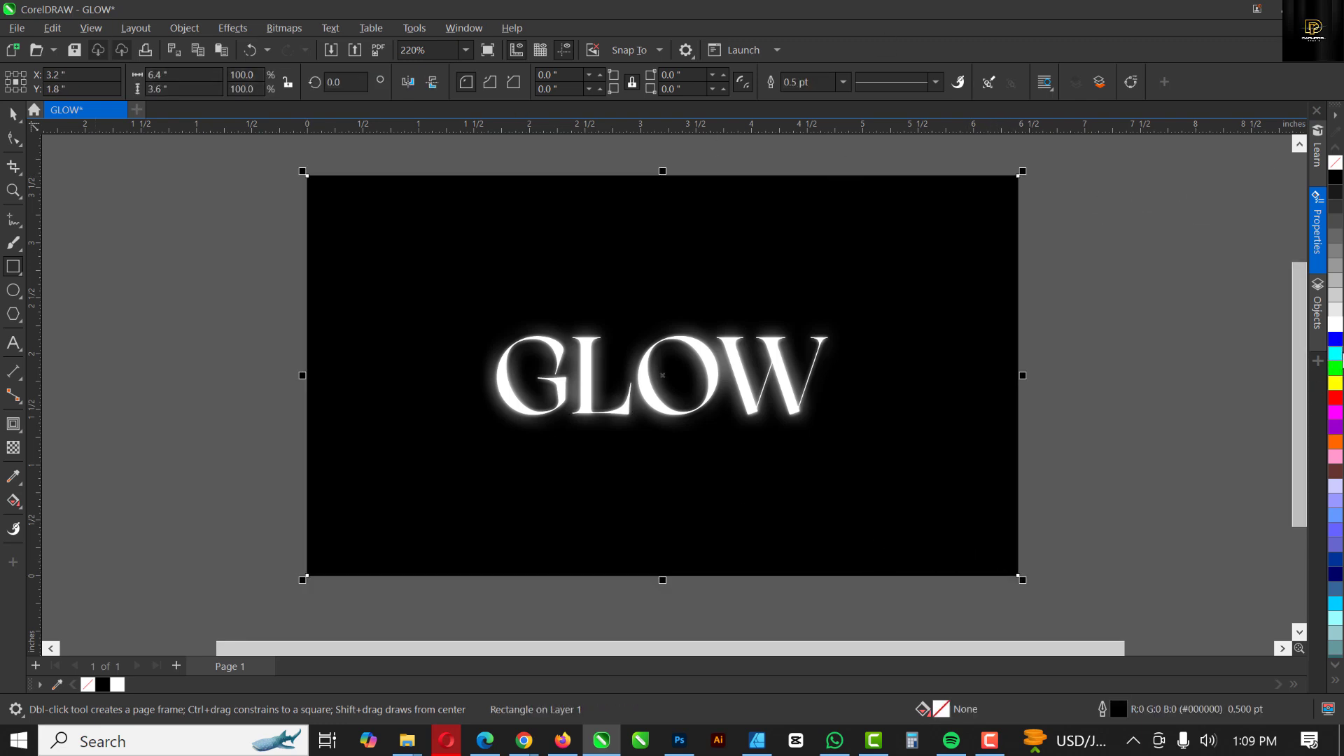
mouse_move(1334, 351)
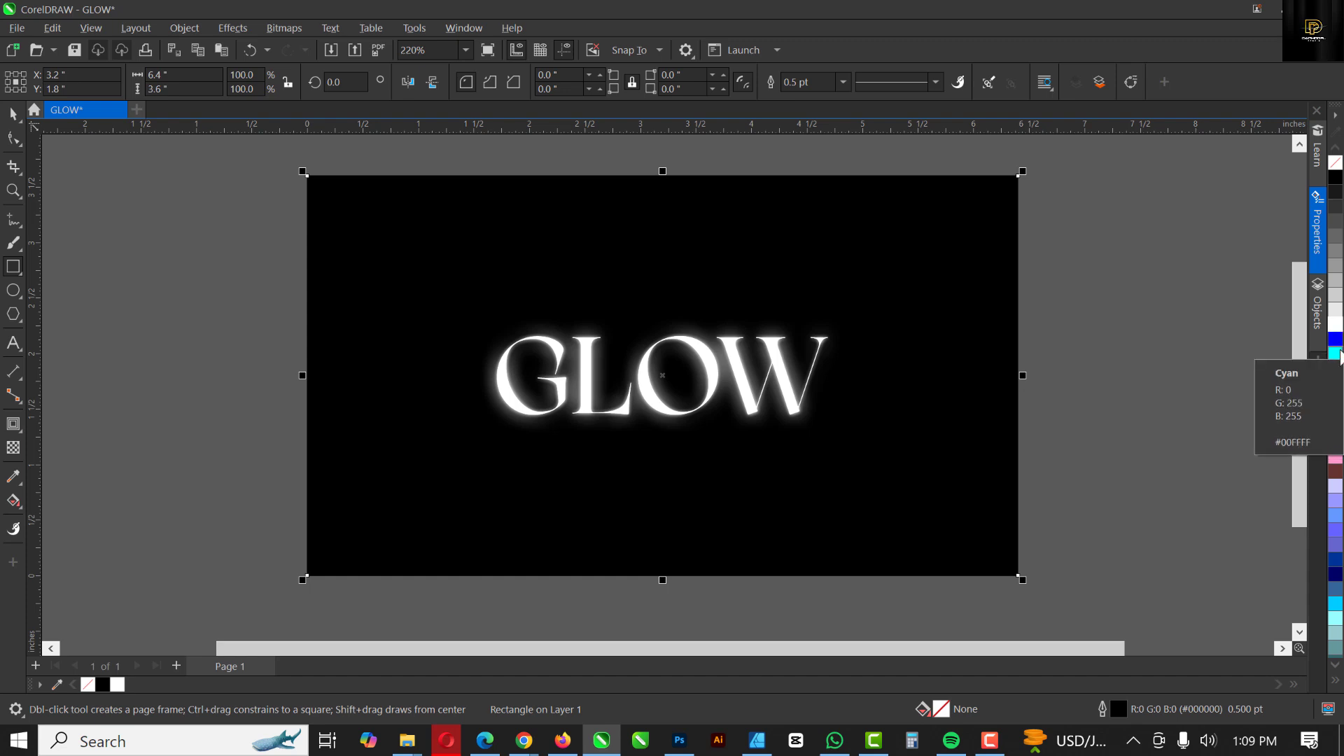
- Fill the page-sized rectangle pure blue and remove its outline
left_click(1333, 340)
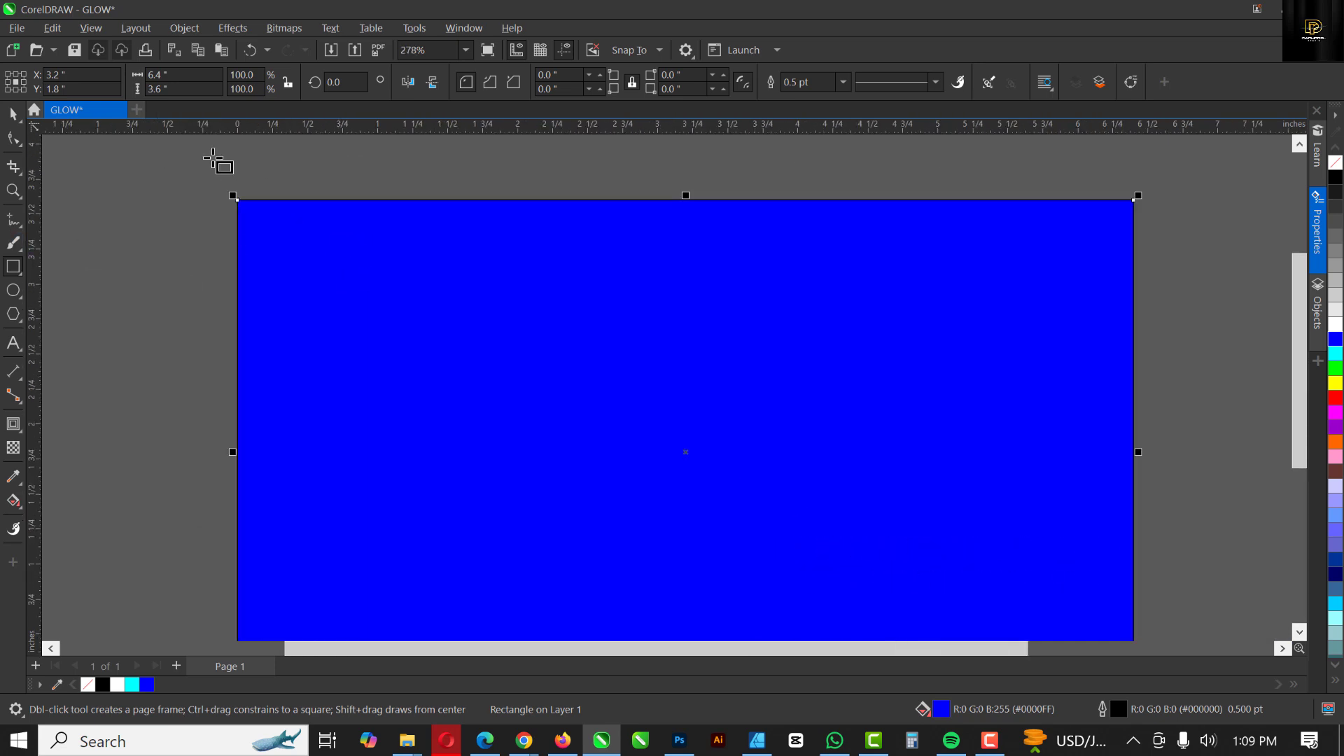
mouse_move(1245, 221)
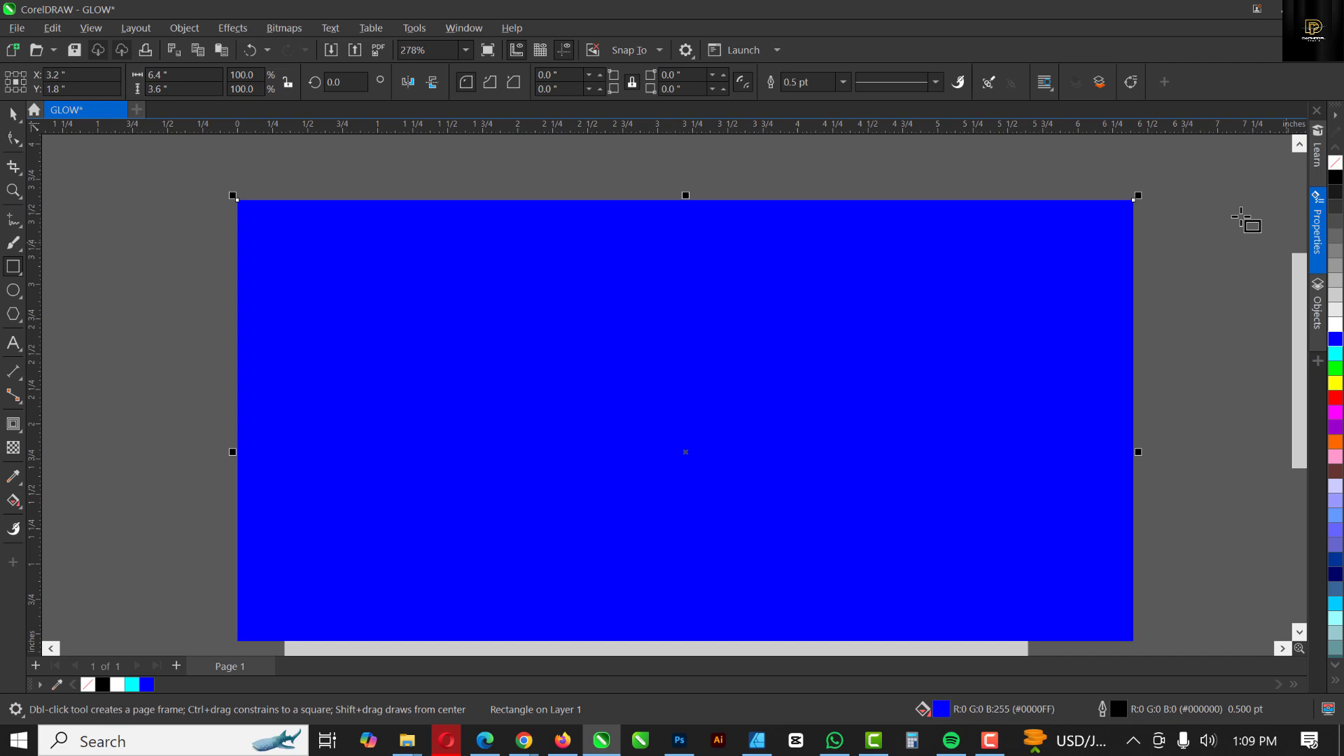
left_click(14, 501)
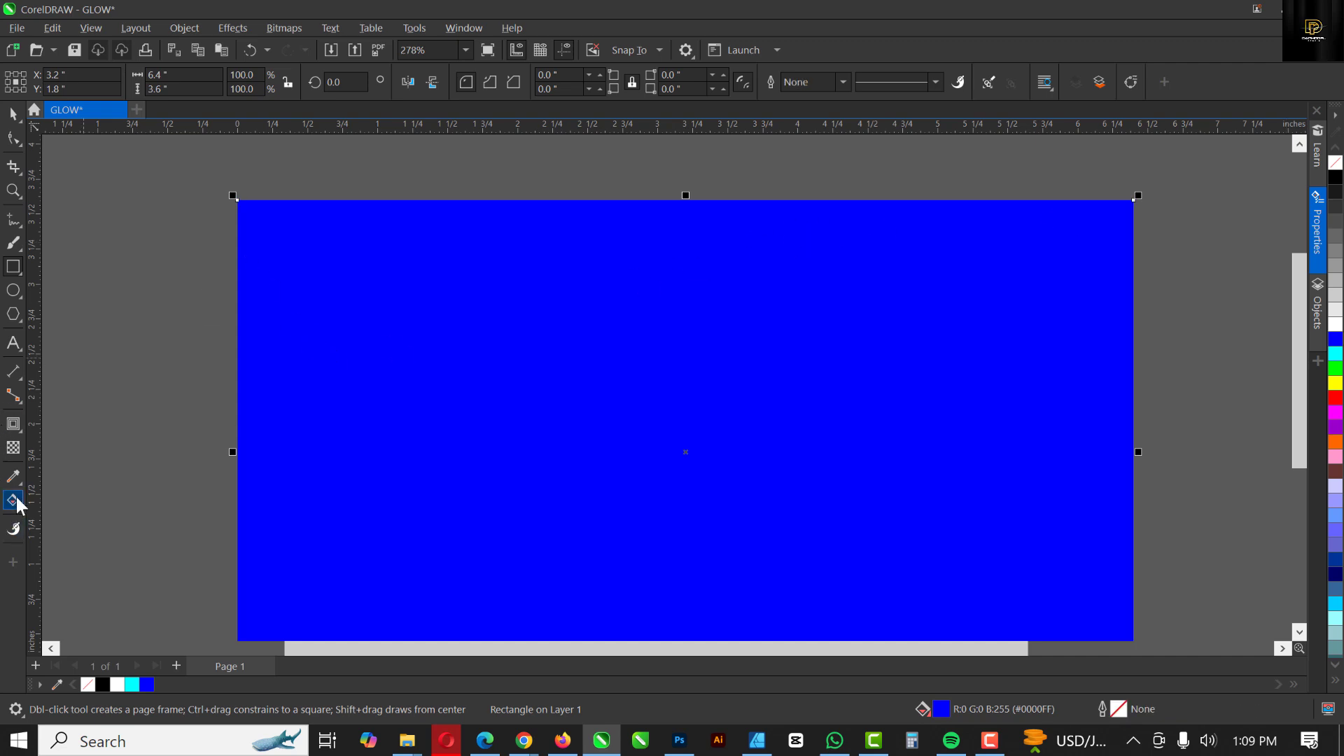
- Set the fountain fill's end colour to Magenta and straighten the gradient horizontally with the Interactive Fill tool
left_click(12, 501)
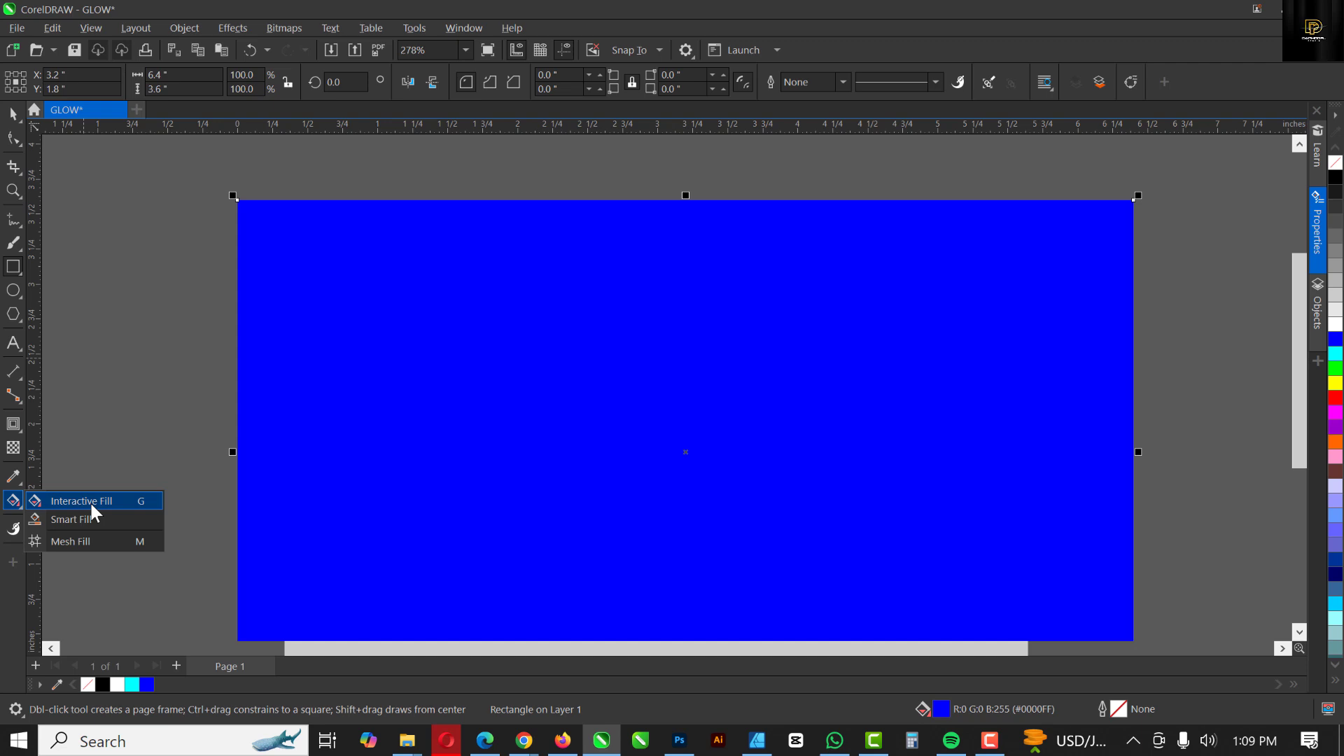
left_click(81, 501)
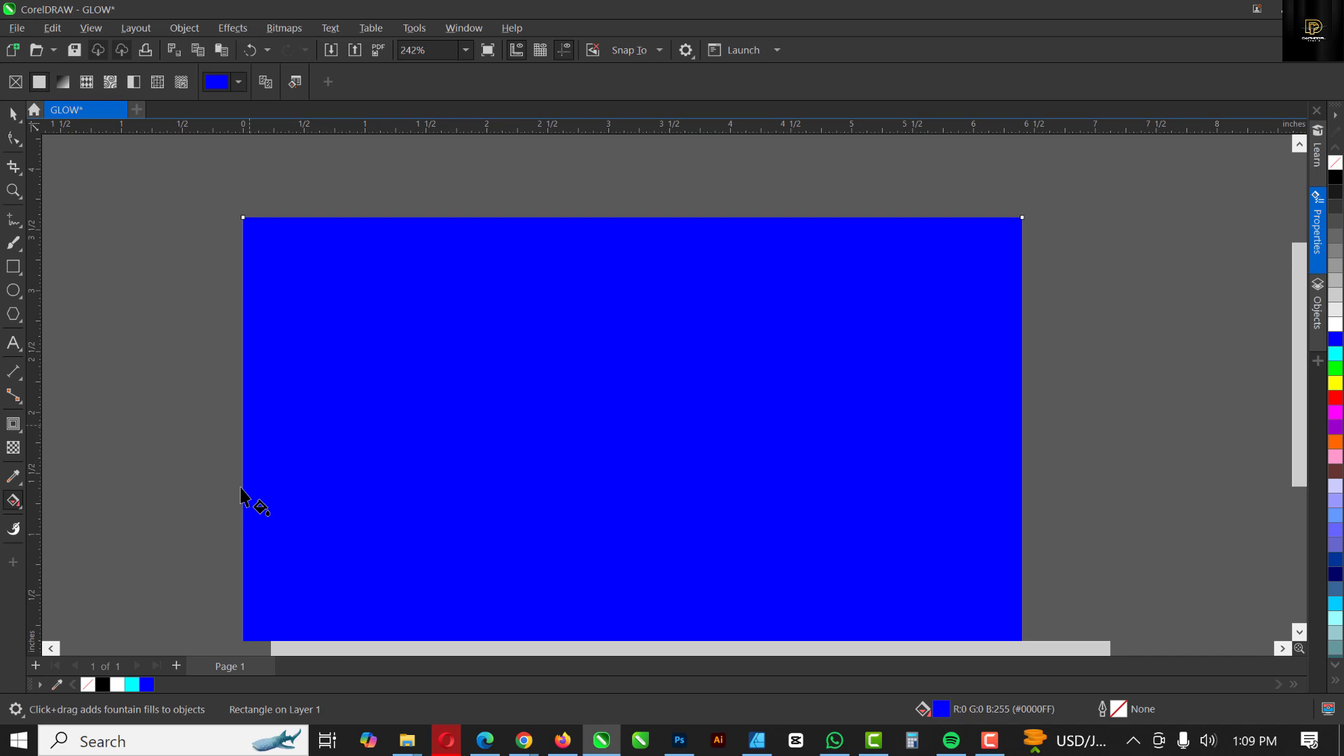
mouse_move(605, 536)
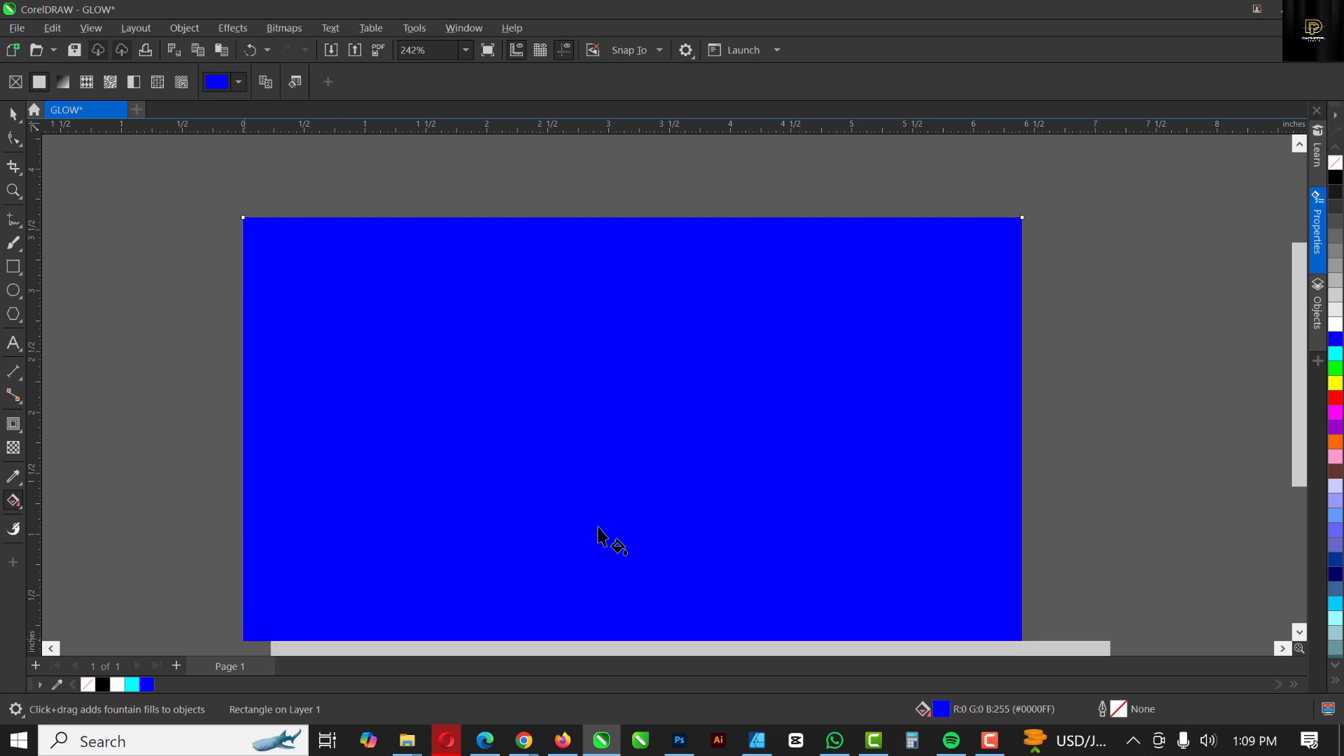
mouse_move(1022, 239)
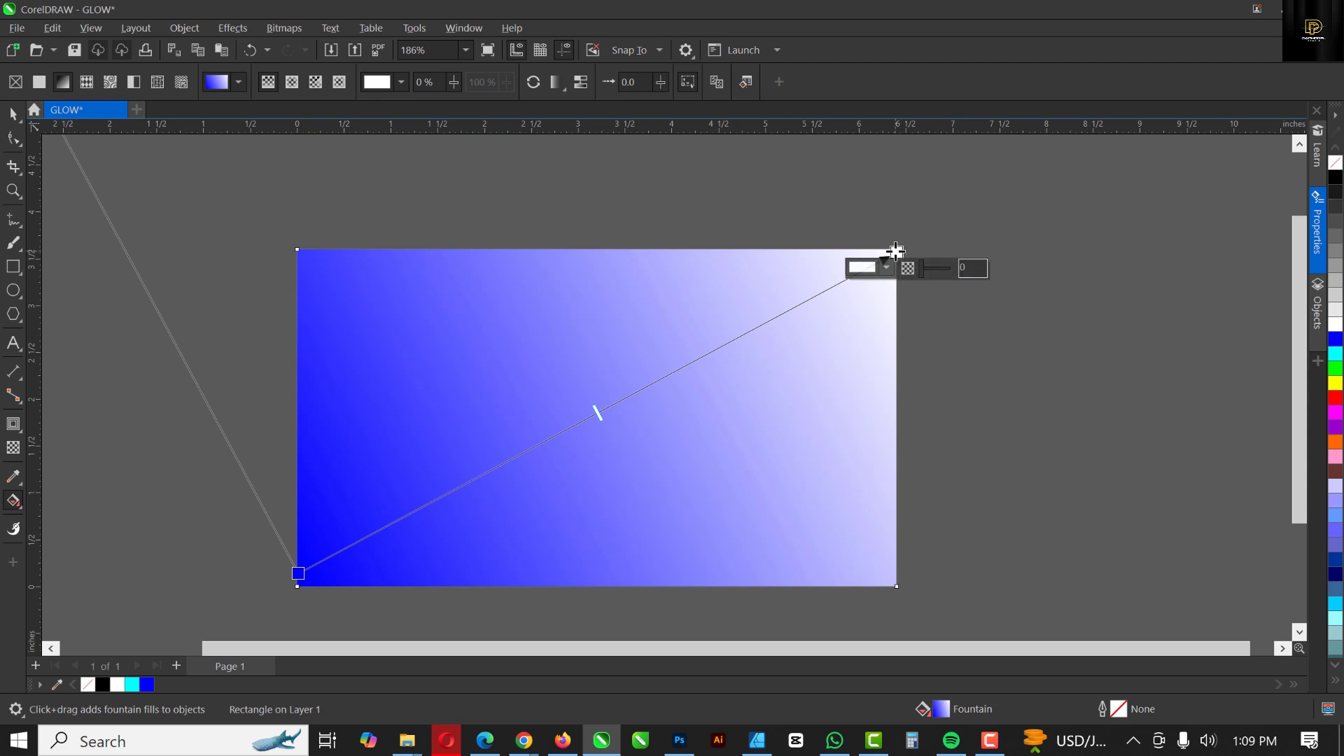
mouse_move(1334, 415)
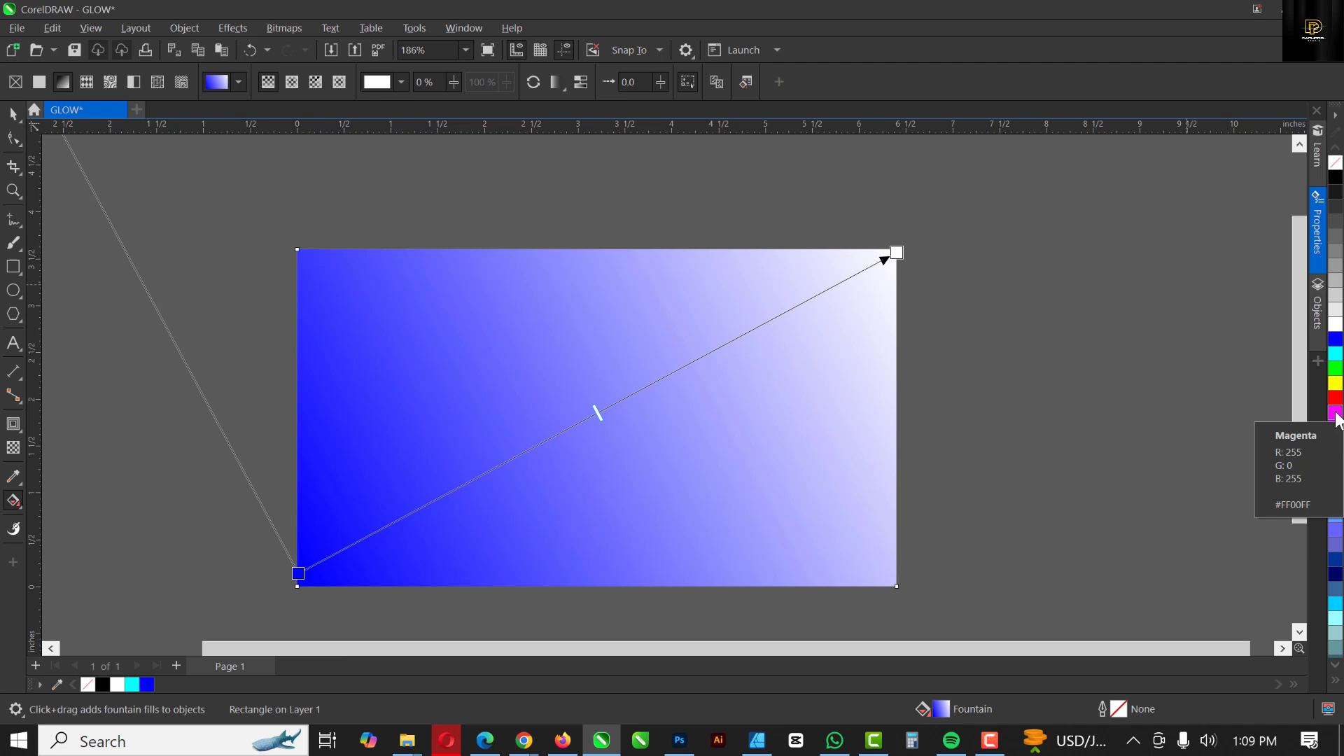
left_click(1334, 414)
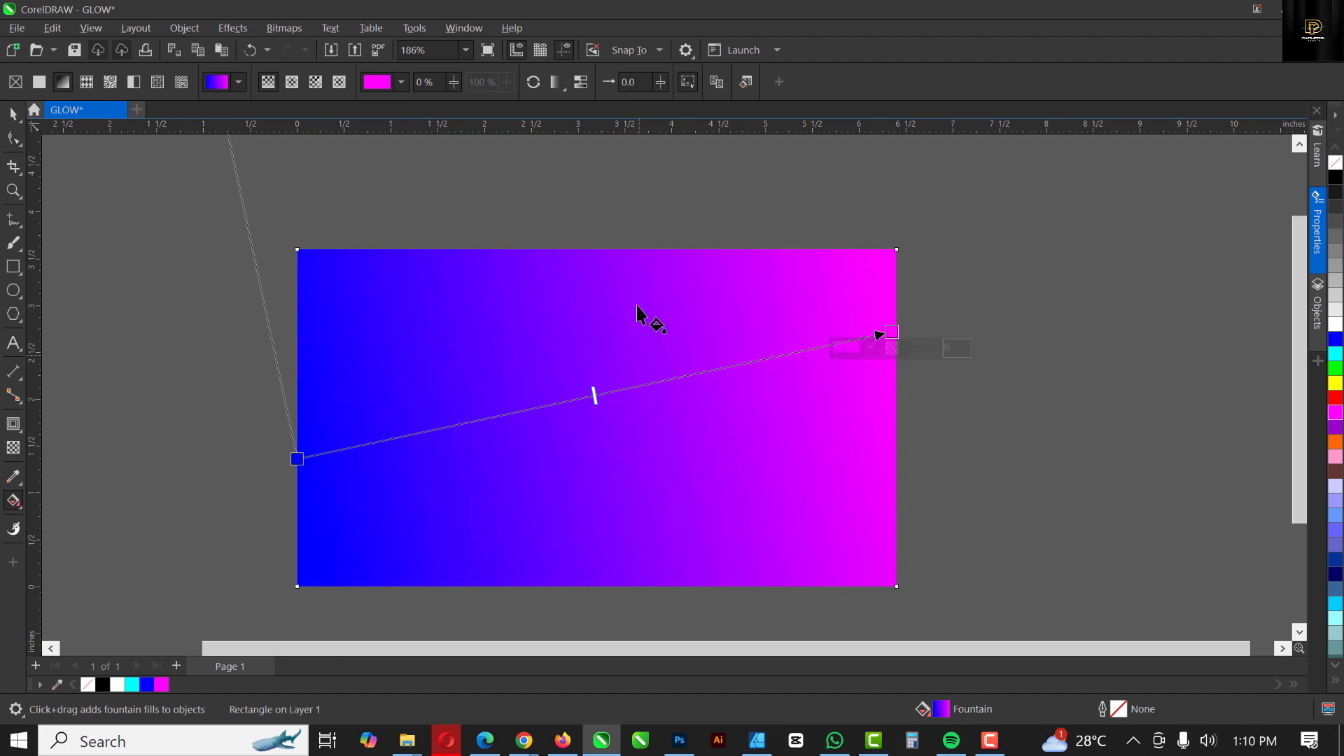
mouse_move(300, 412)
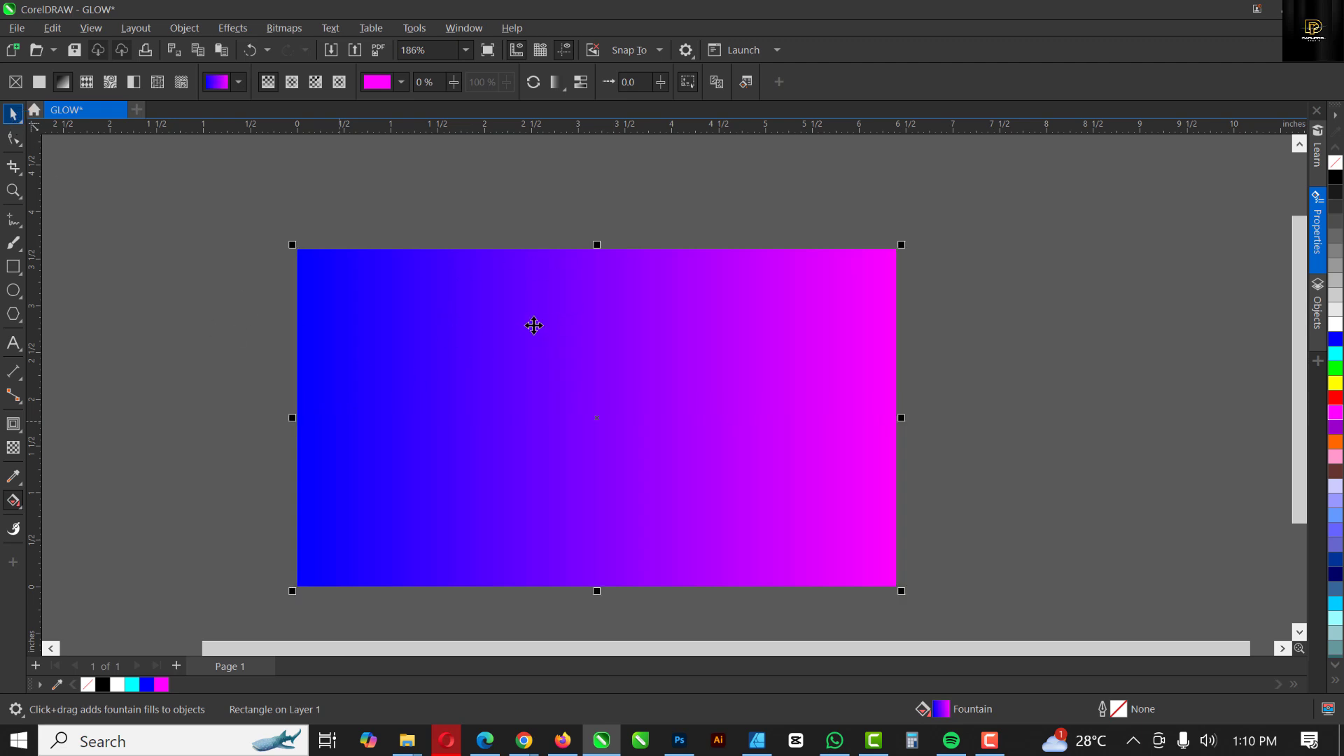
left_click(13, 113)
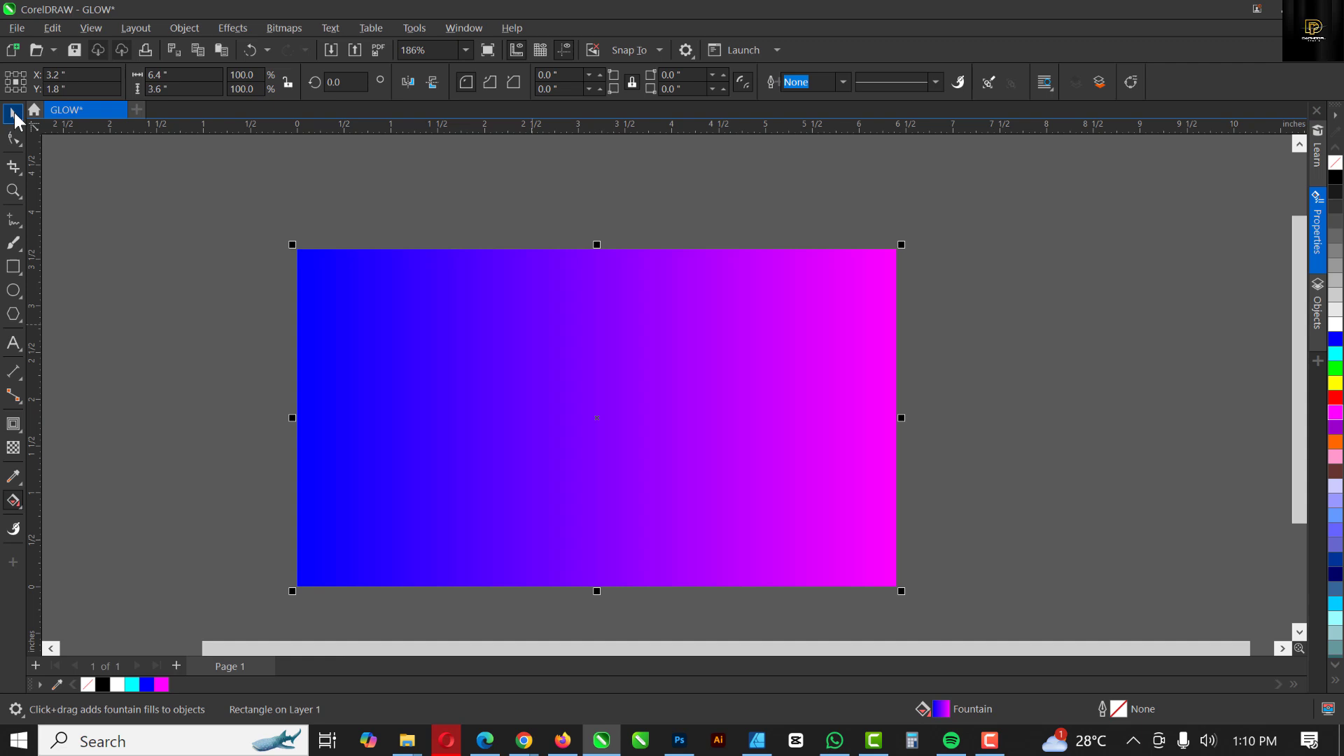
- Give the selected gradient rectangle a Screen merge mode via the Transparency tool
left_click(14, 113)
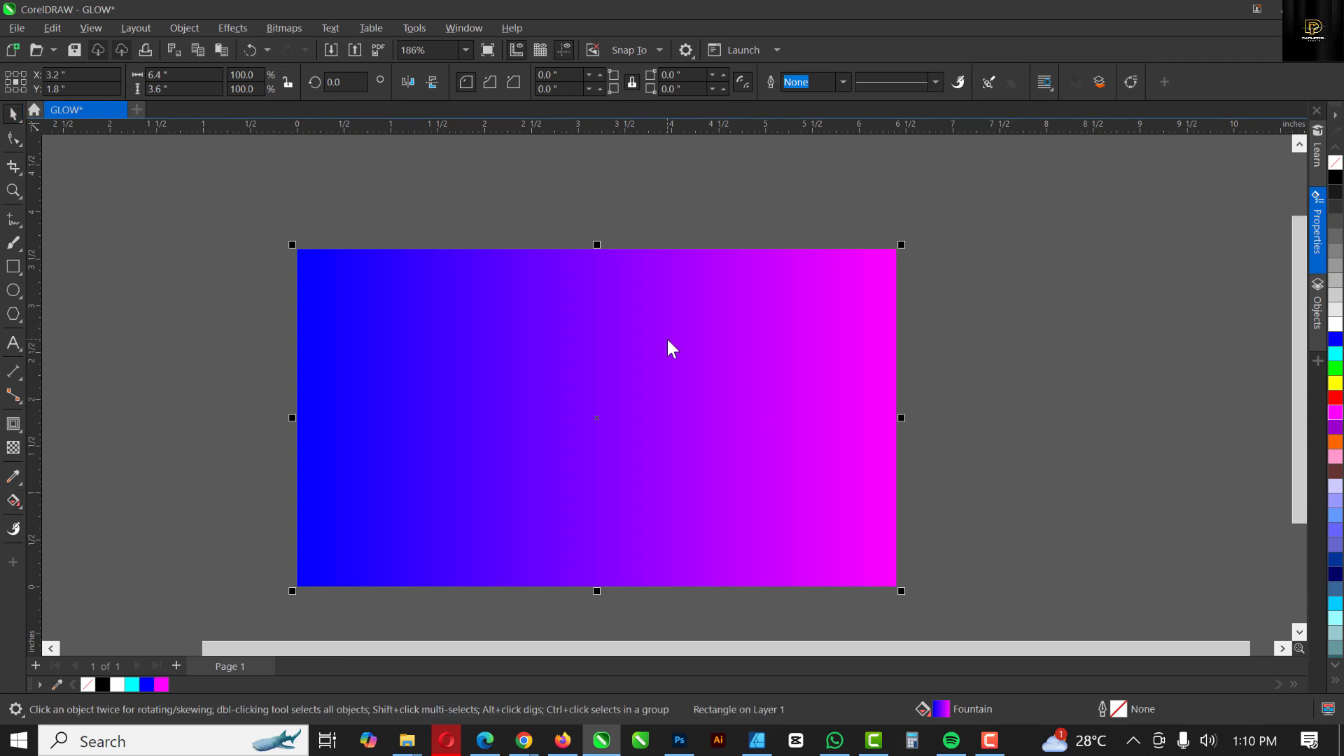
mouse_move(14, 448)
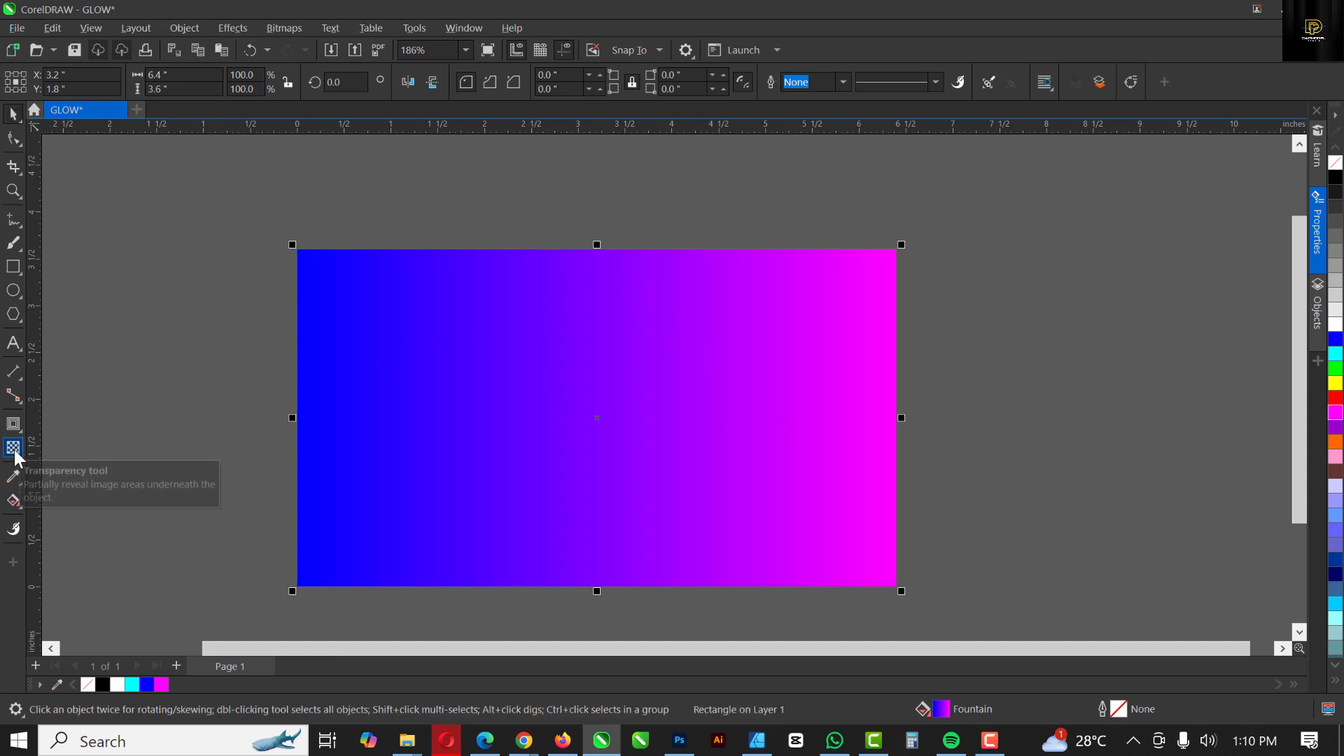
left_click(14, 447)
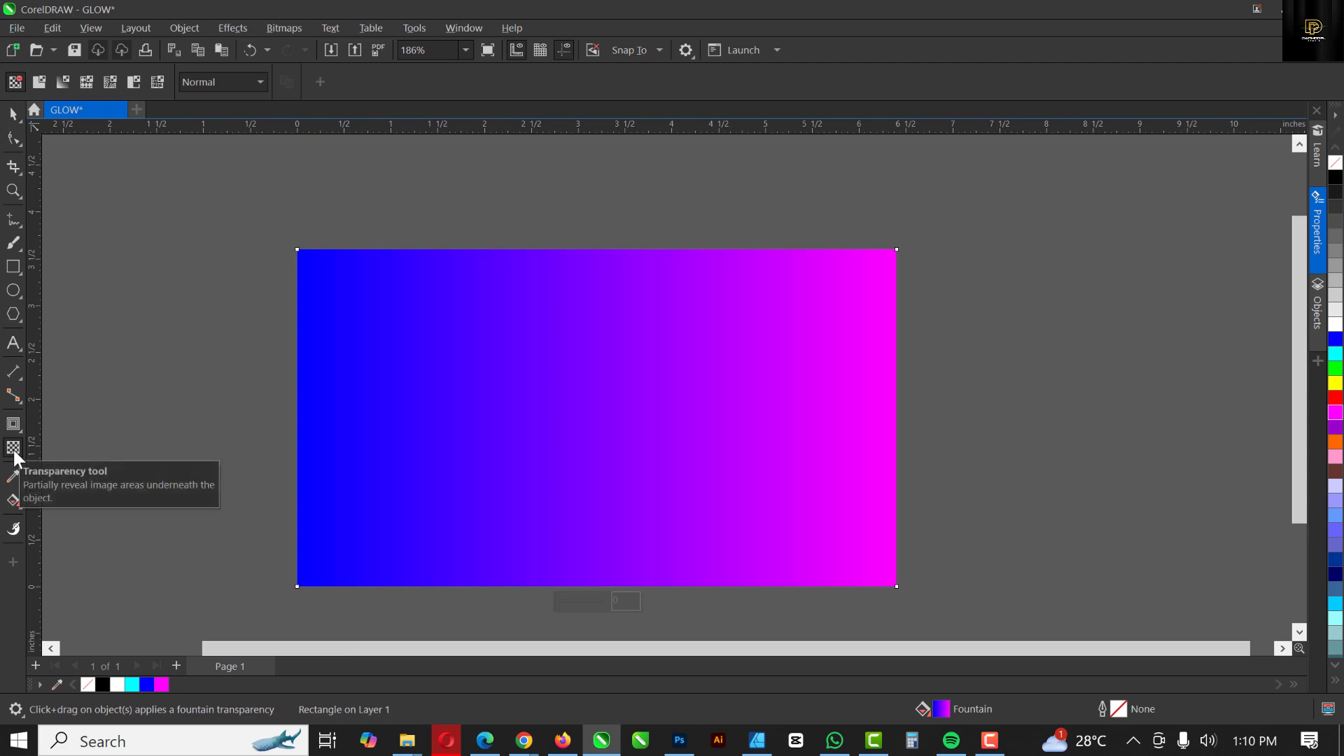
left_click(221, 81)
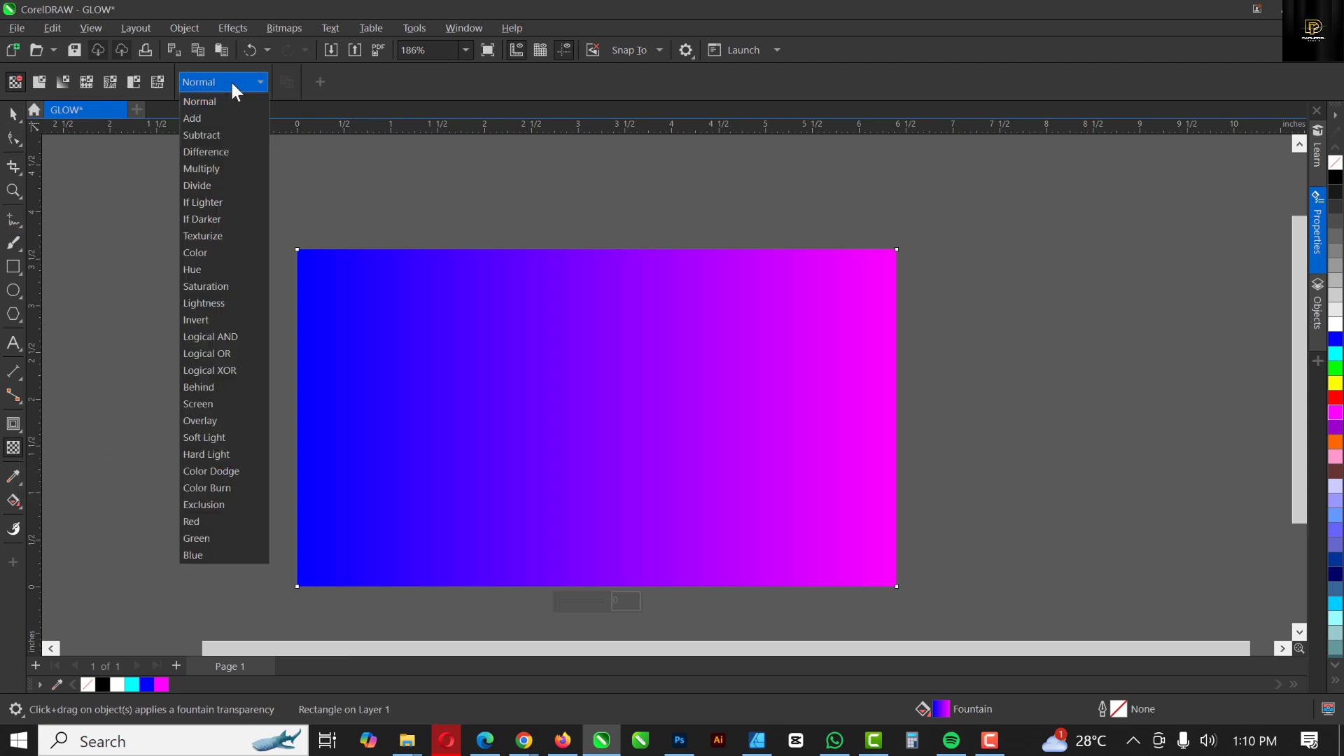
mouse_move(200, 420)
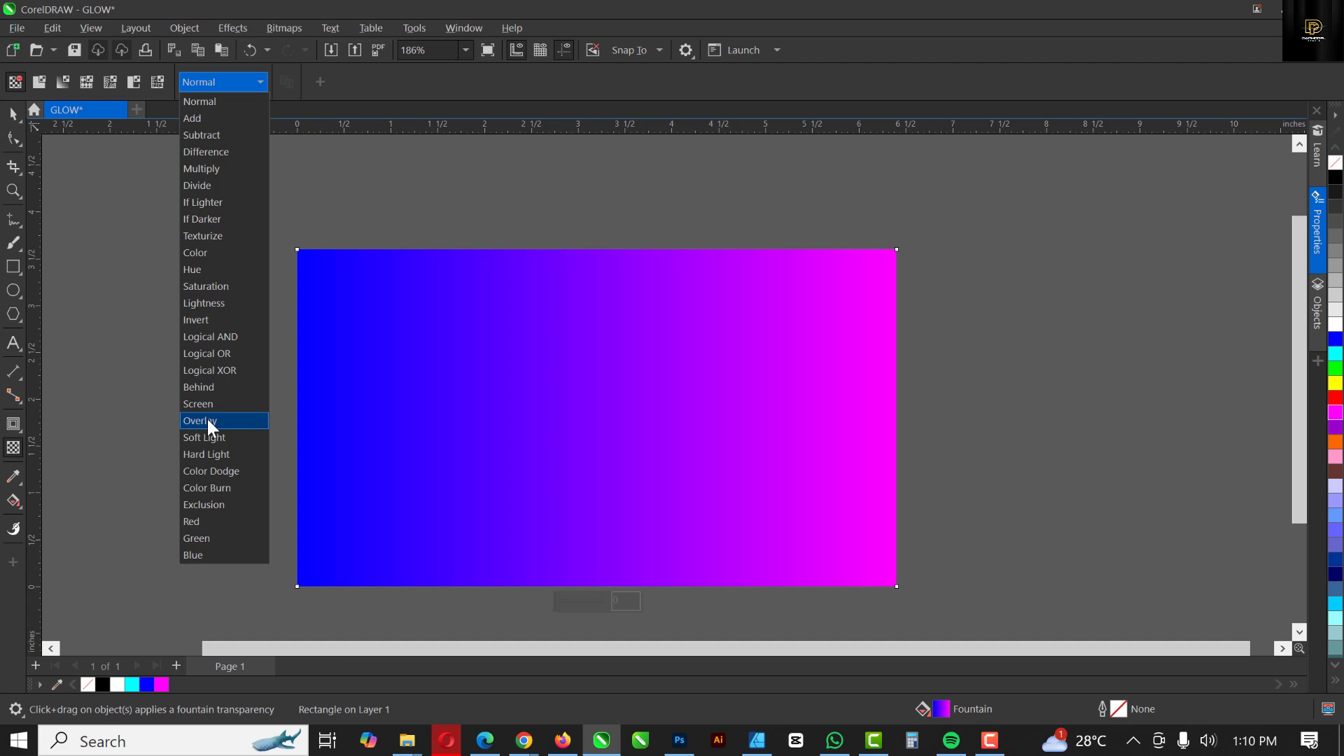
left_click(205, 403)
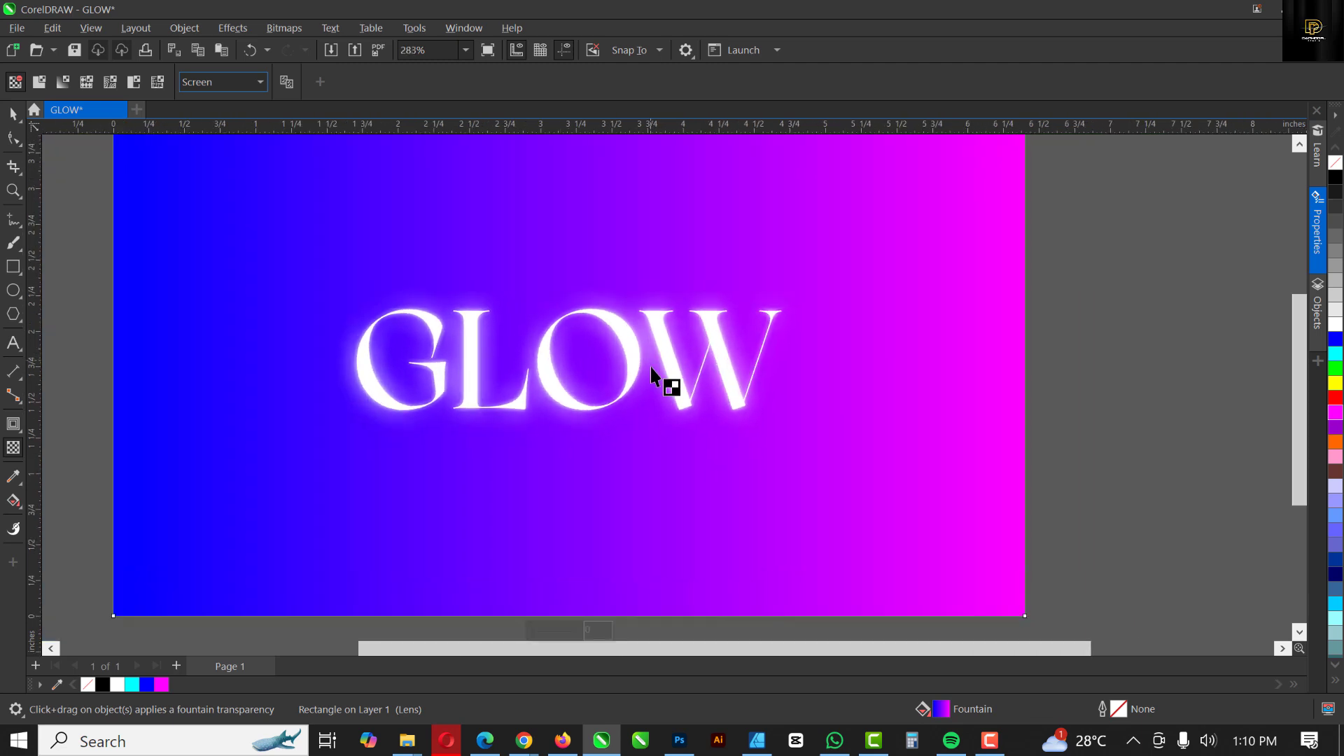
- Change the rectangle's merge mode to Overlay so the letters glow purple on black
scroll("down", 3)
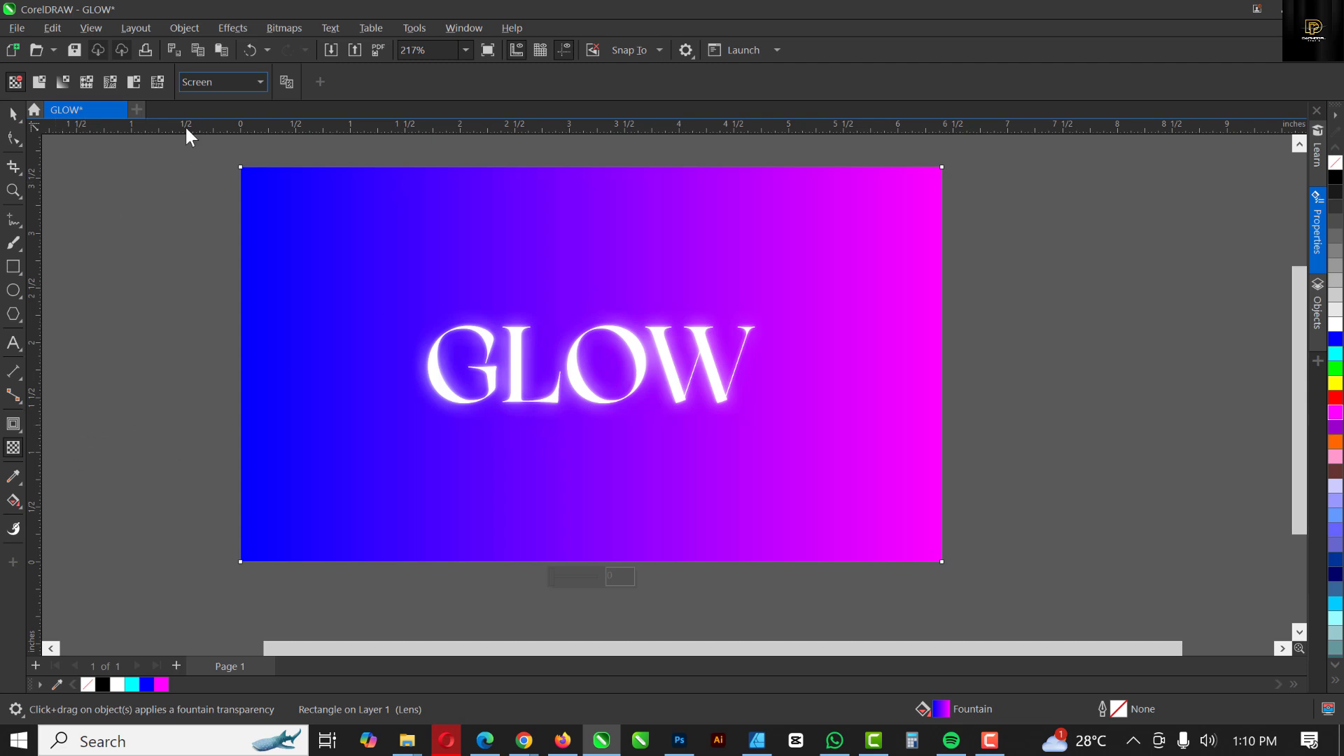
left_click(221, 81)
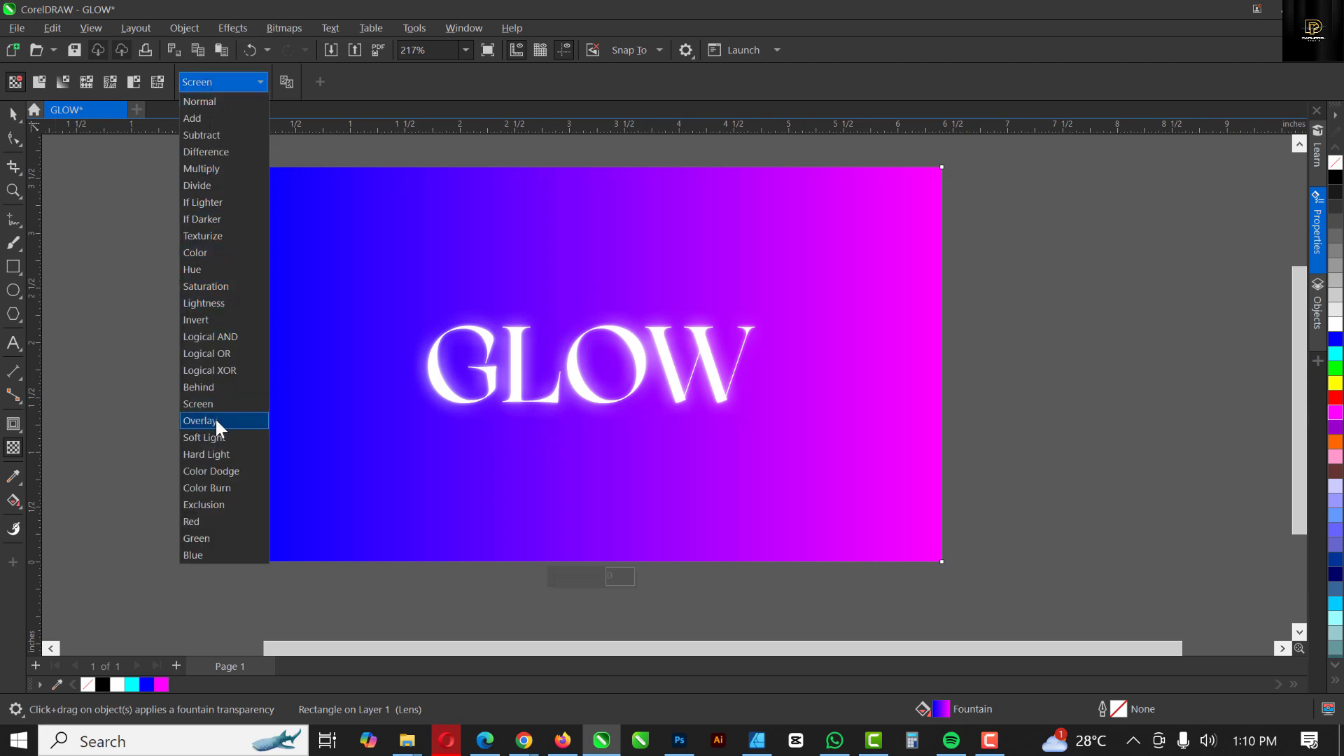
left_click(197, 420)
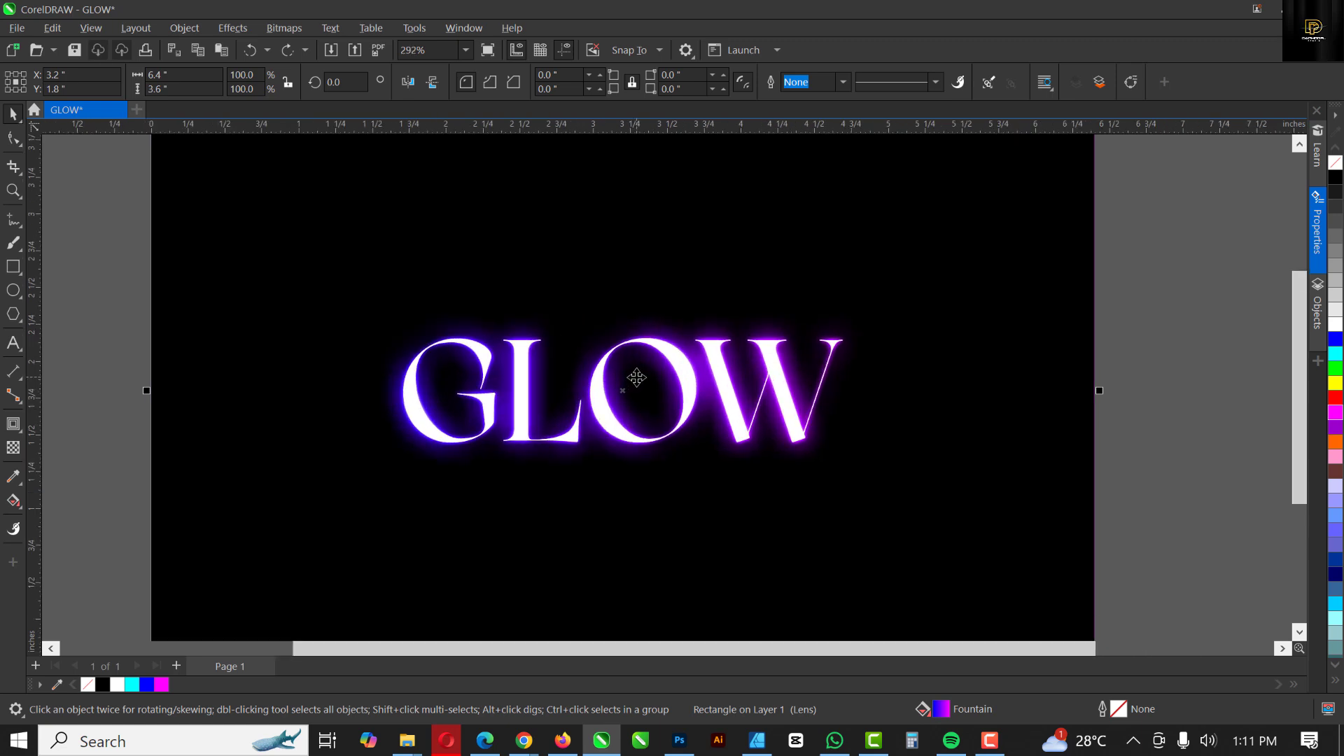
- Compare Screen against Overlay, then keep Overlay with the gradient recoloured red-orange
scroll("down", 3)
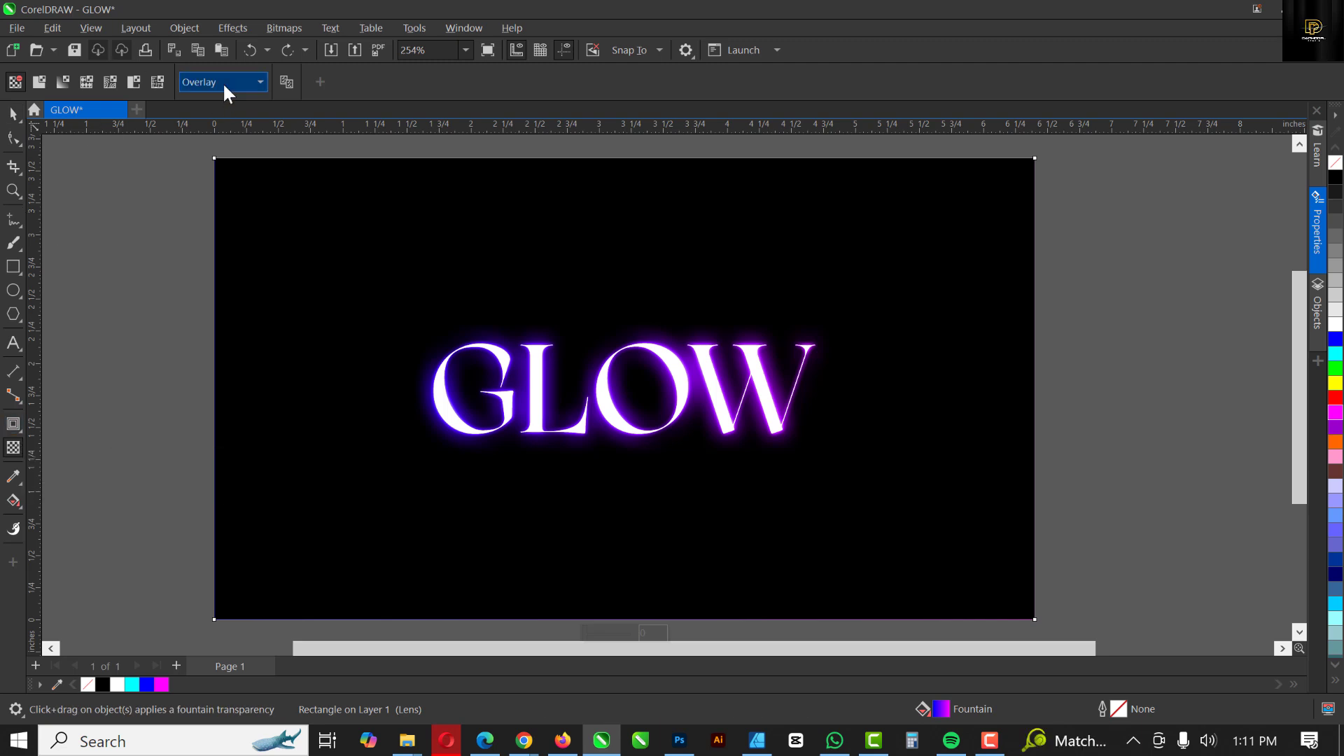
left_click(221, 81)
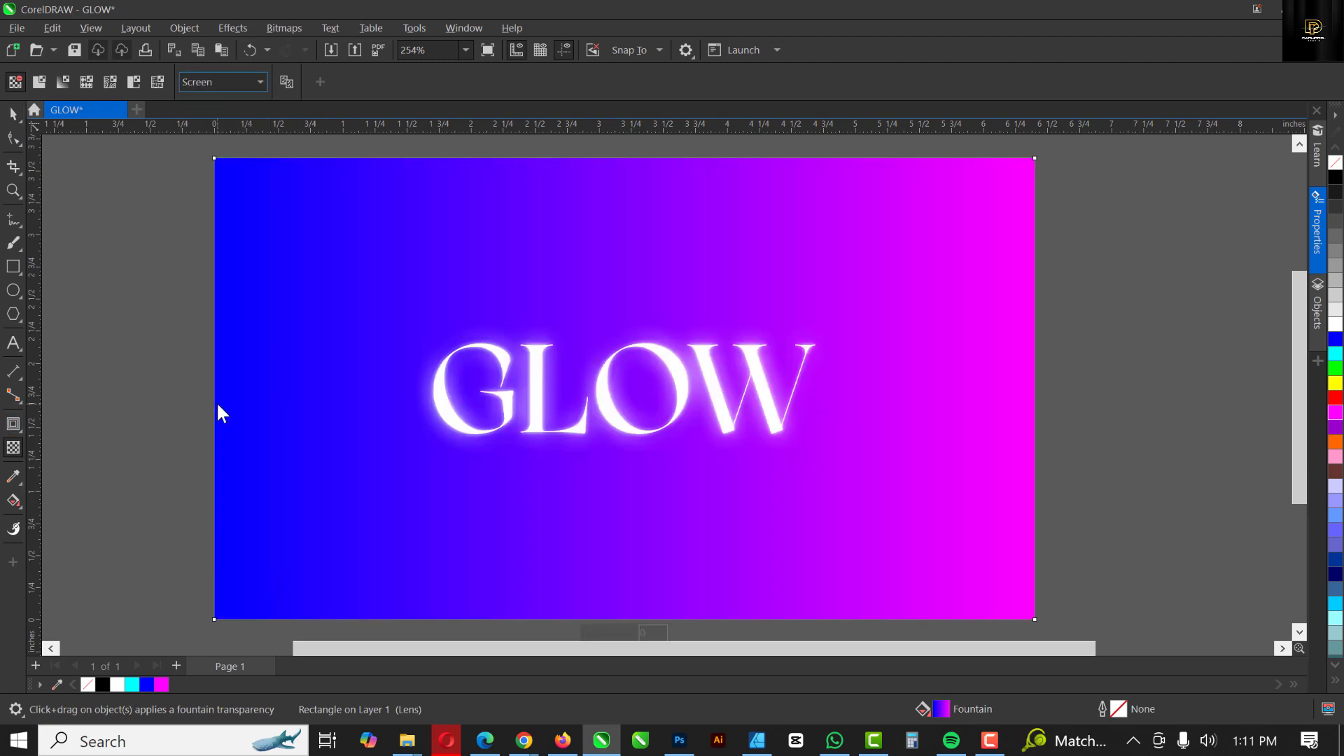
mouse_move(4, 399)
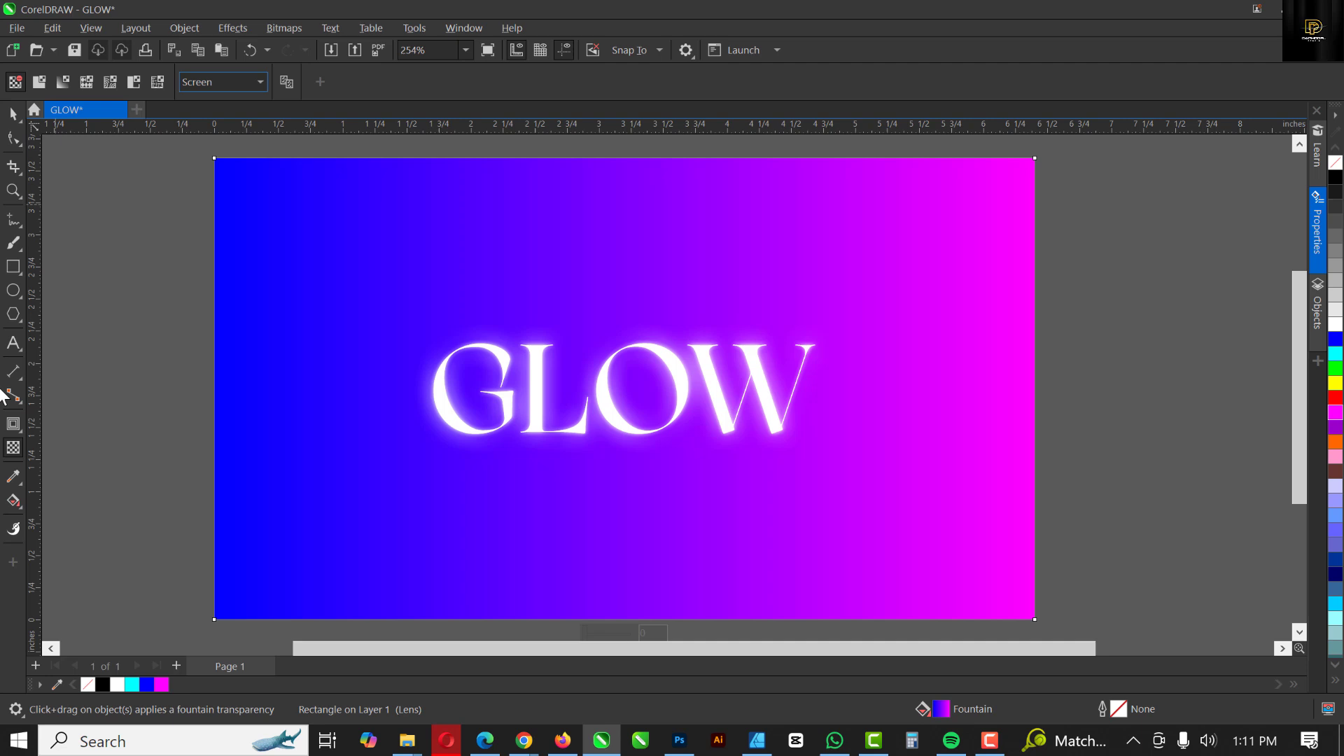
left_click(222, 81)
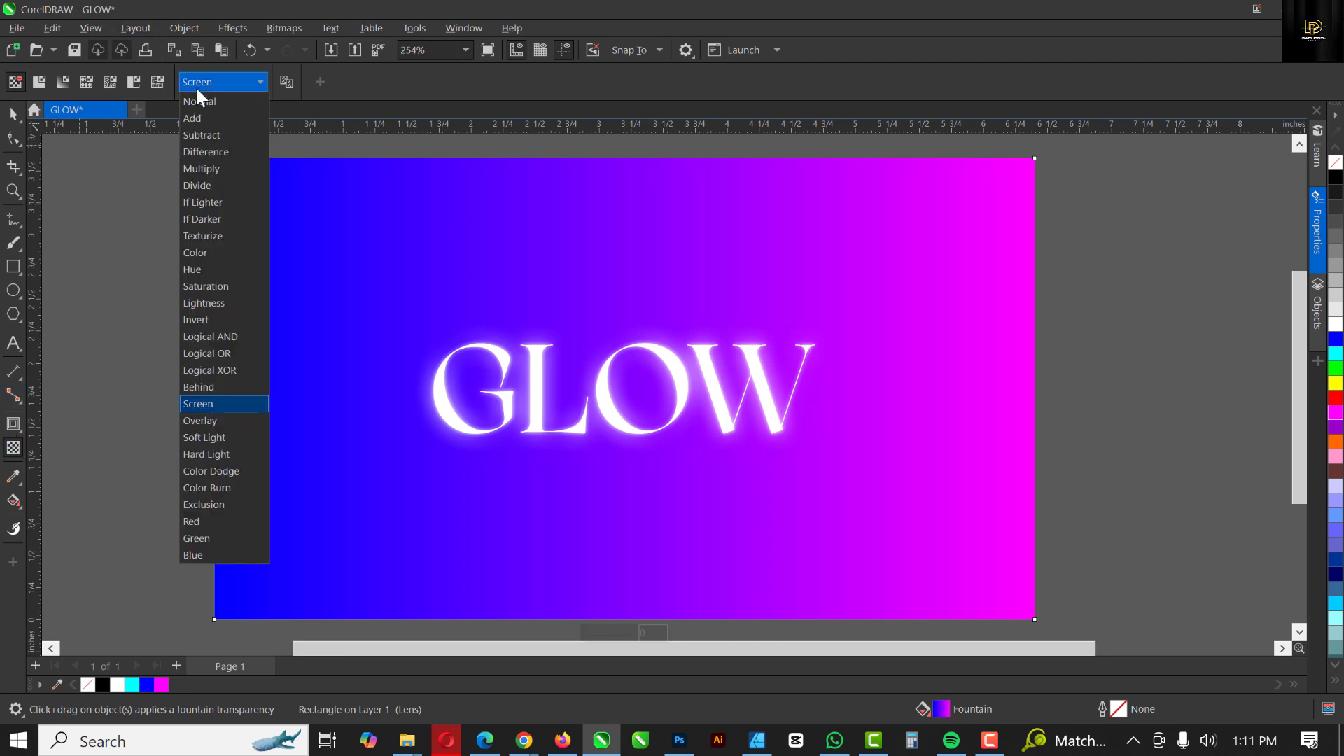
left_click(200, 420)
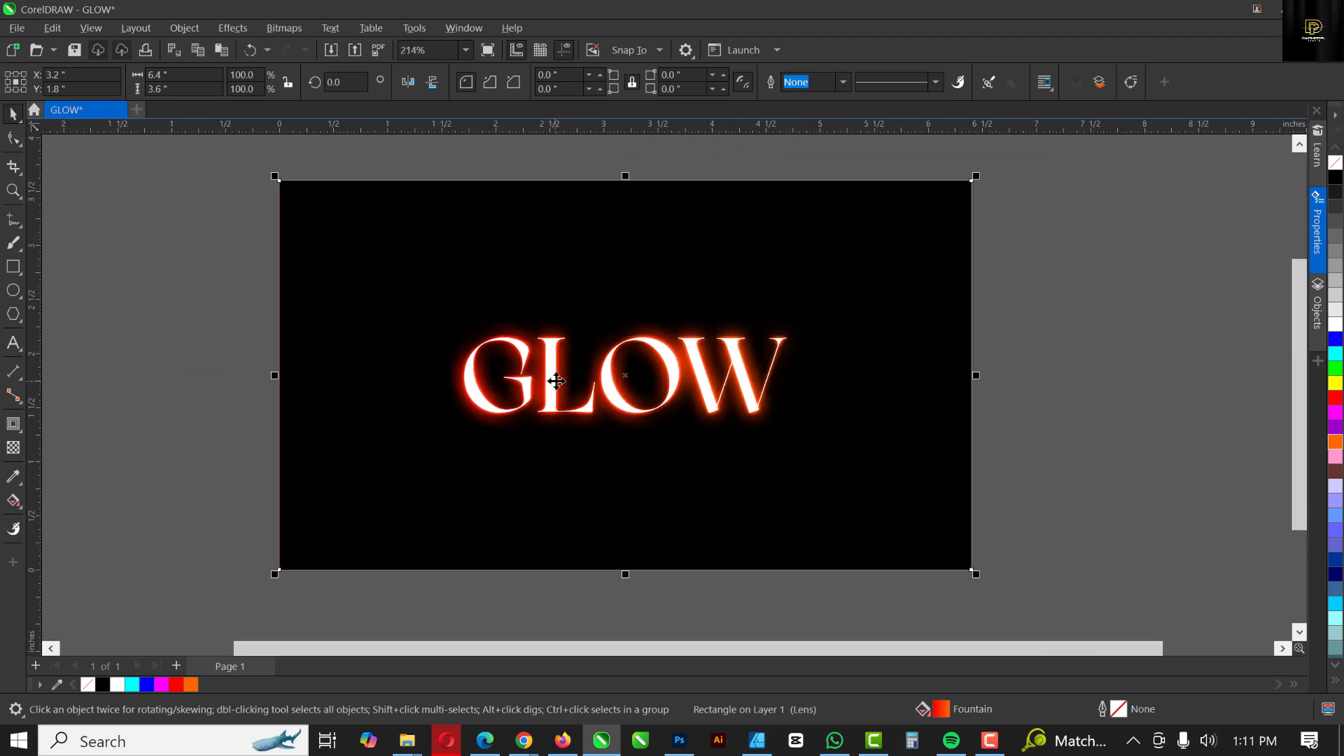
- Add the white subtitle 'EFFECT IN CORELDRAW' below GLOW with the Text tool
scroll("up", 3)
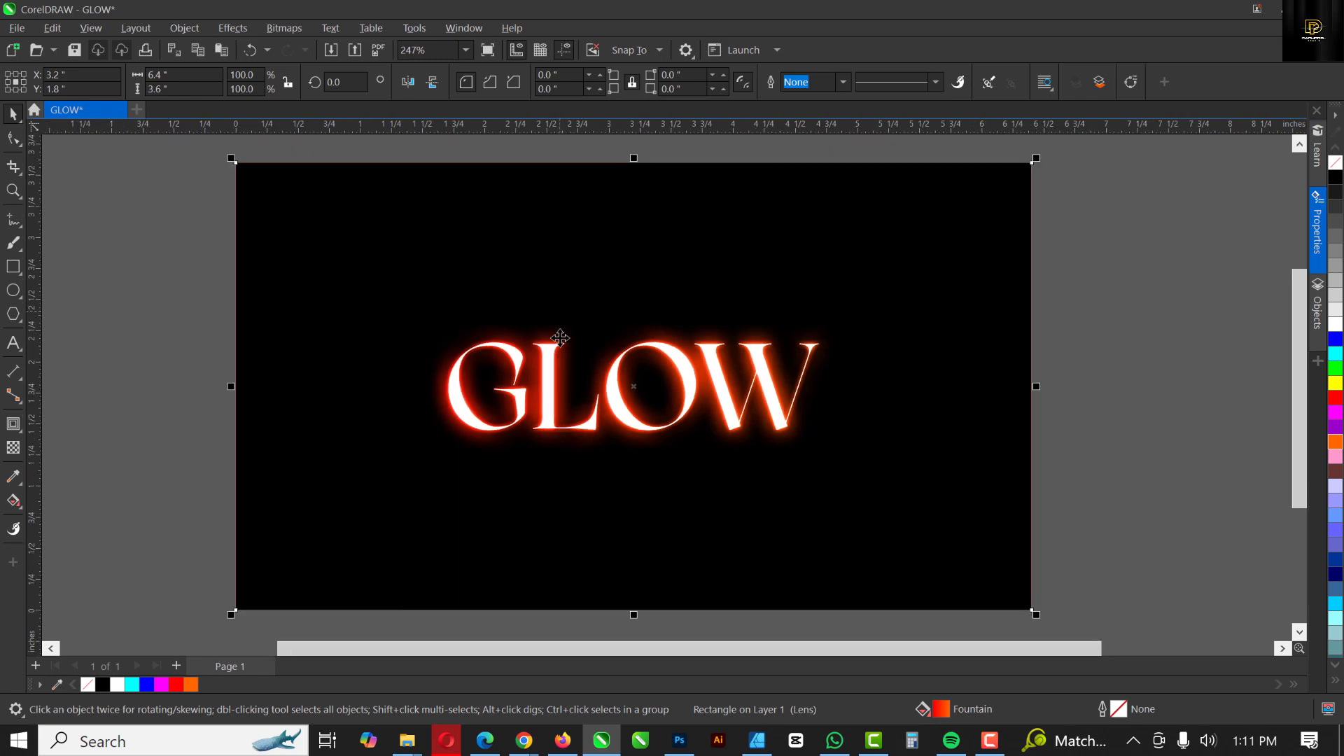
mouse_move(338, 326)
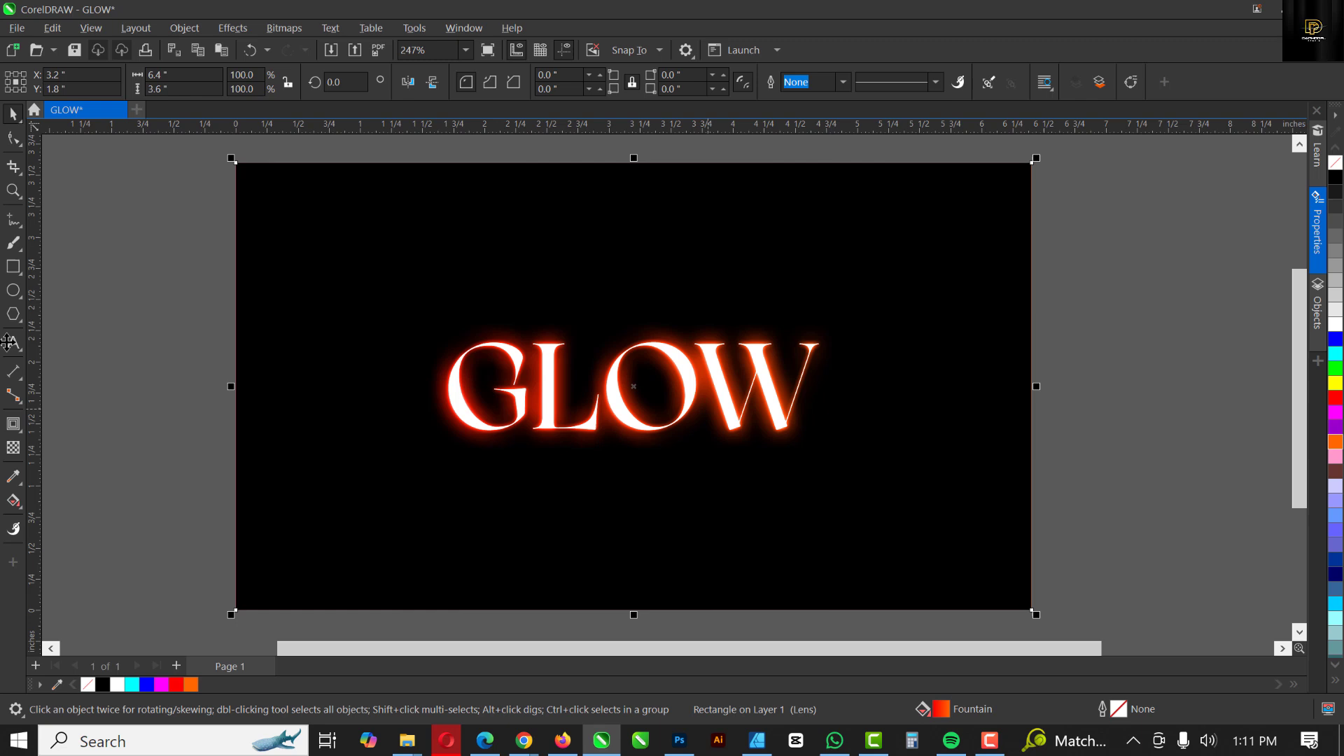
left_click(13, 341)
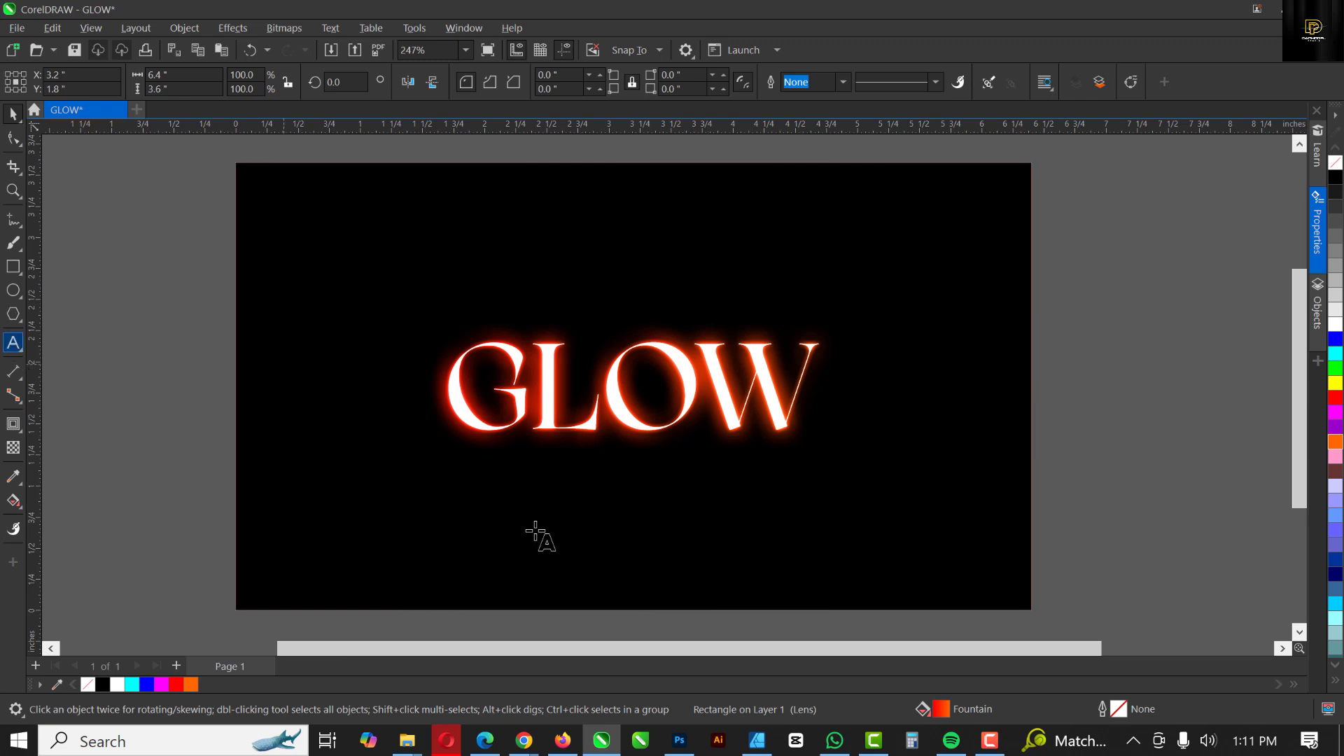
mouse_move(556, 634)
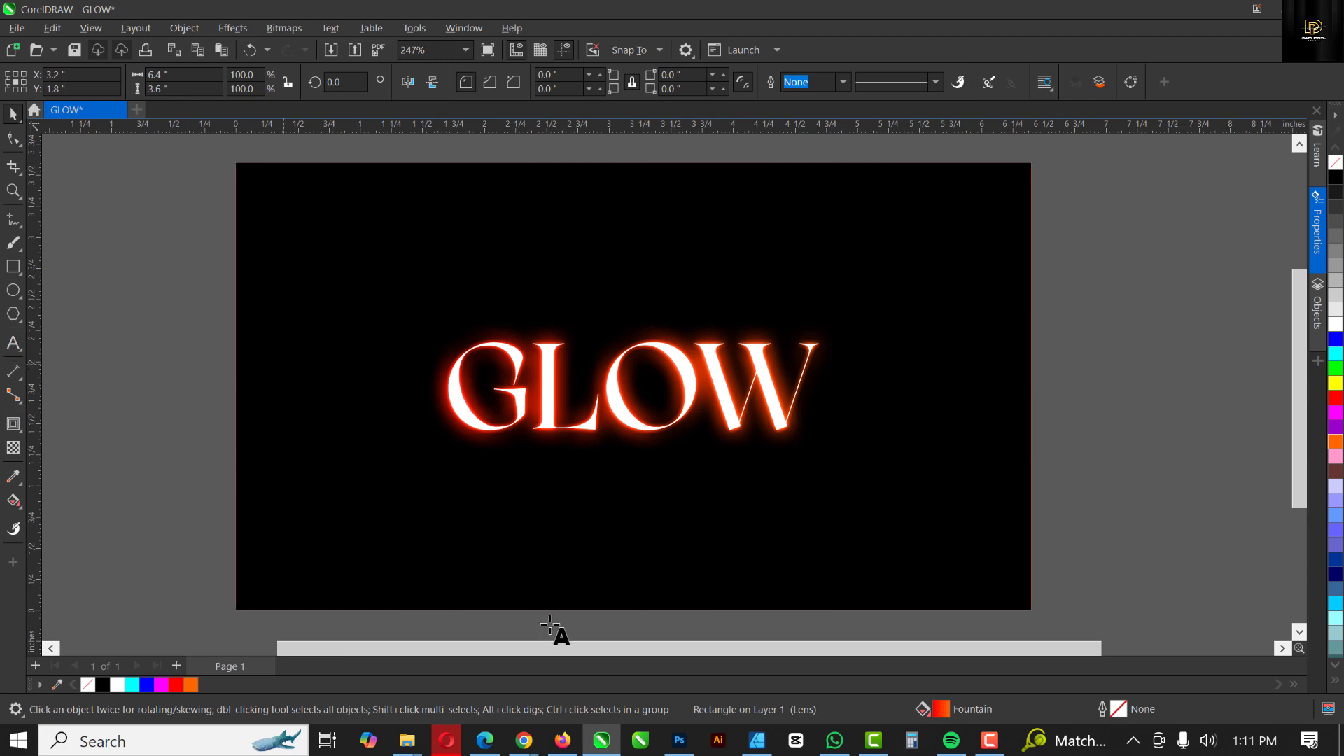
left_click(702, 518)
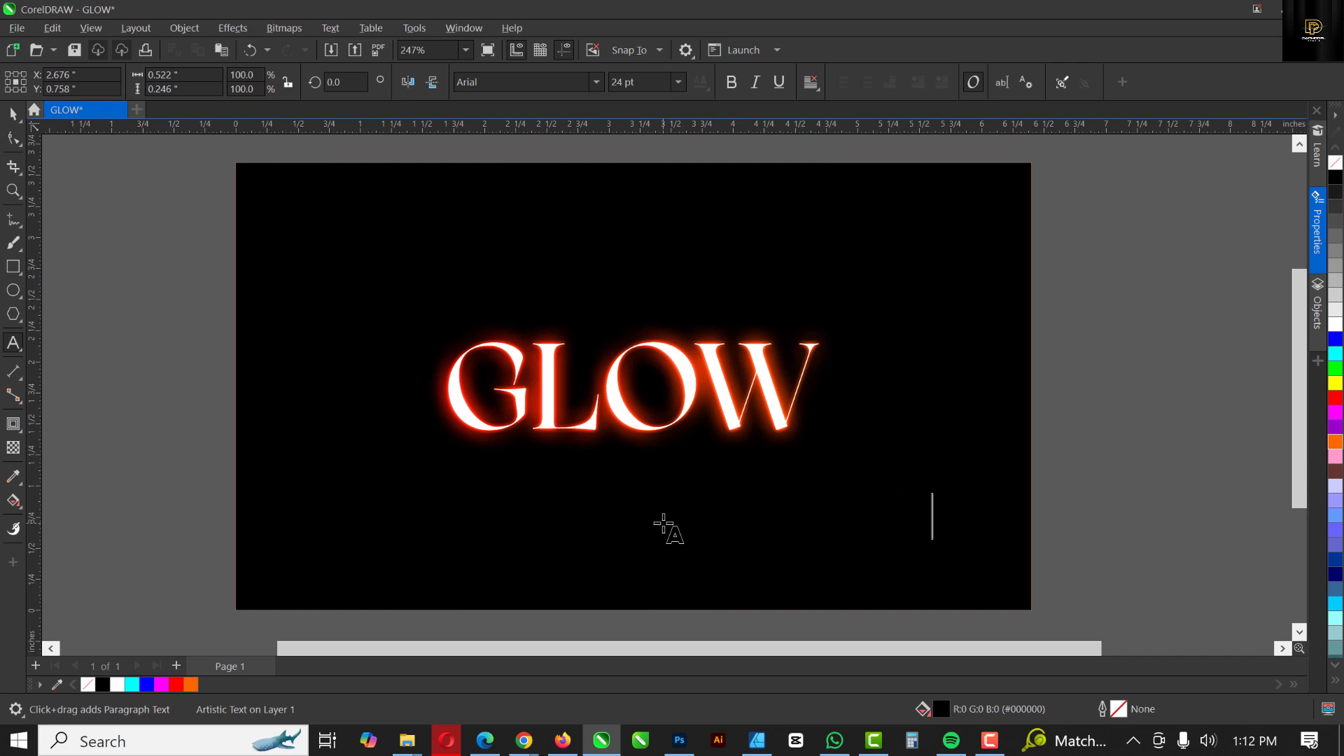
left_click(669, 528)
type("EFFECT IN CORELDRAW")
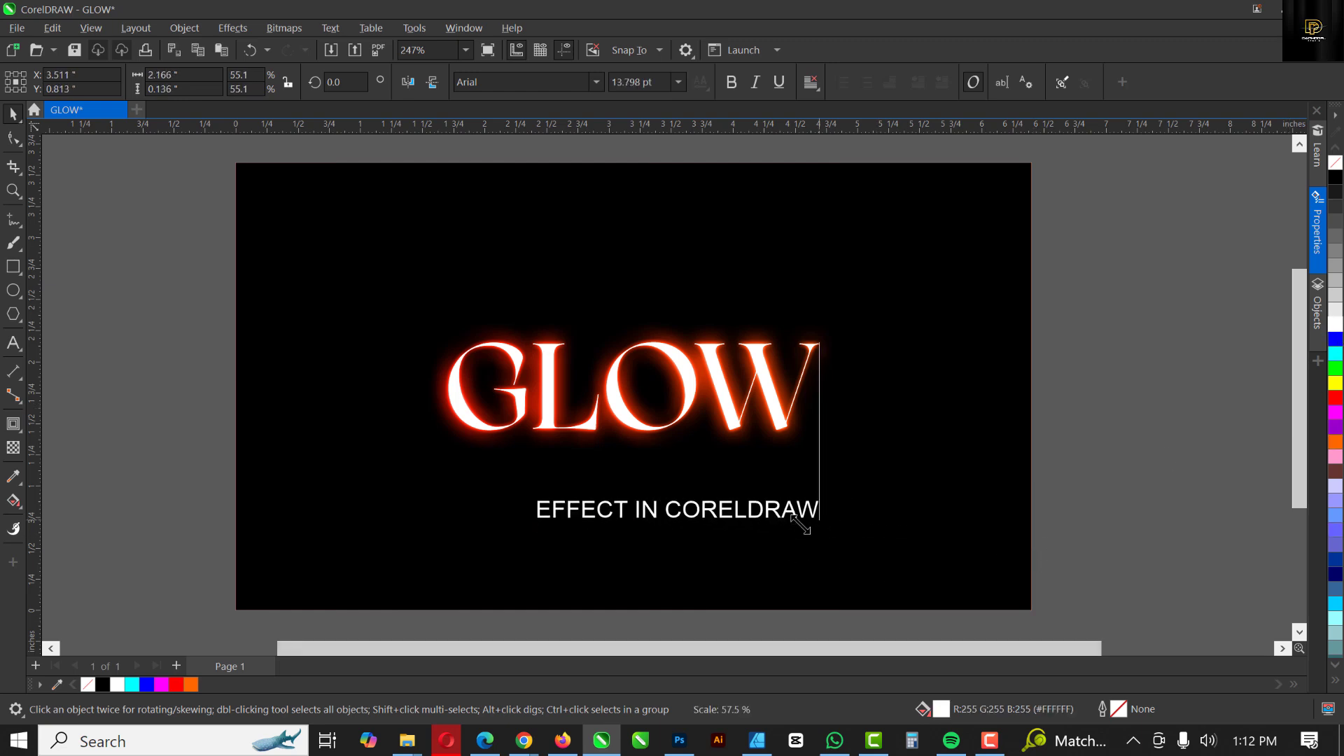
- Set the subtitle in the Aquawax font
left_click(596, 83)
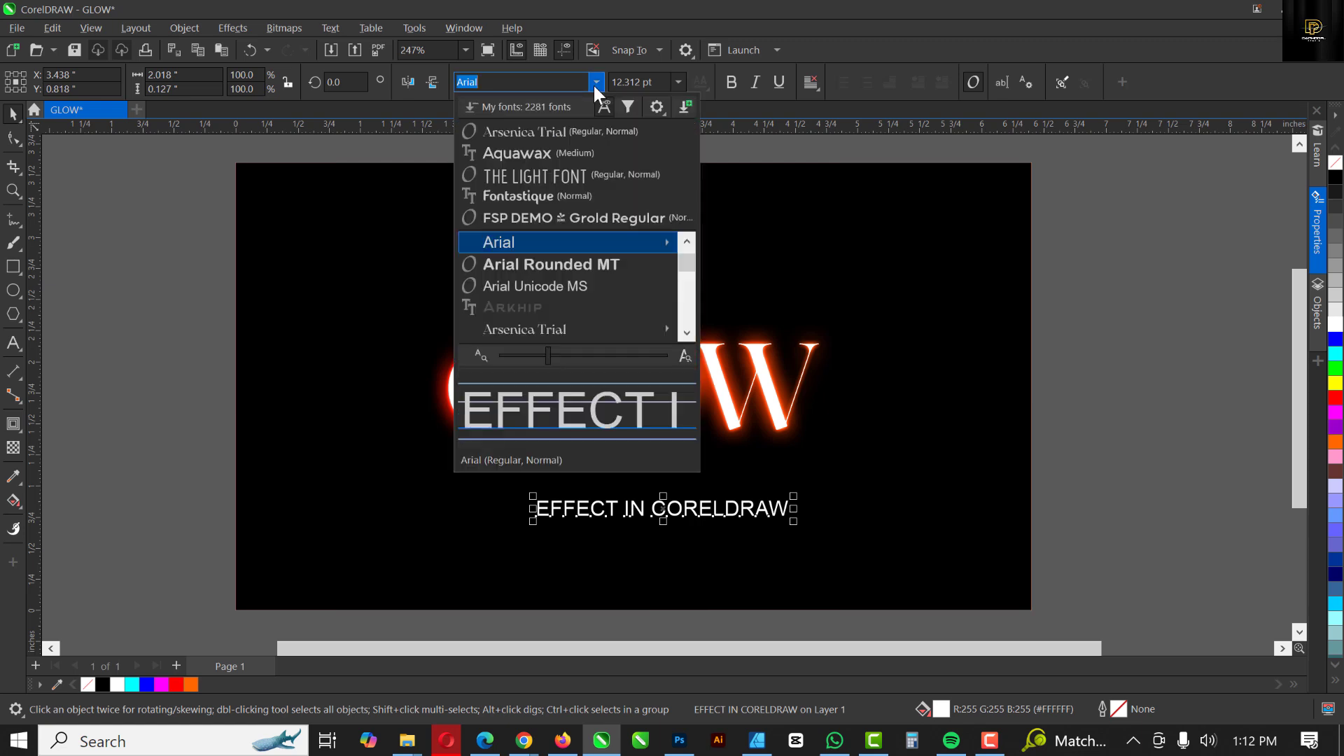
left_click(497, 242)
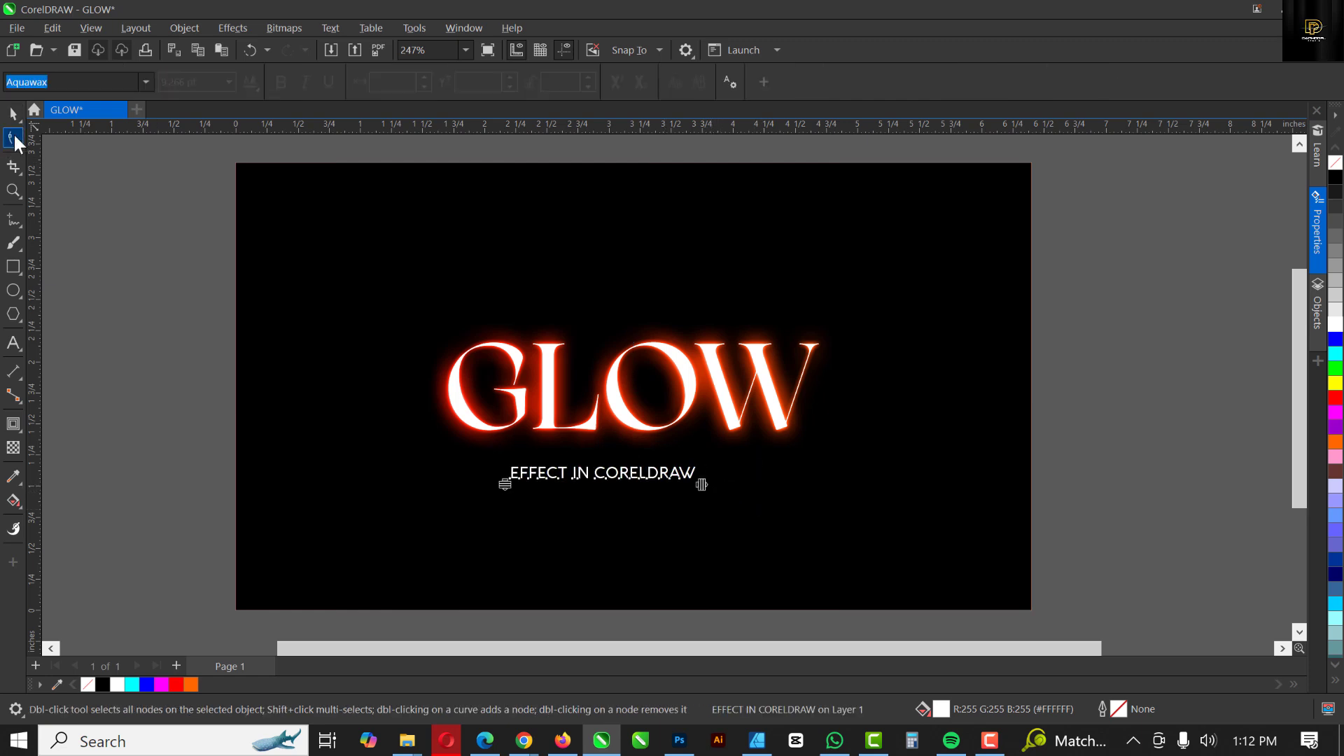
mouse_move(703, 484)
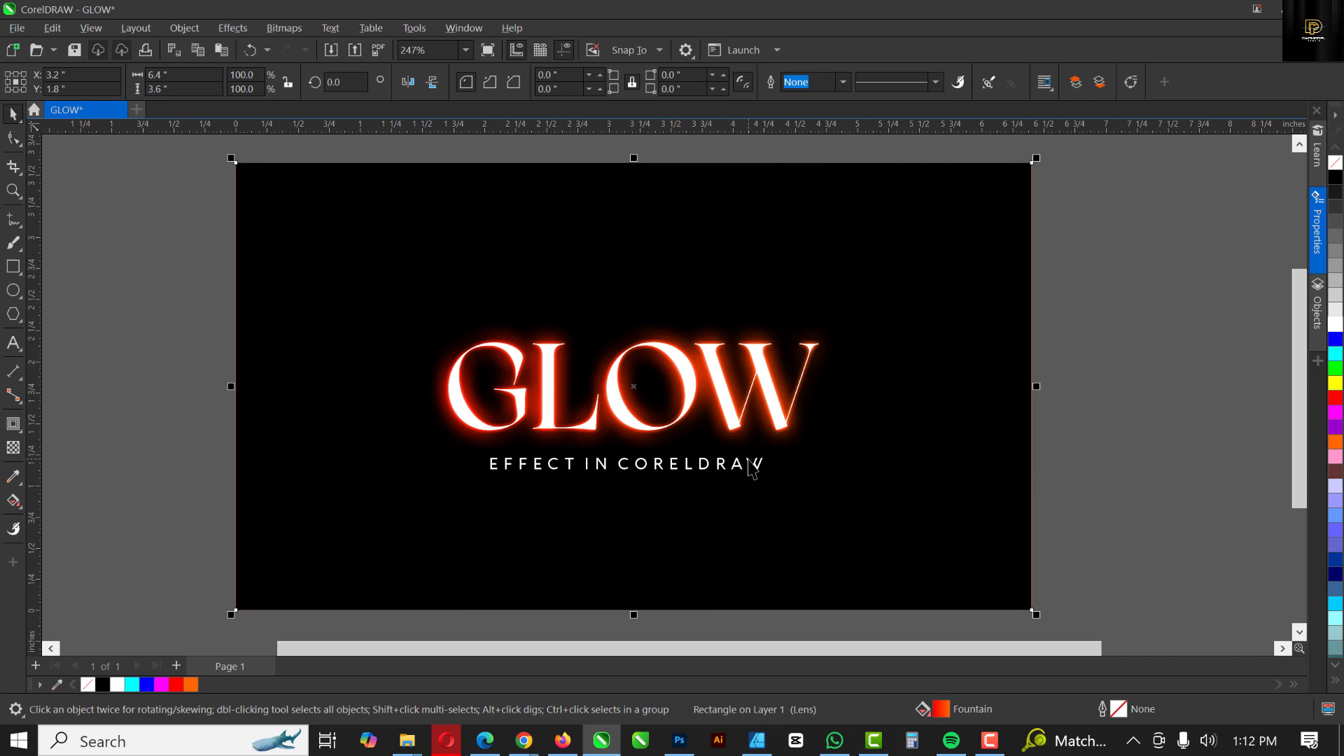
mouse_move(773, 447)
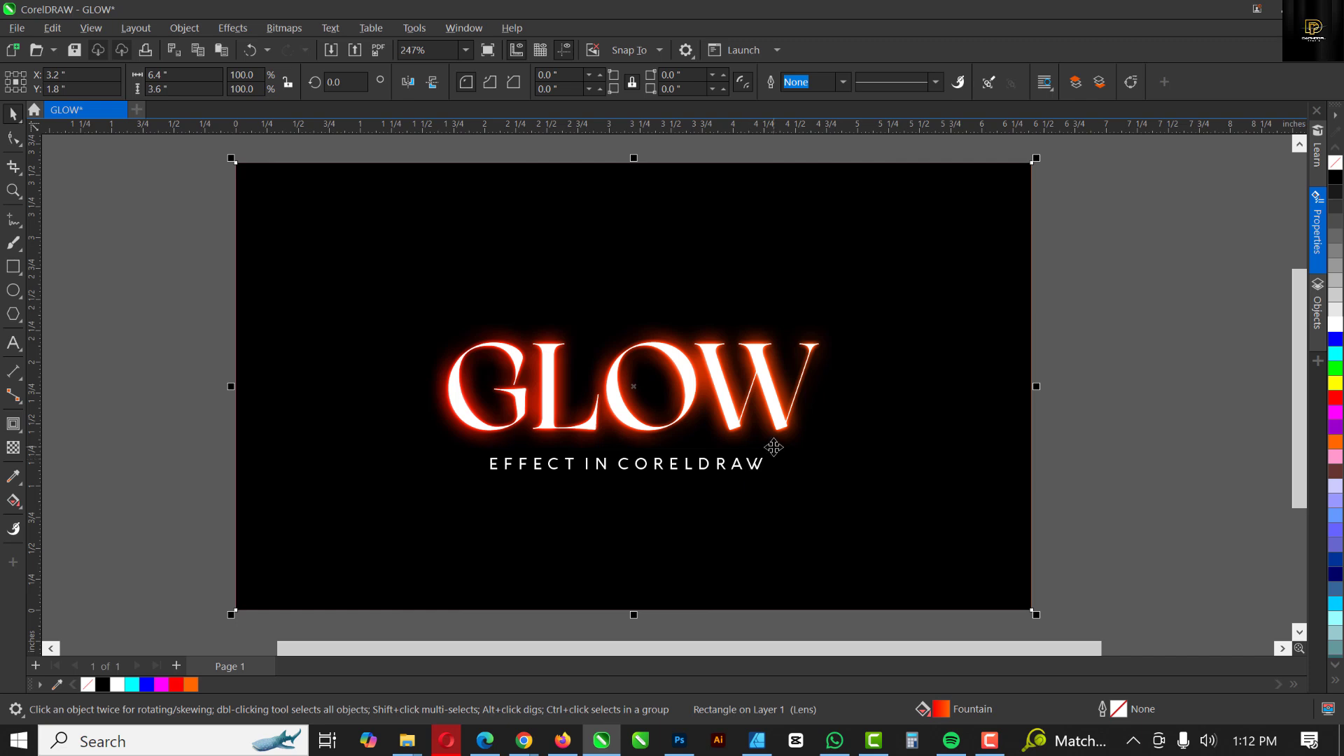